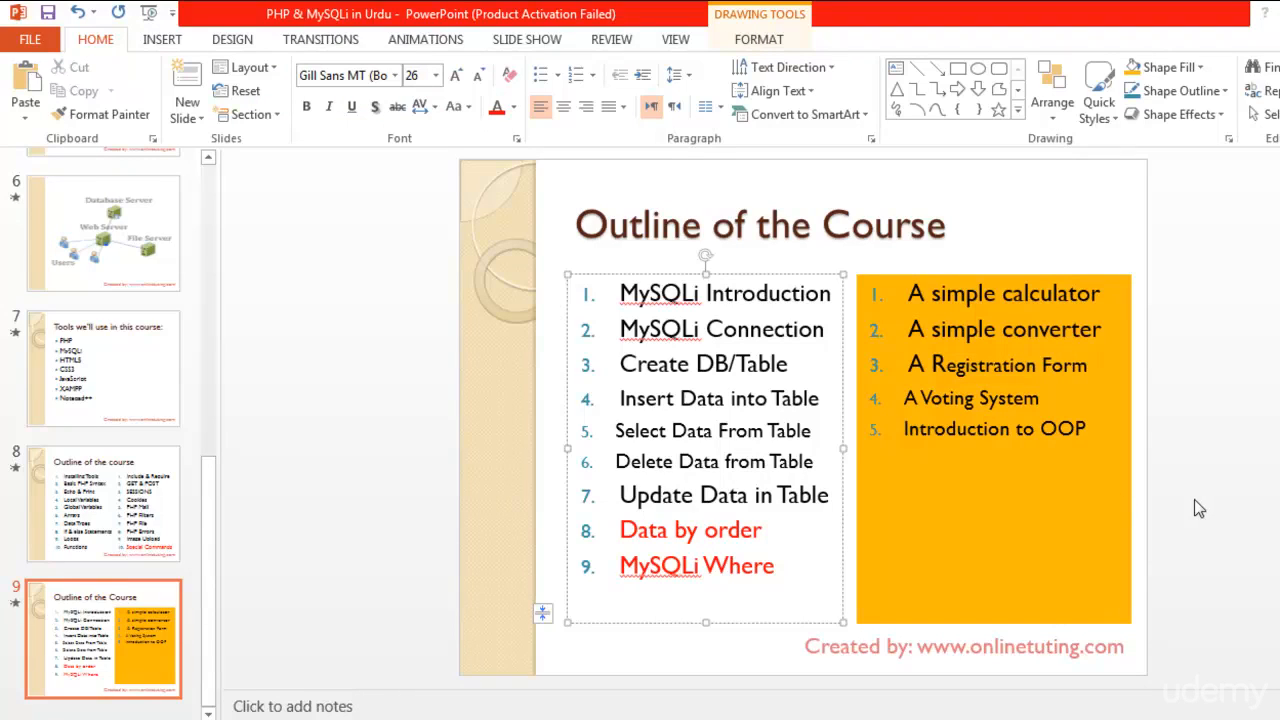
pyautogui.moveTo(807, 596)
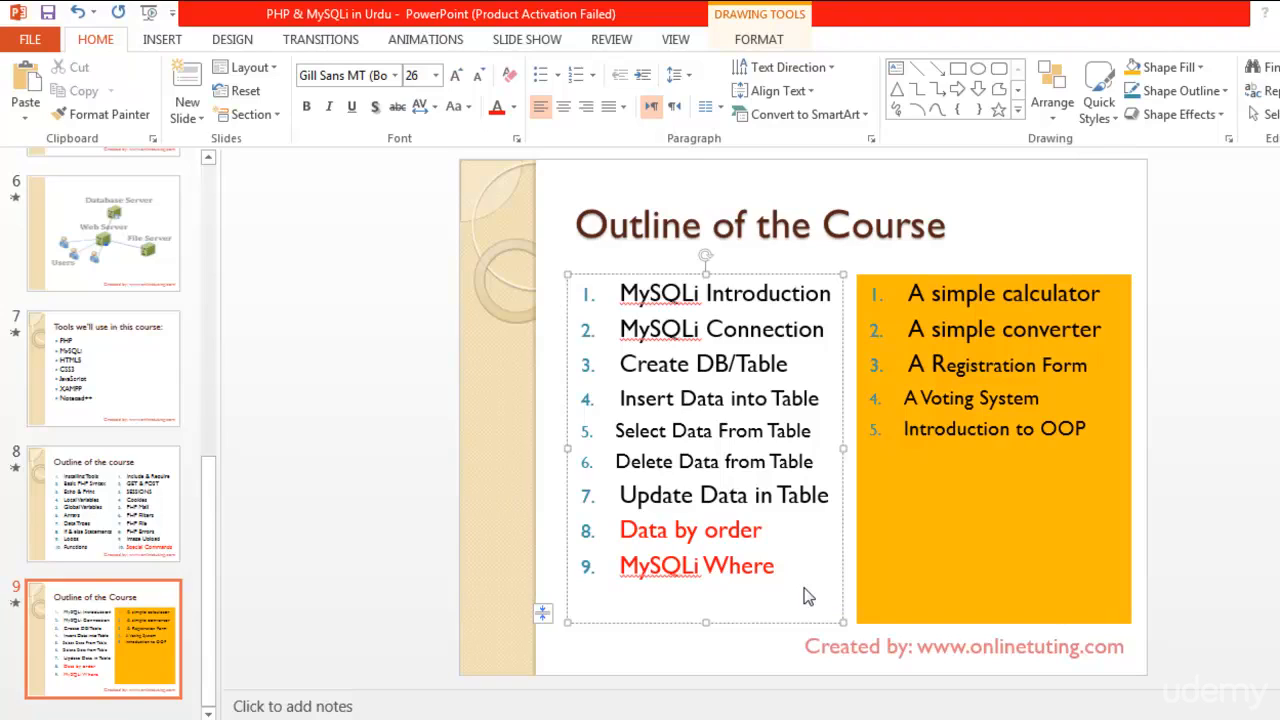
pyautogui.moveTo(605, 627)
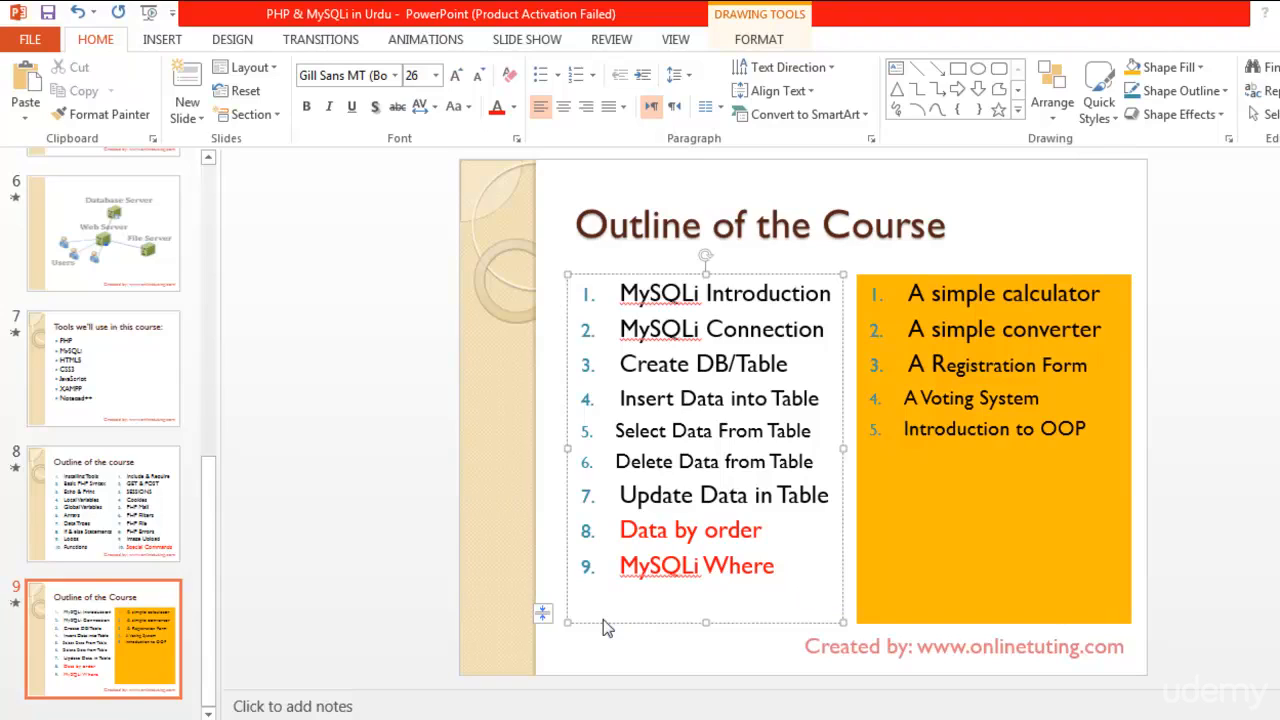
pyautogui.moveTo(655, 632)
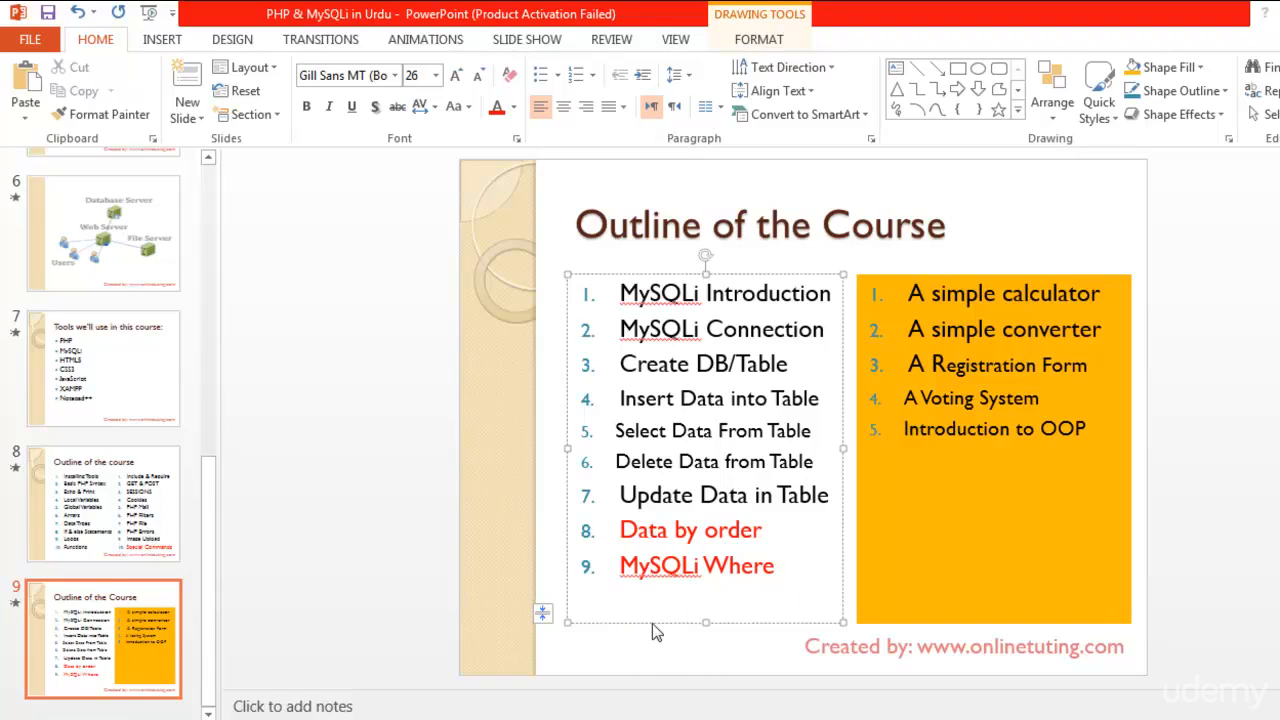
pyautogui.moveTo(768, 585)
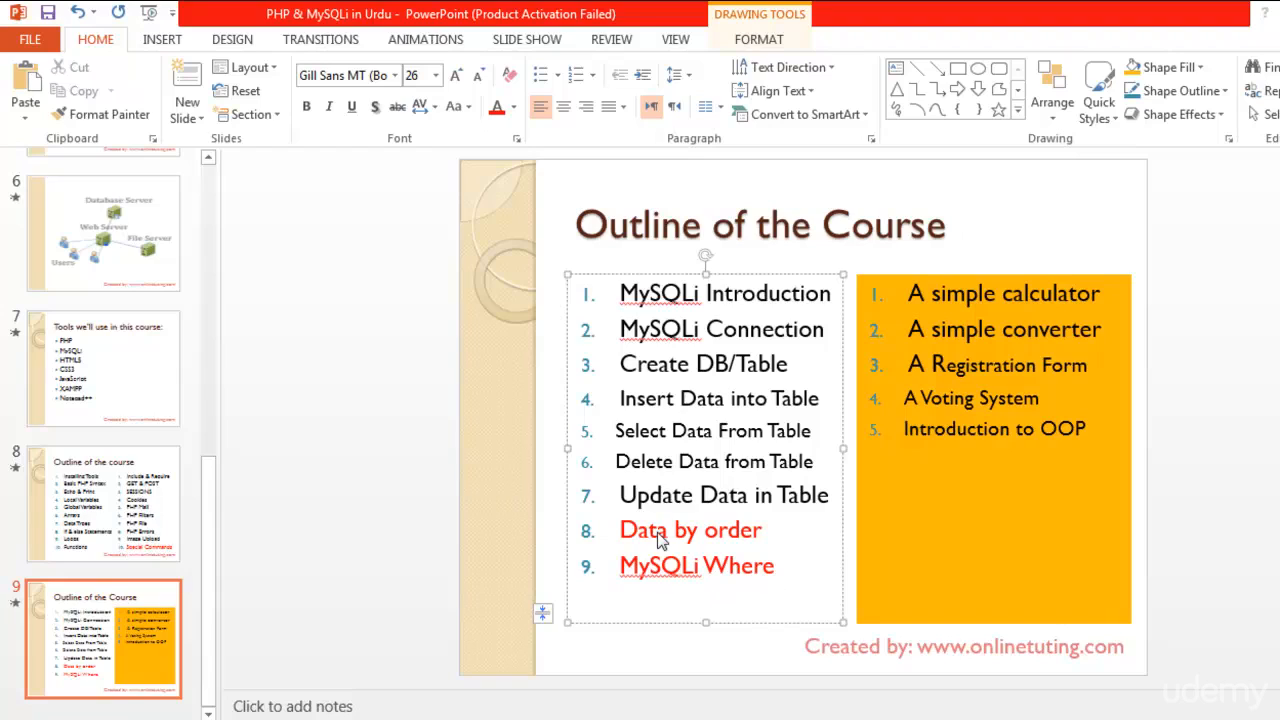
pyautogui.moveTo(700, 593)
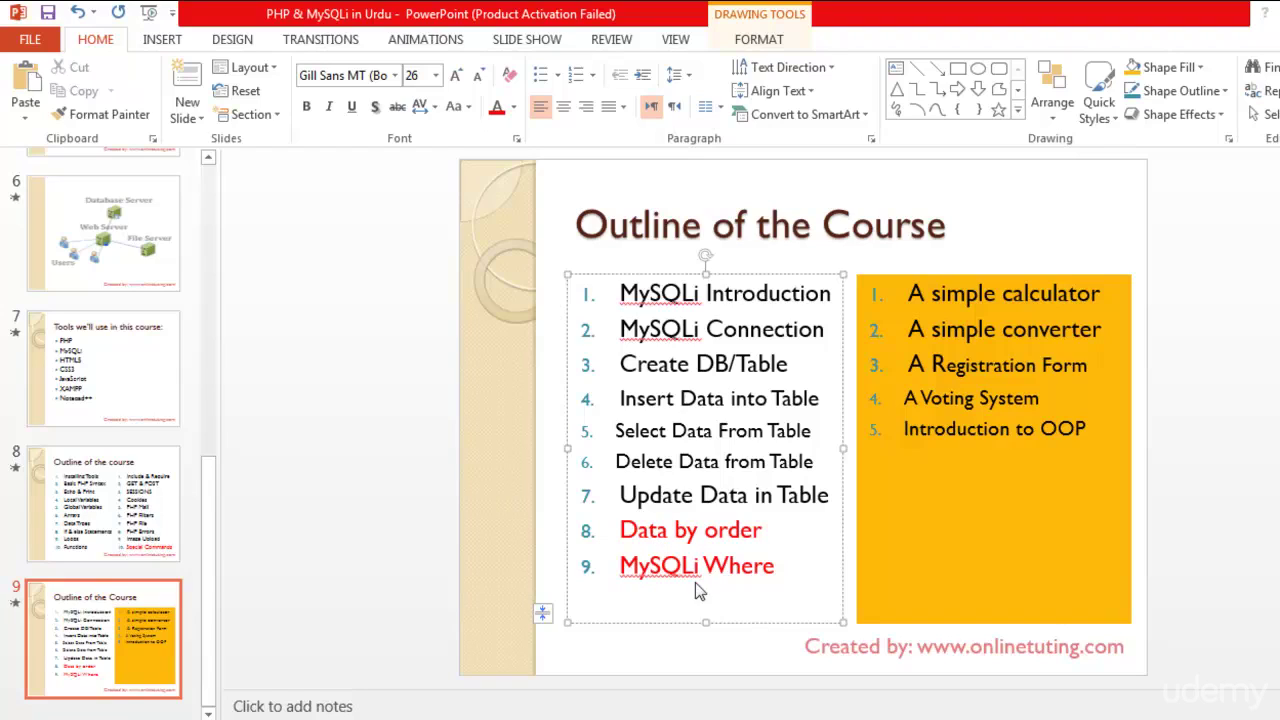
pyautogui.moveTo(744, 604)
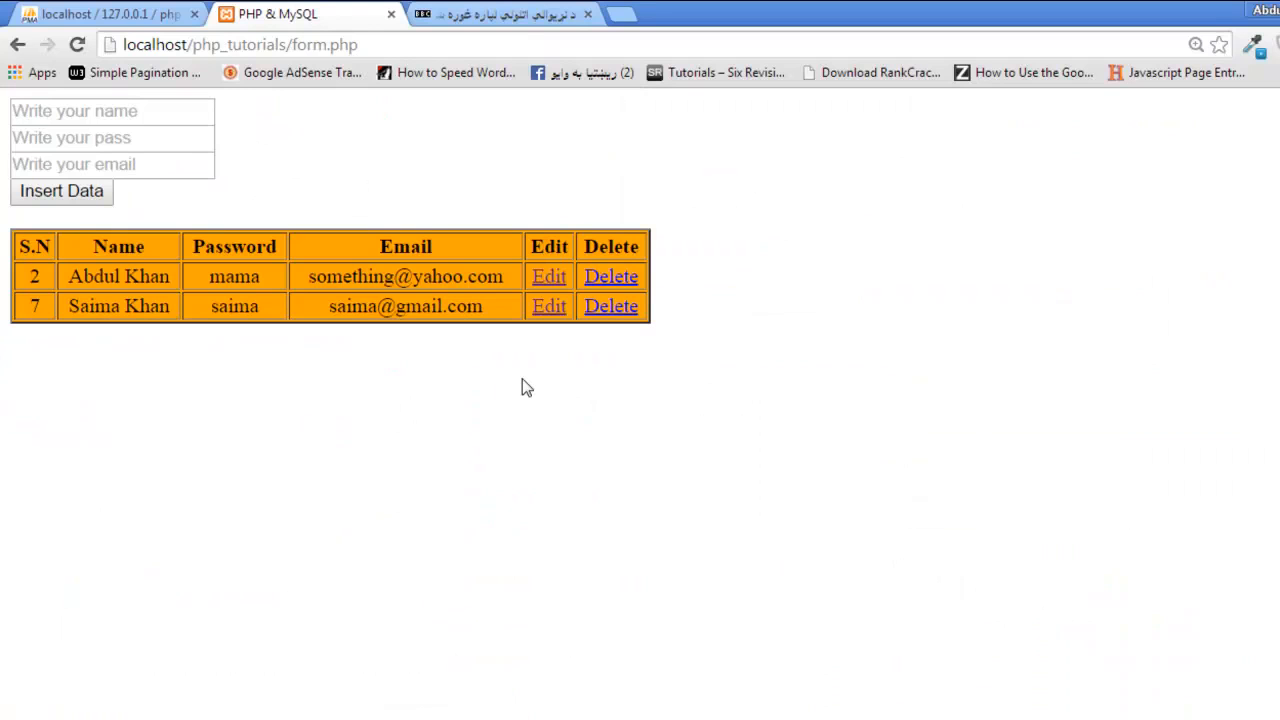
# Register user Janan through the form and submit with Insert Data
pyautogui.click(112, 110)
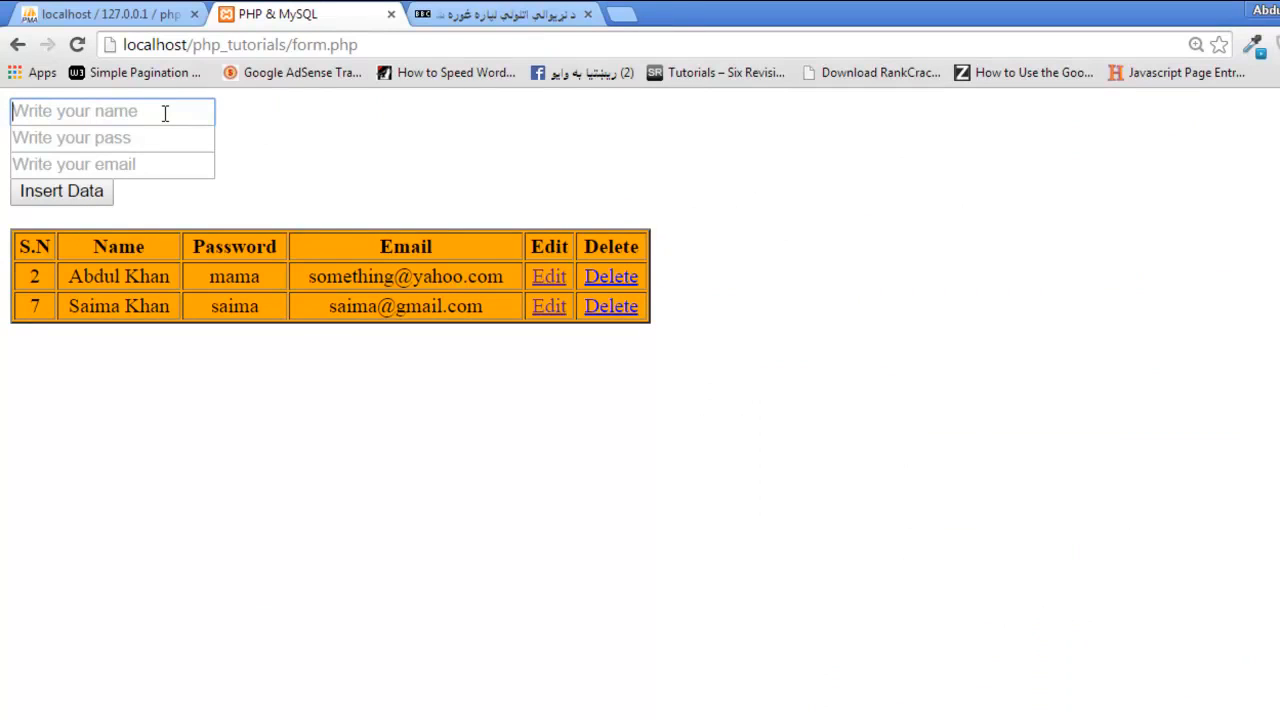
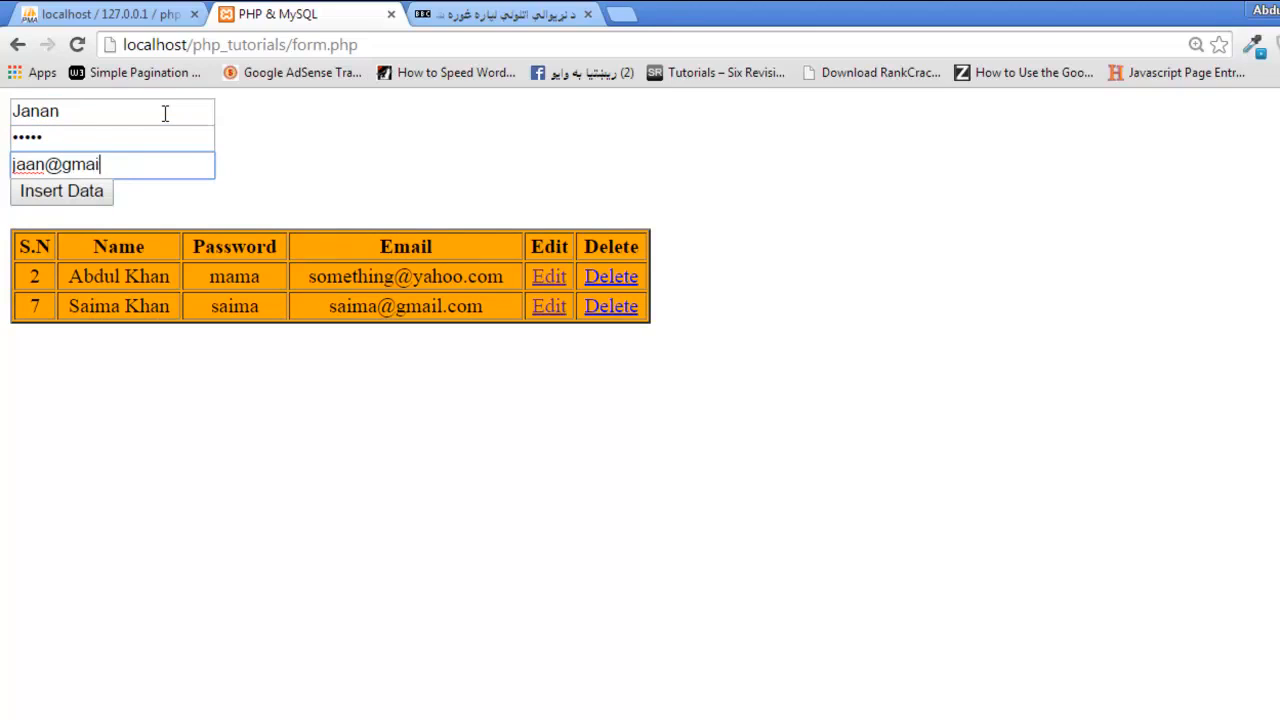
pyautogui.click(61, 192)
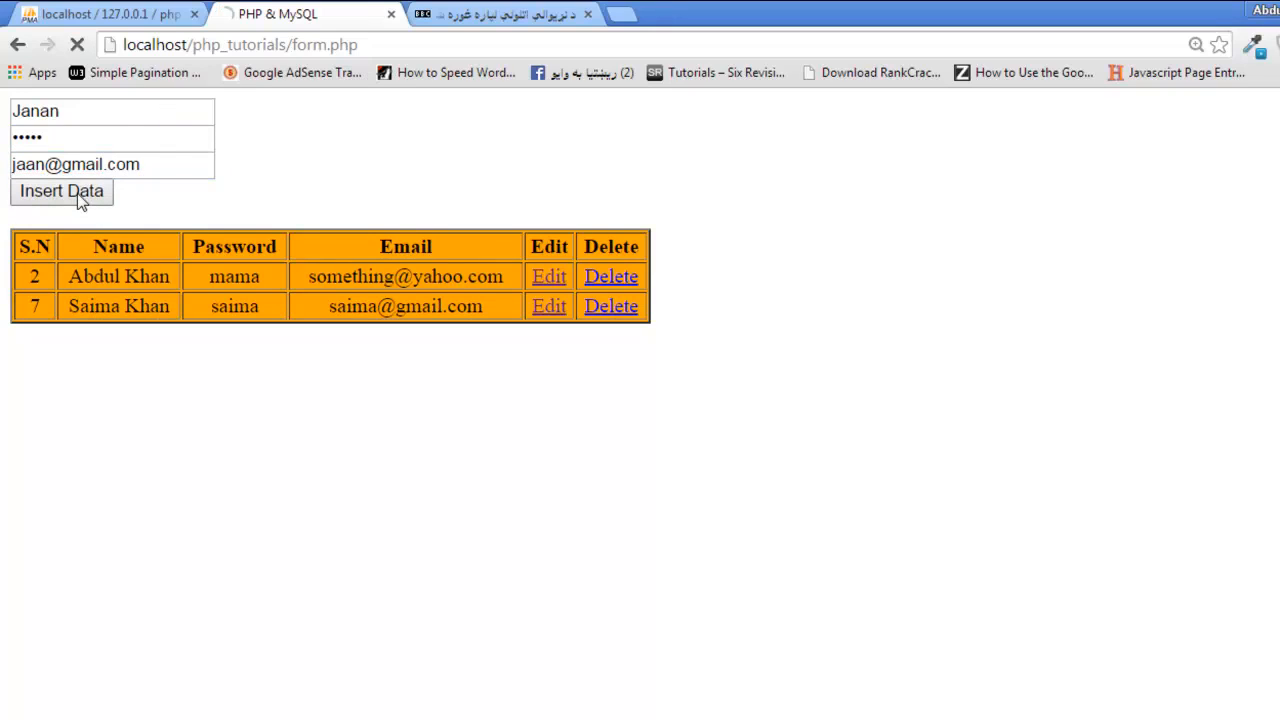
pyautogui.click(61, 191)
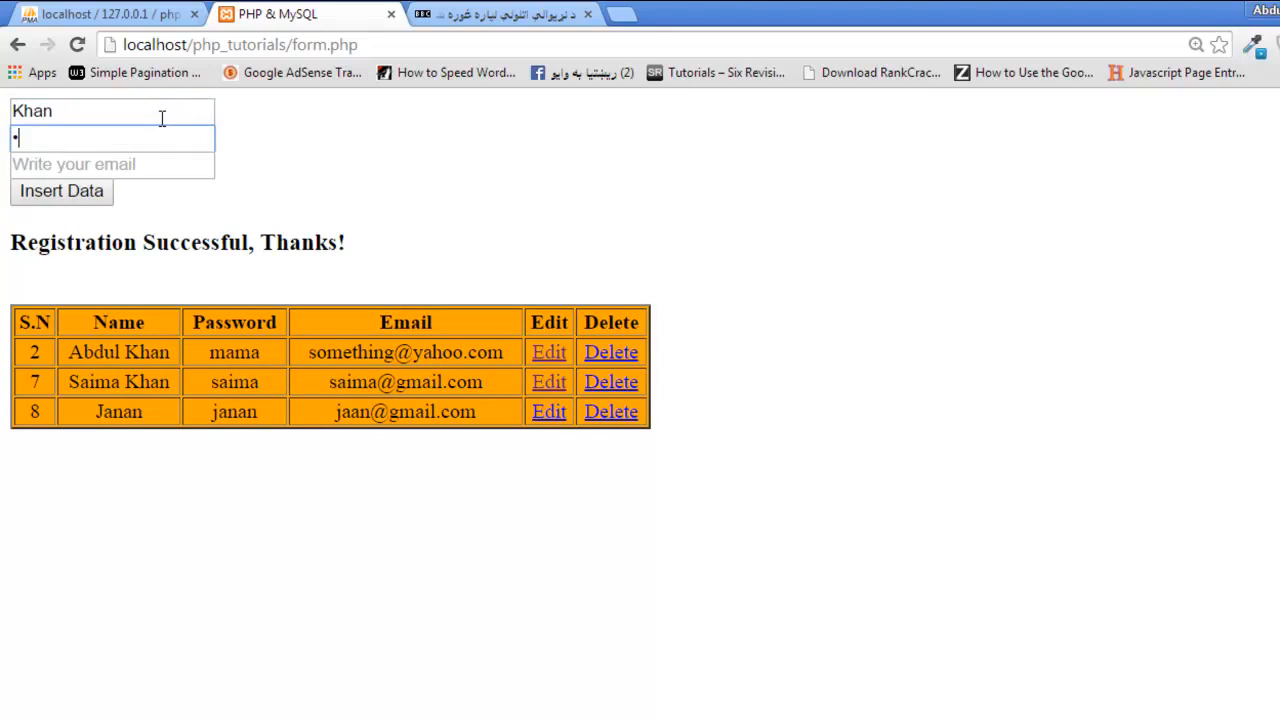
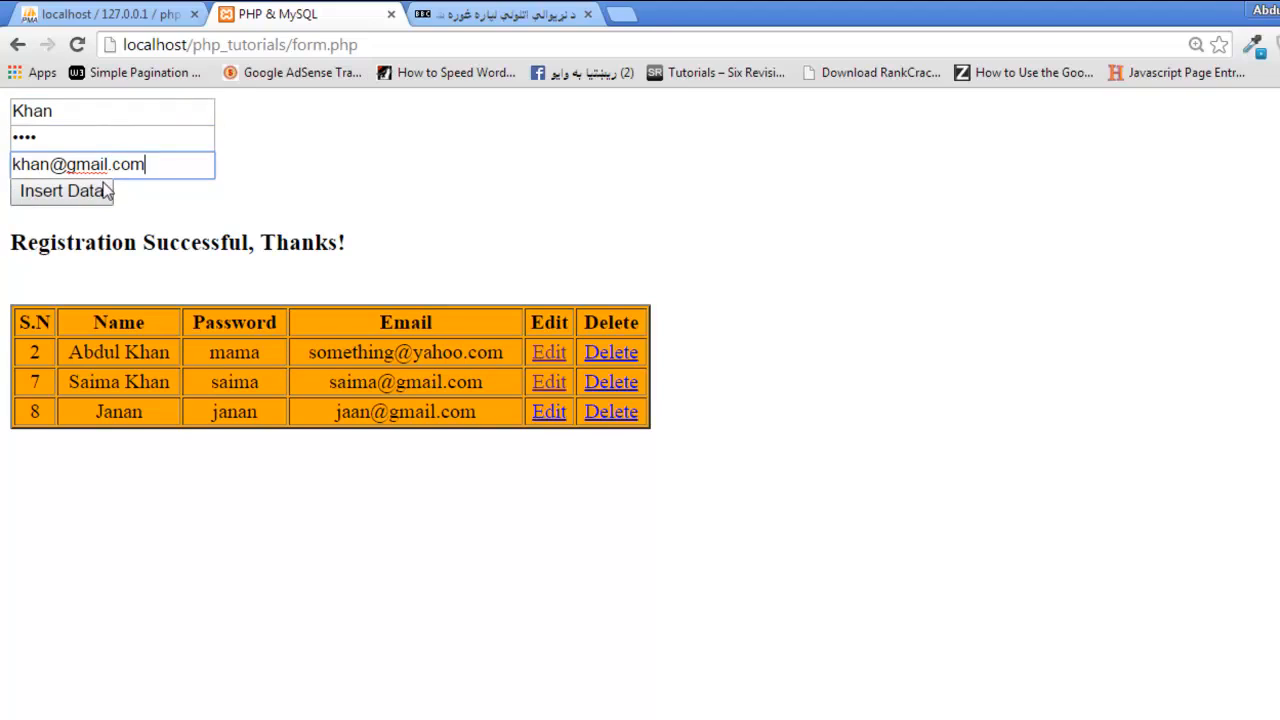
pyautogui.click(61, 191)
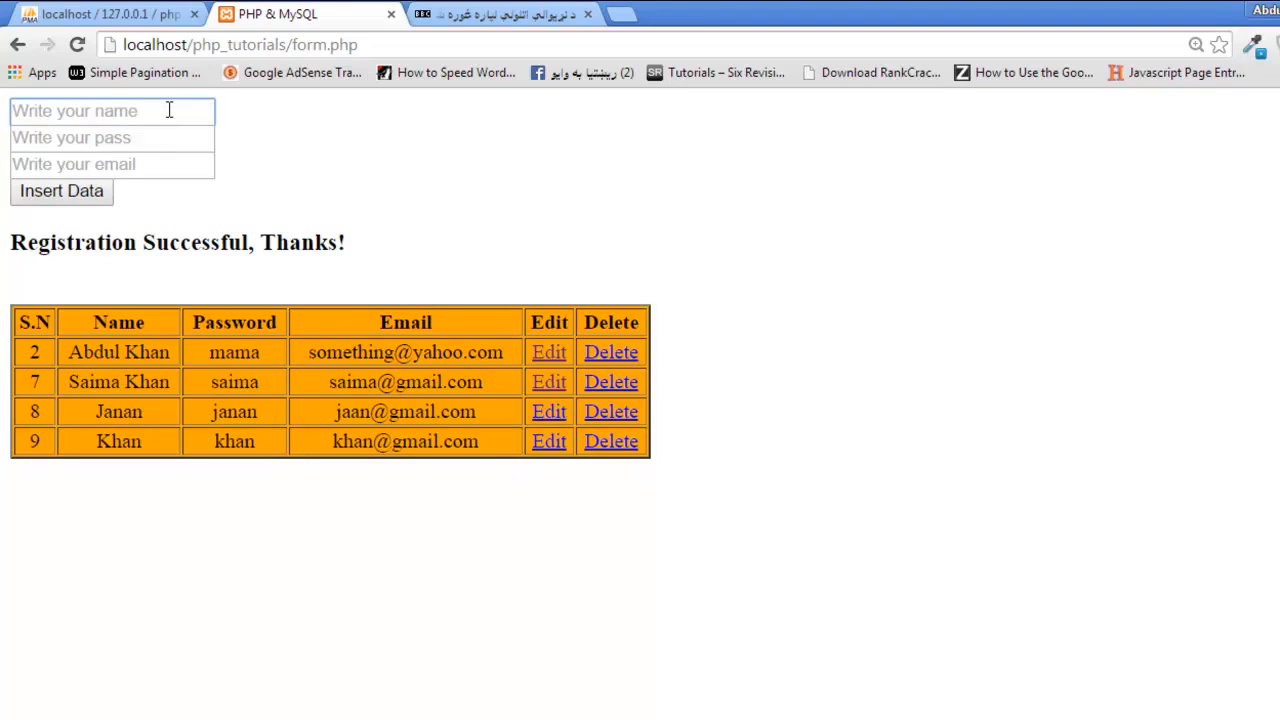
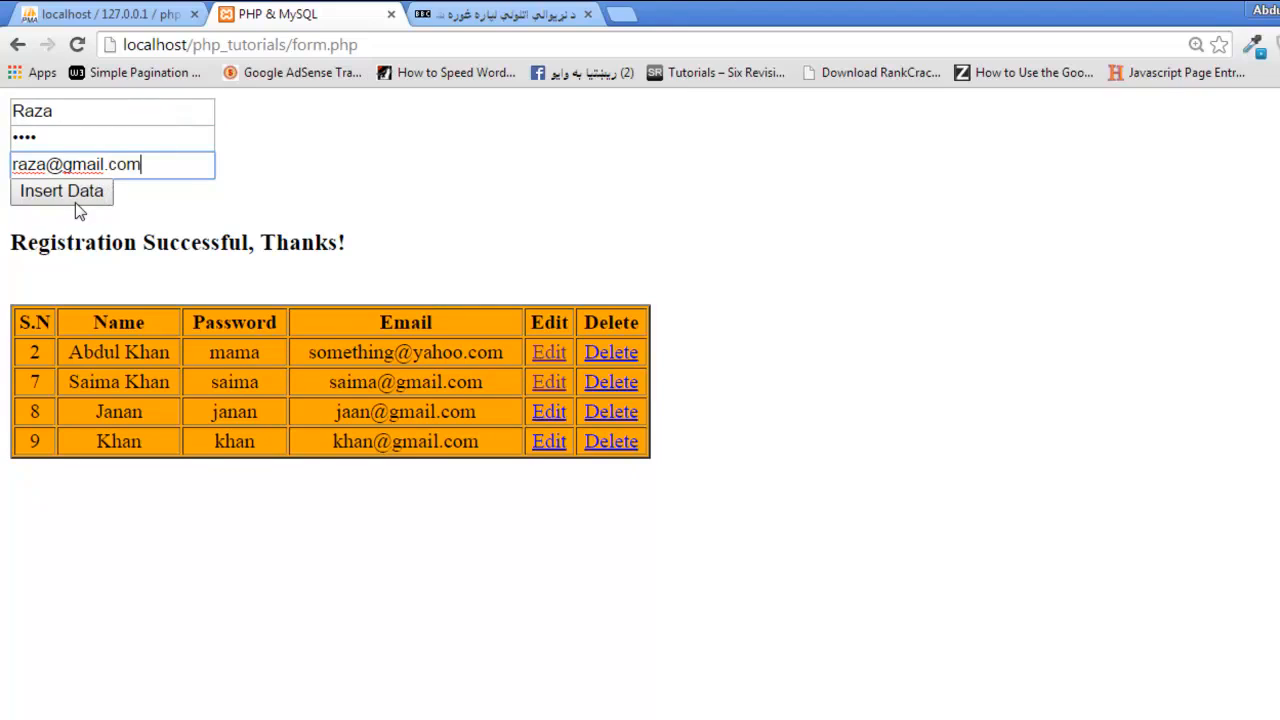
pyautogui.click(61, 191)
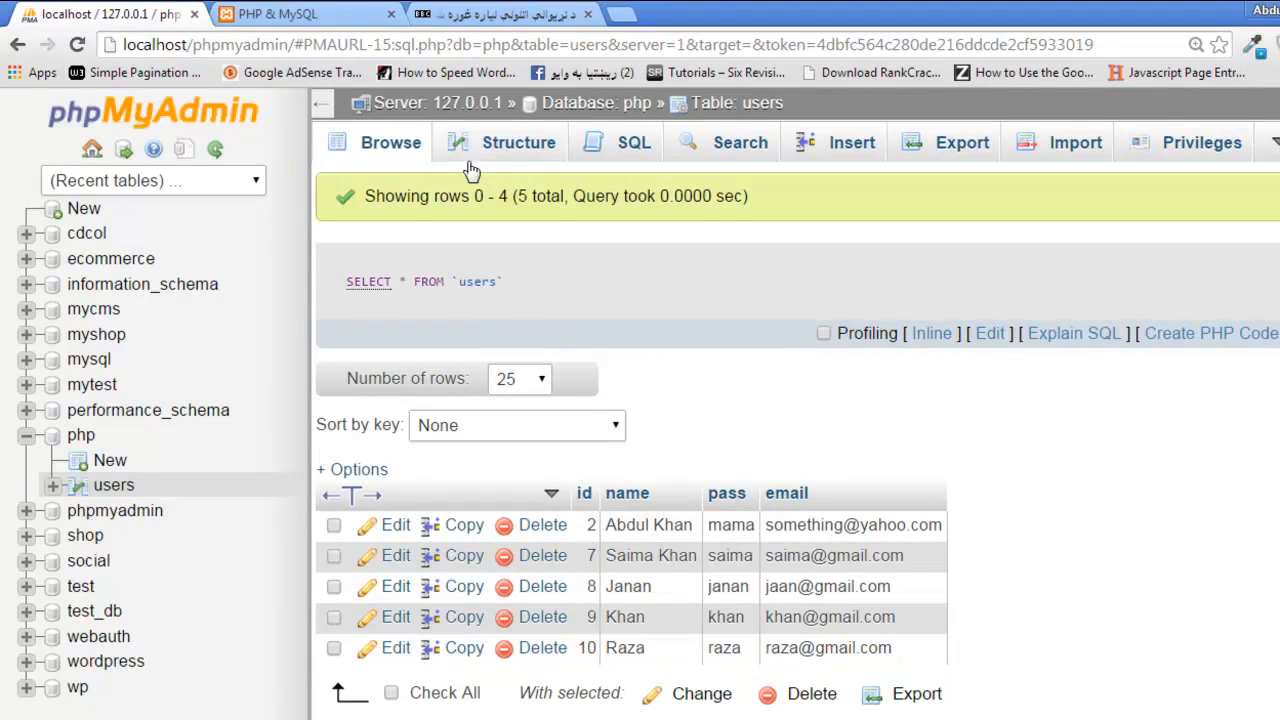
# Return to the form page to review the listed users
pyautogui.click(290, 13)
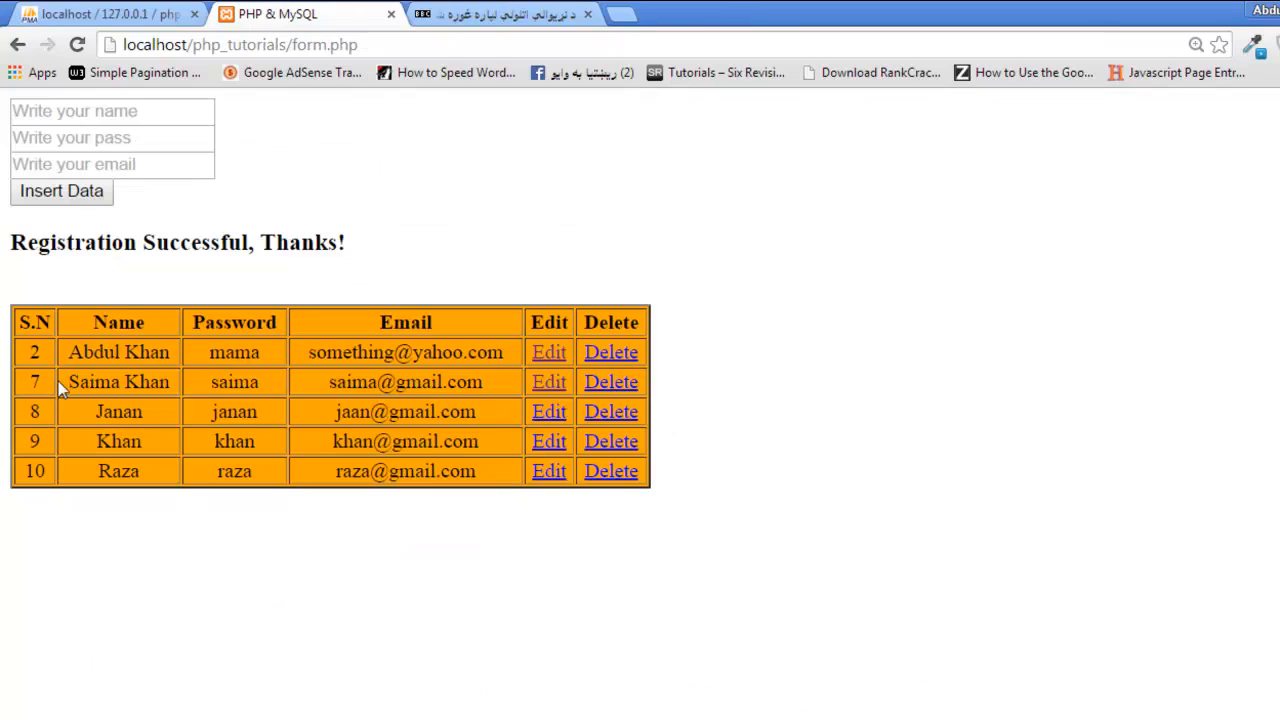
pyautogui.moveTo(55, 412)
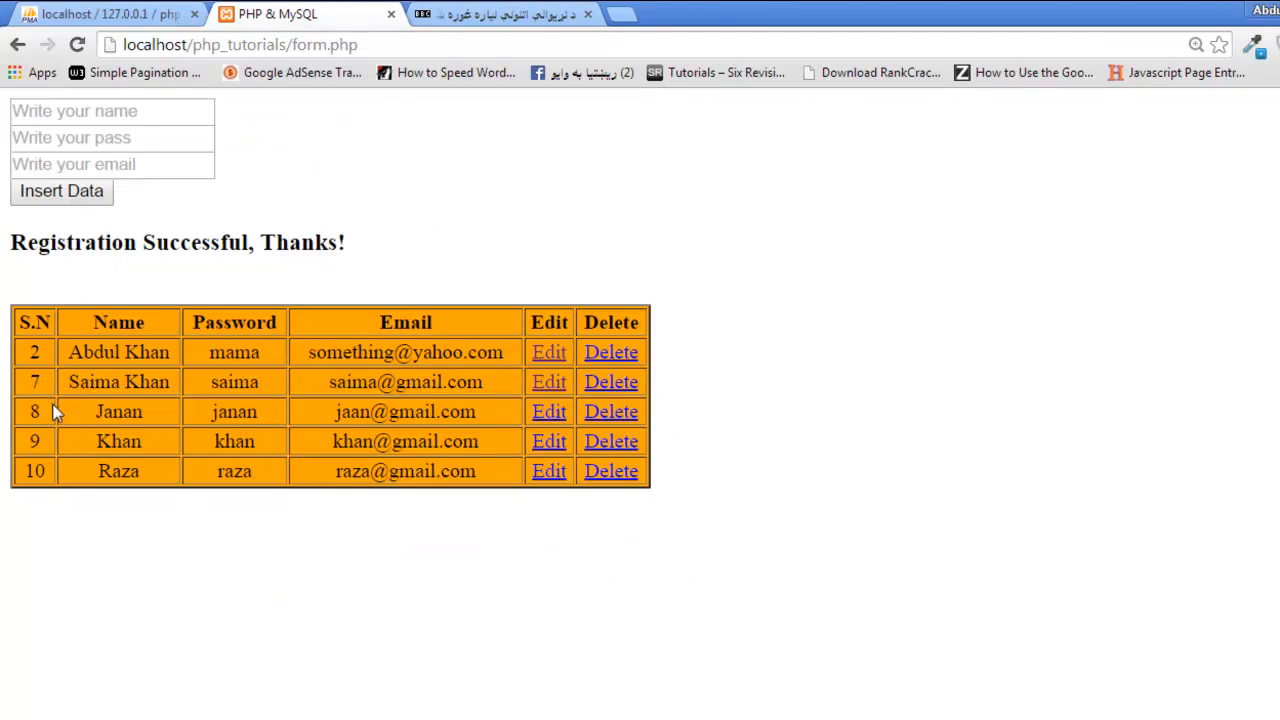
pyautogui.moveTo(46, 372)
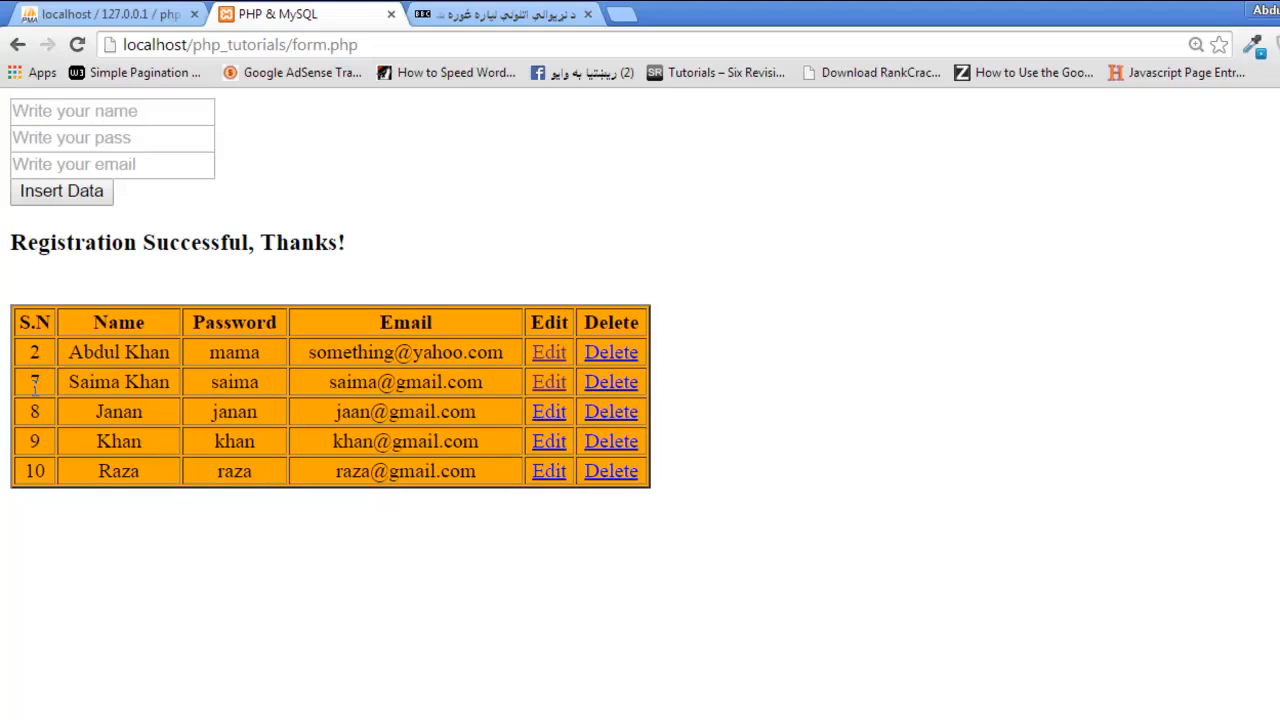
pyautogui.moveTo(57, 594)
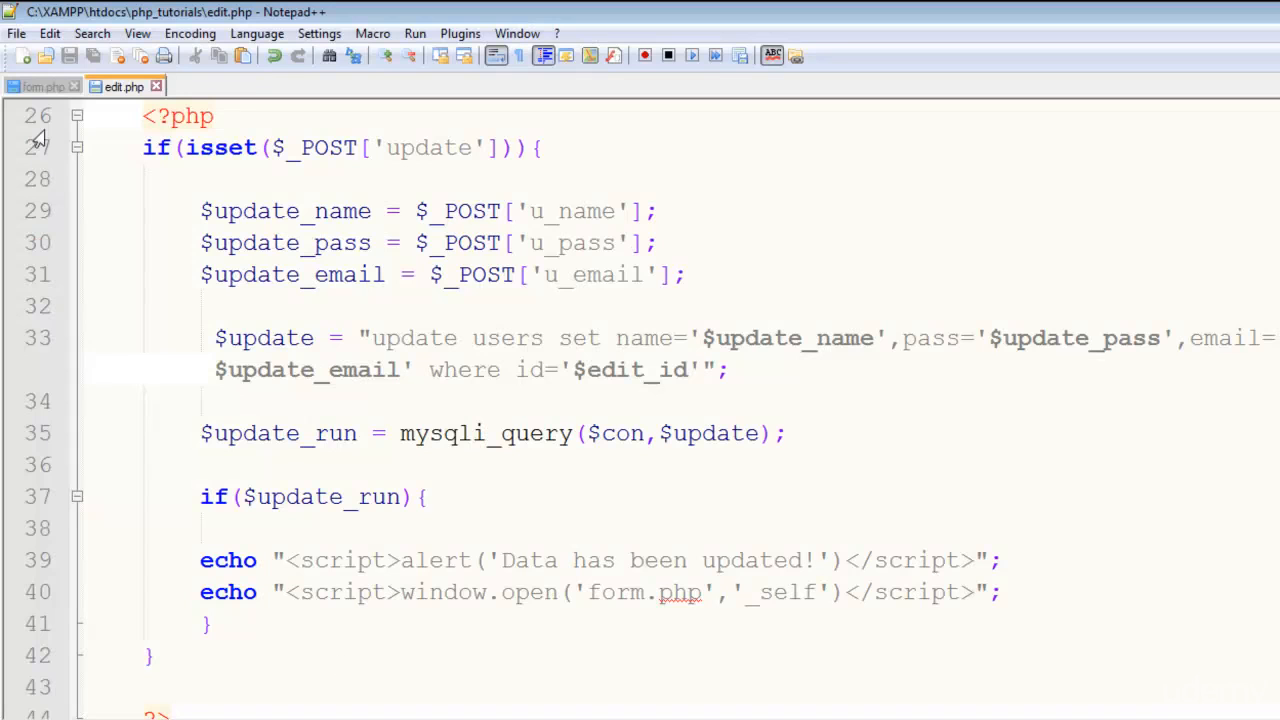
# Switch to form.php in Notepad++ and scroll to the users select query
pyautogui.click(37, 86)
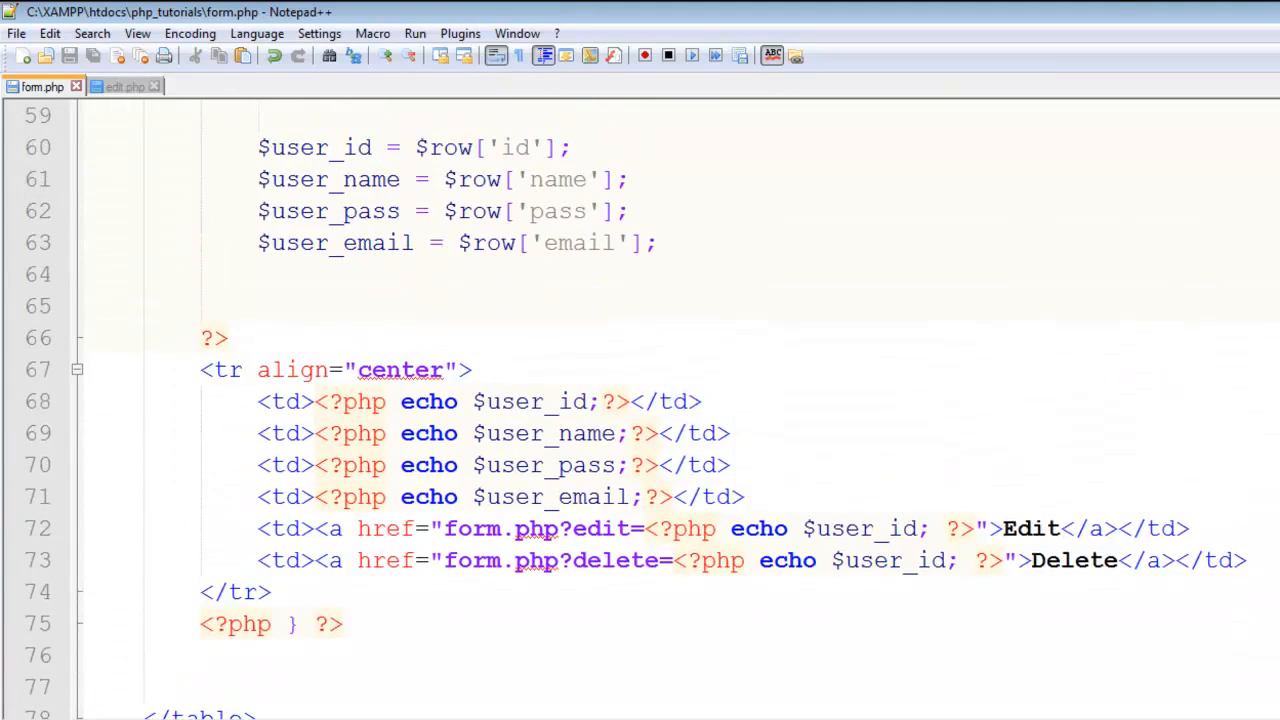
pyautogui.scroll(3)
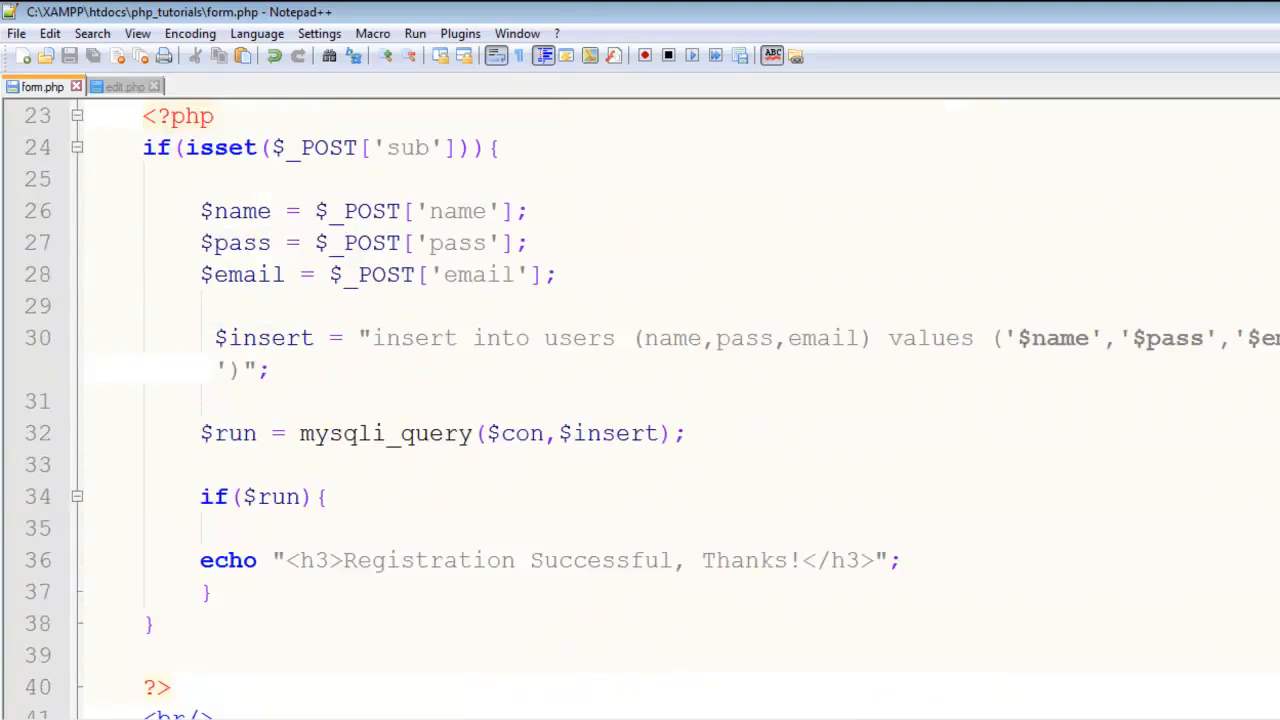
pyautogui.scroll(3)
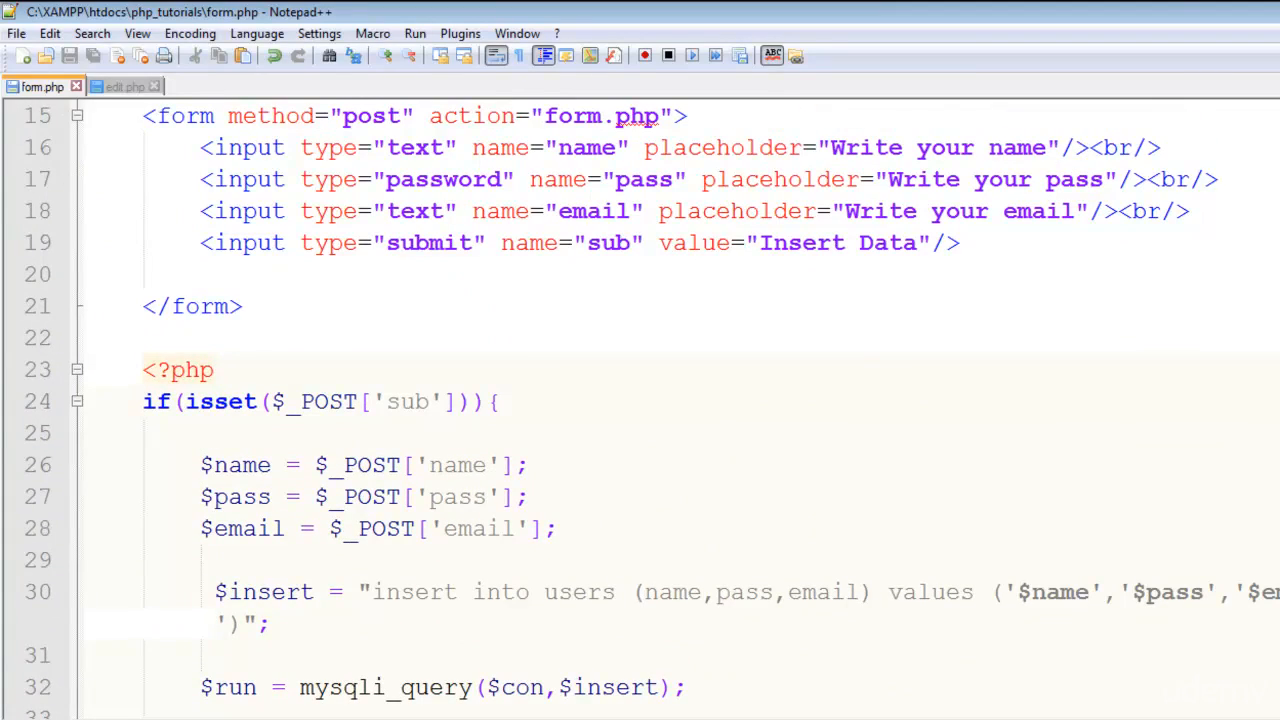
pyautogui.scroll(-3)
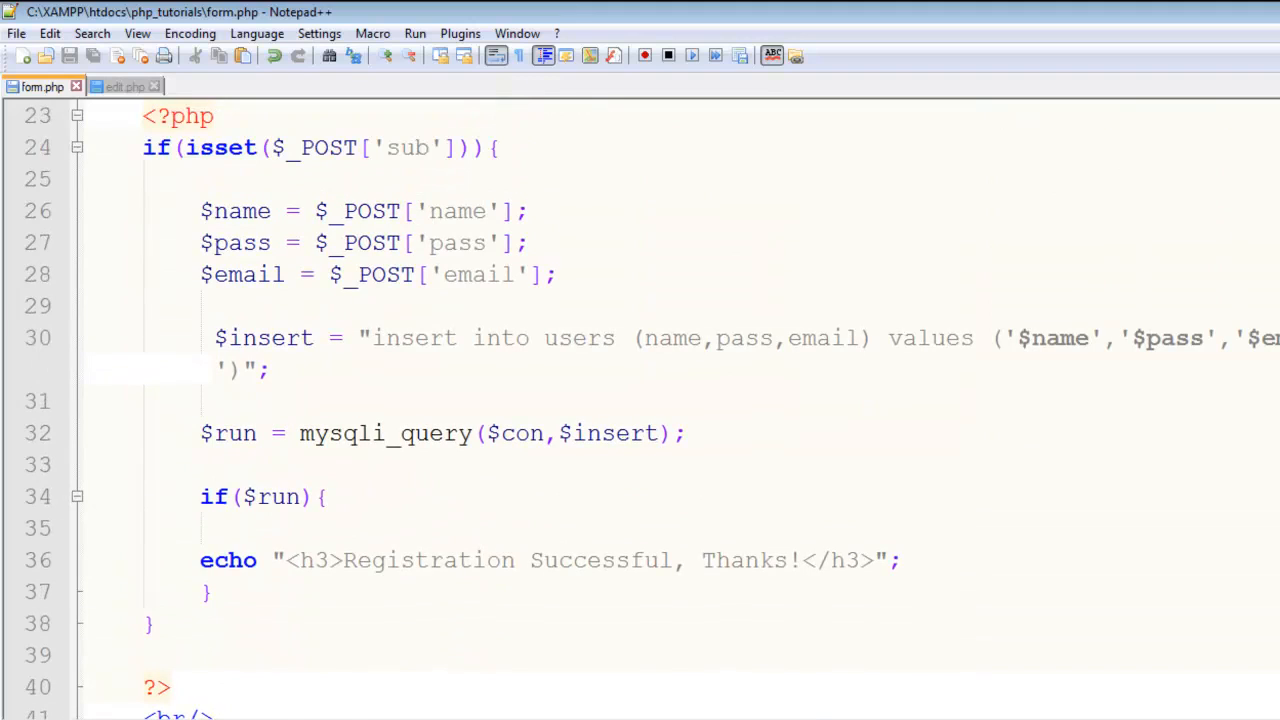
pyautogui.scroll(-3)
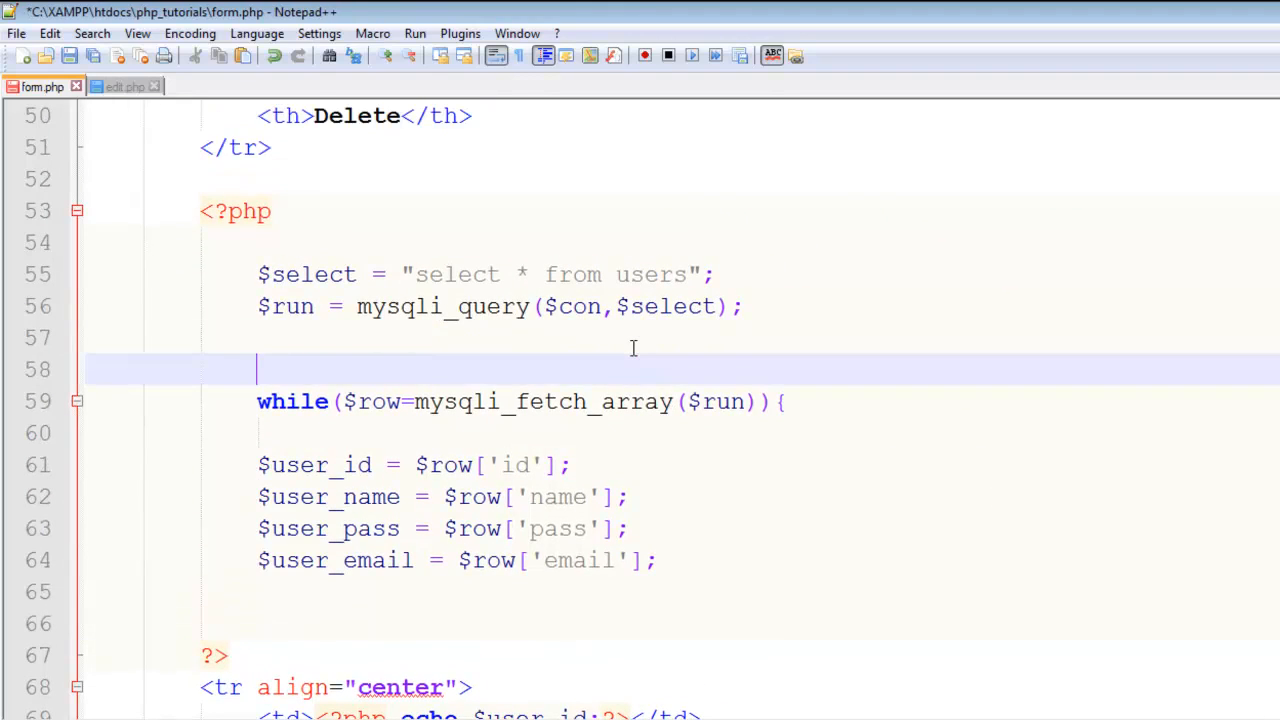
# Initialise $i to 0 and add $i++; inside the while loop
pyautogui.write('$i =')
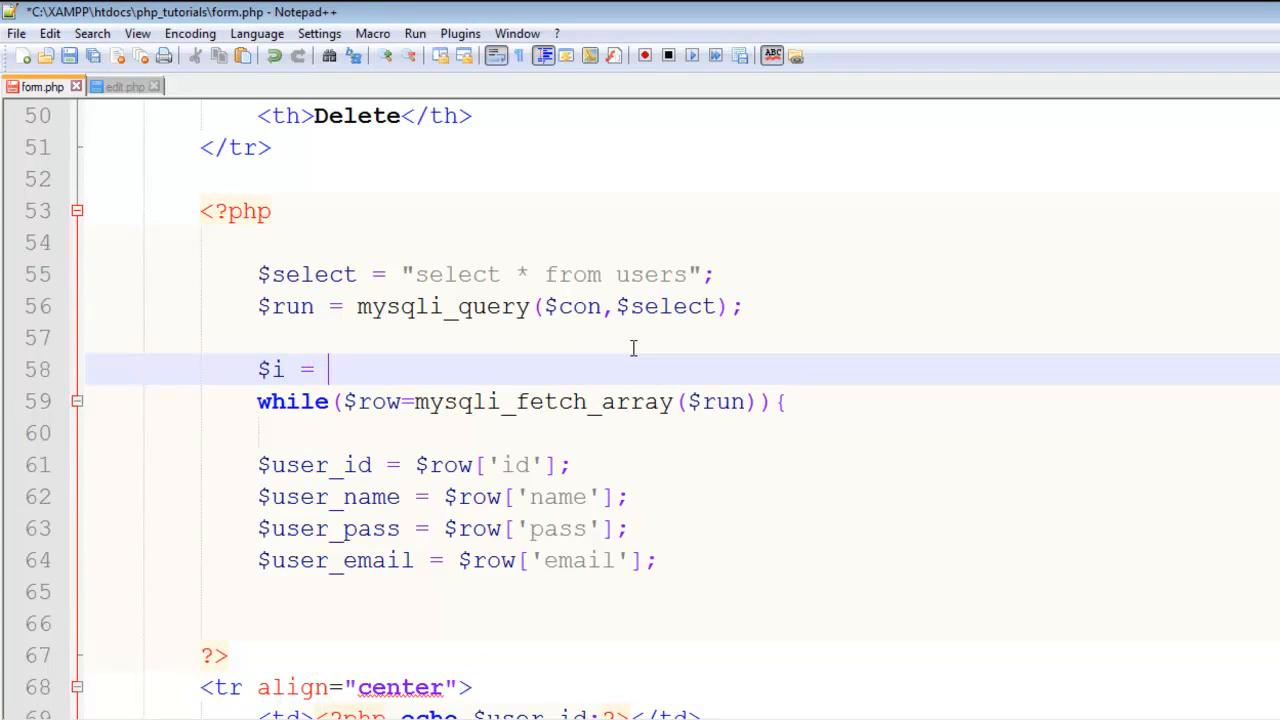
pyautogui.write('0;')
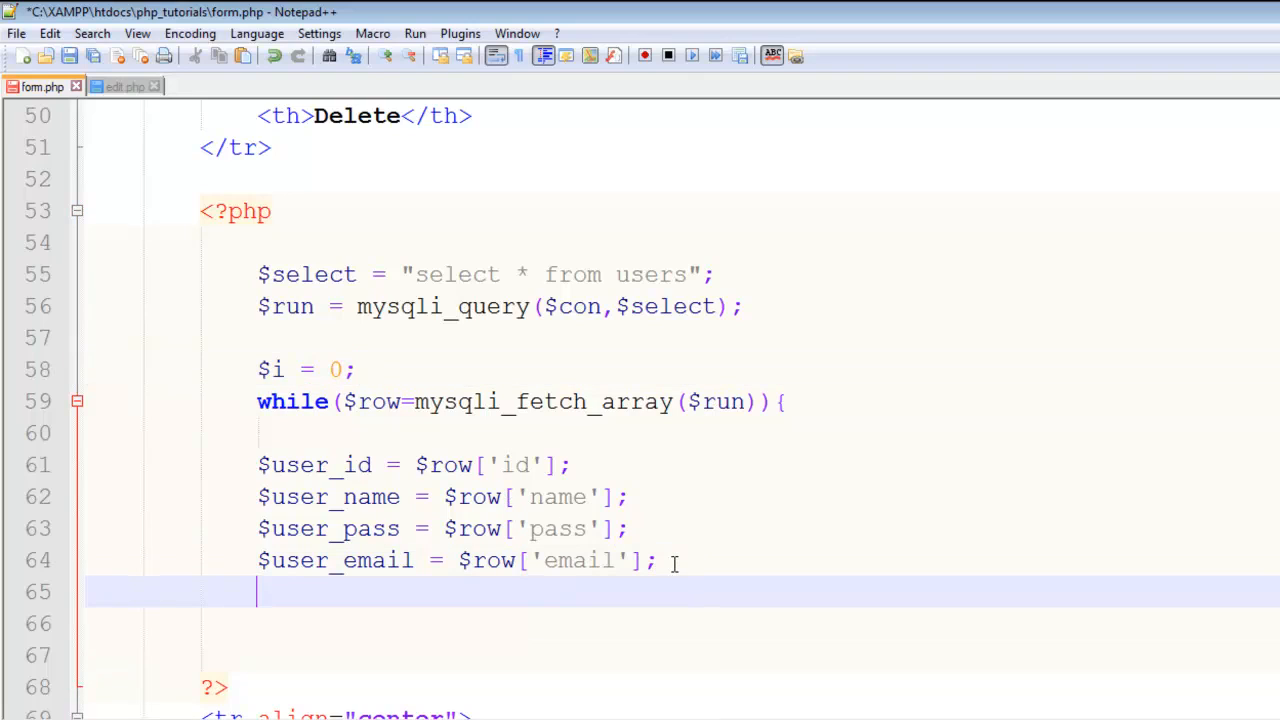
pyautogui.write('$')
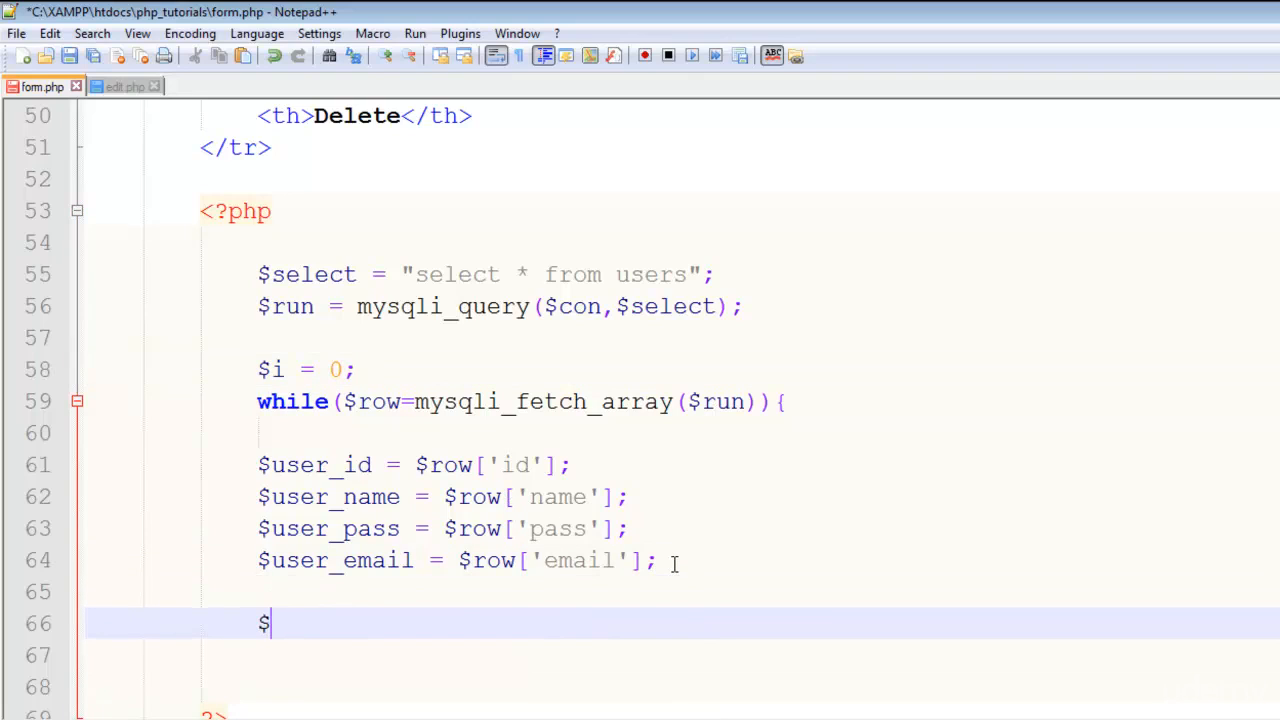
pyautogui.write('i++')
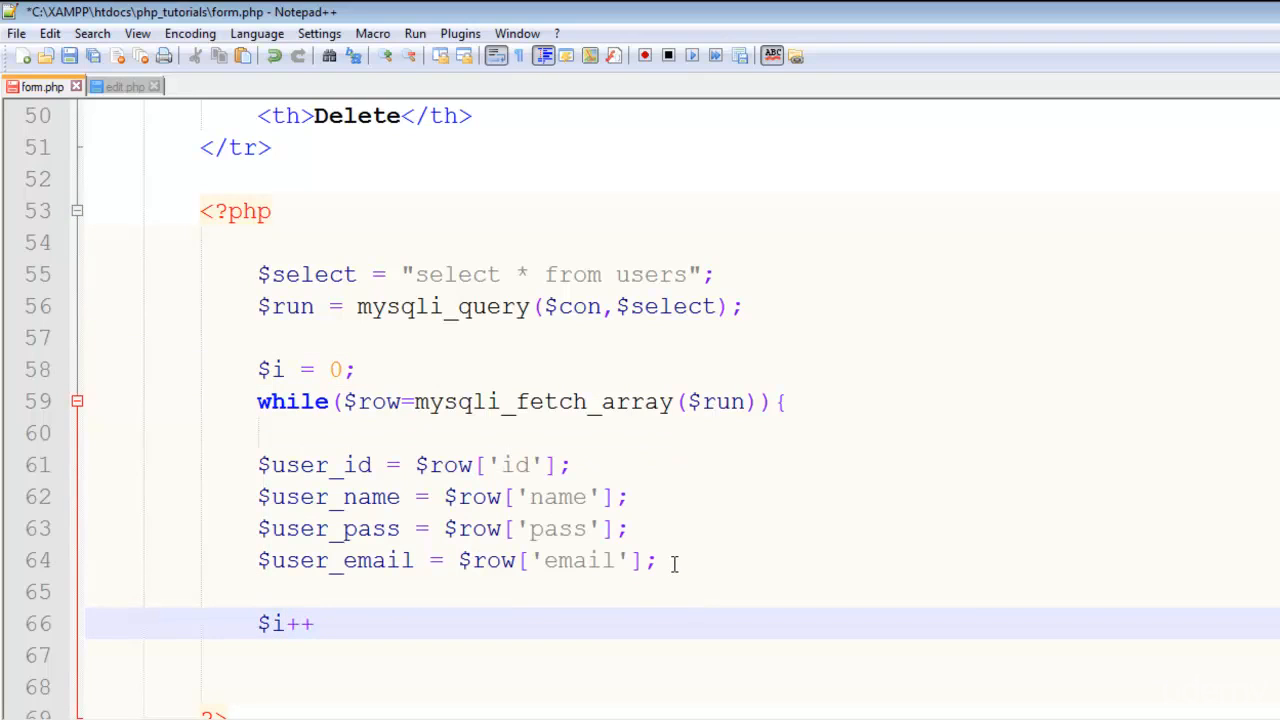
pyautogui.write(';')
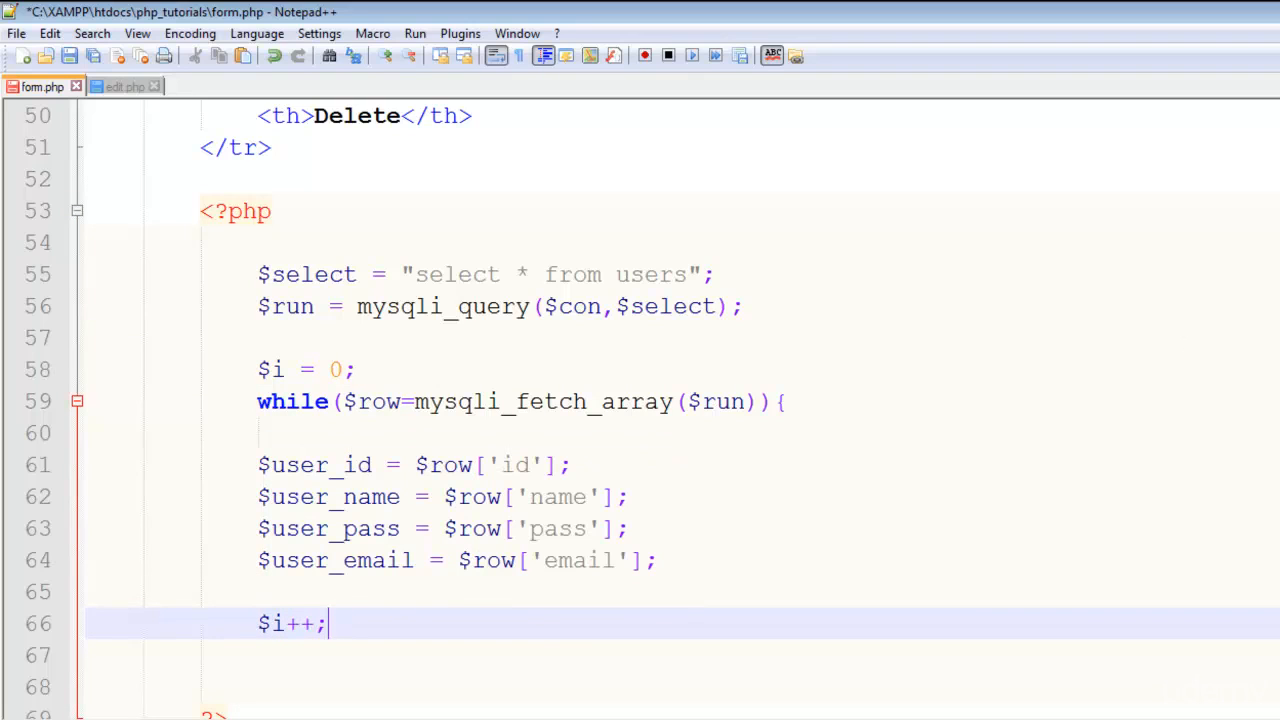
pyautogui.scroll(-3)
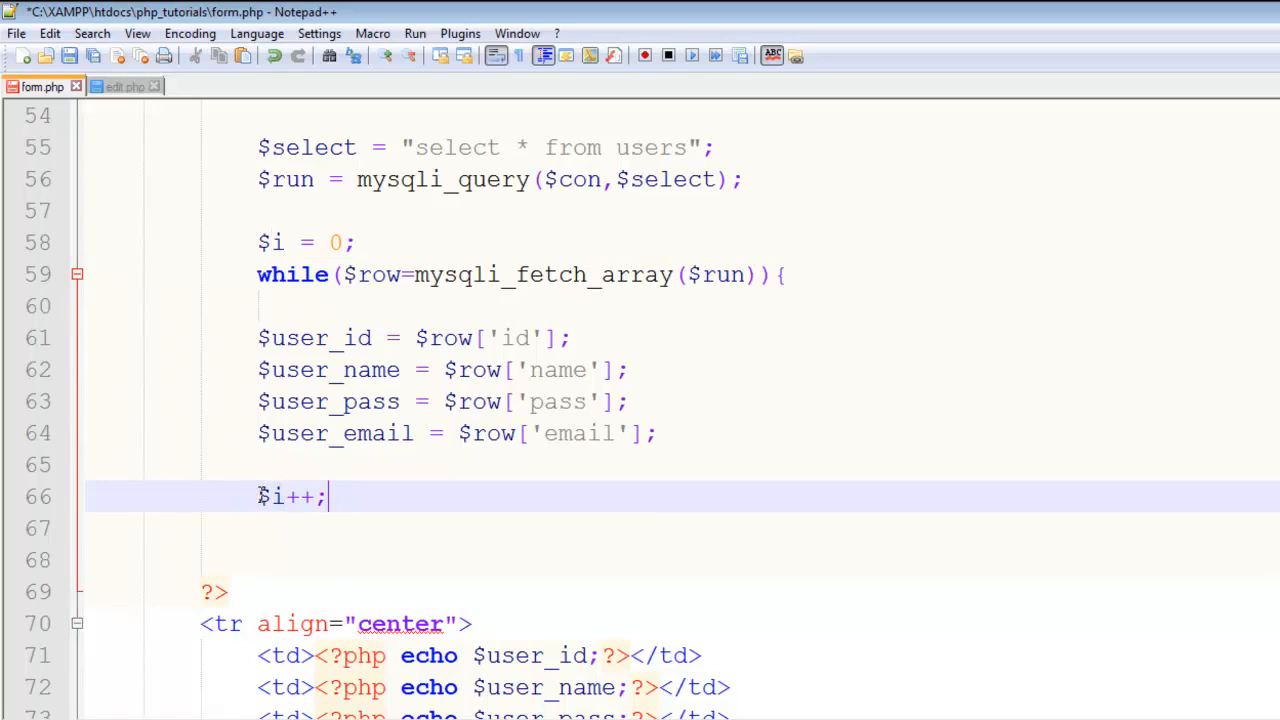
pyautogui.doubleClick(285, 497)
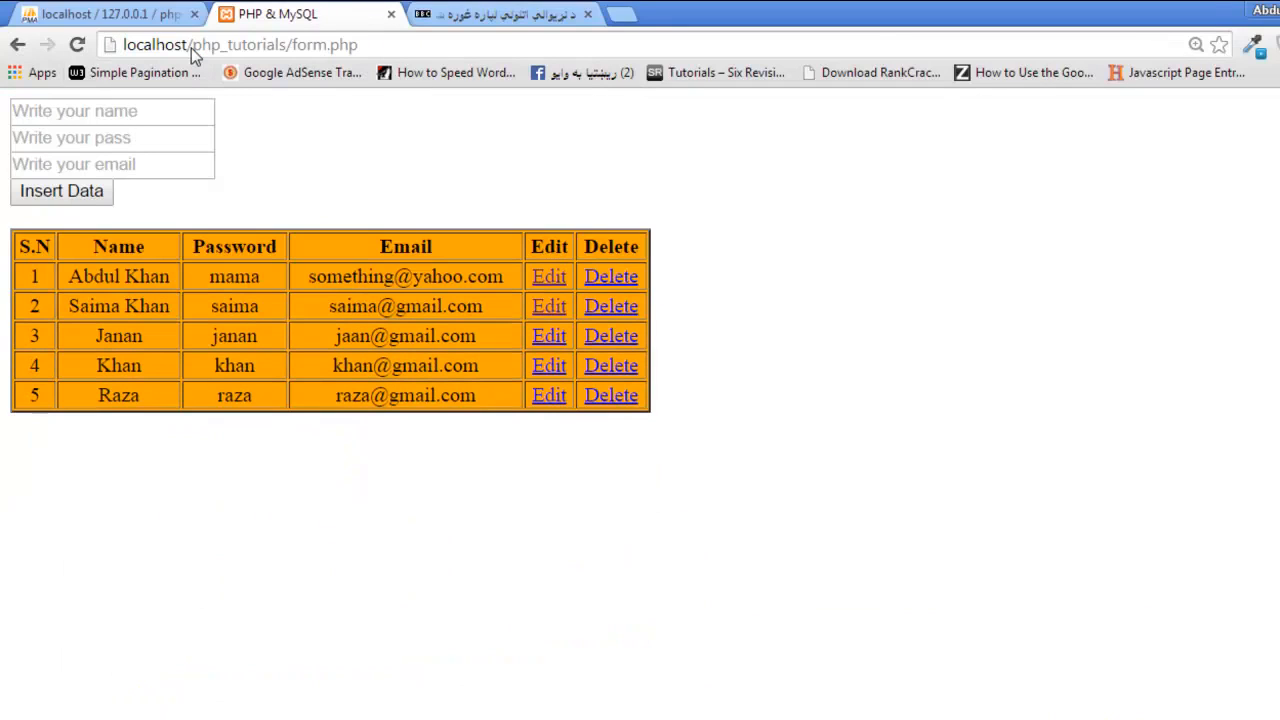
pyautogui.moveTo(33, 421)
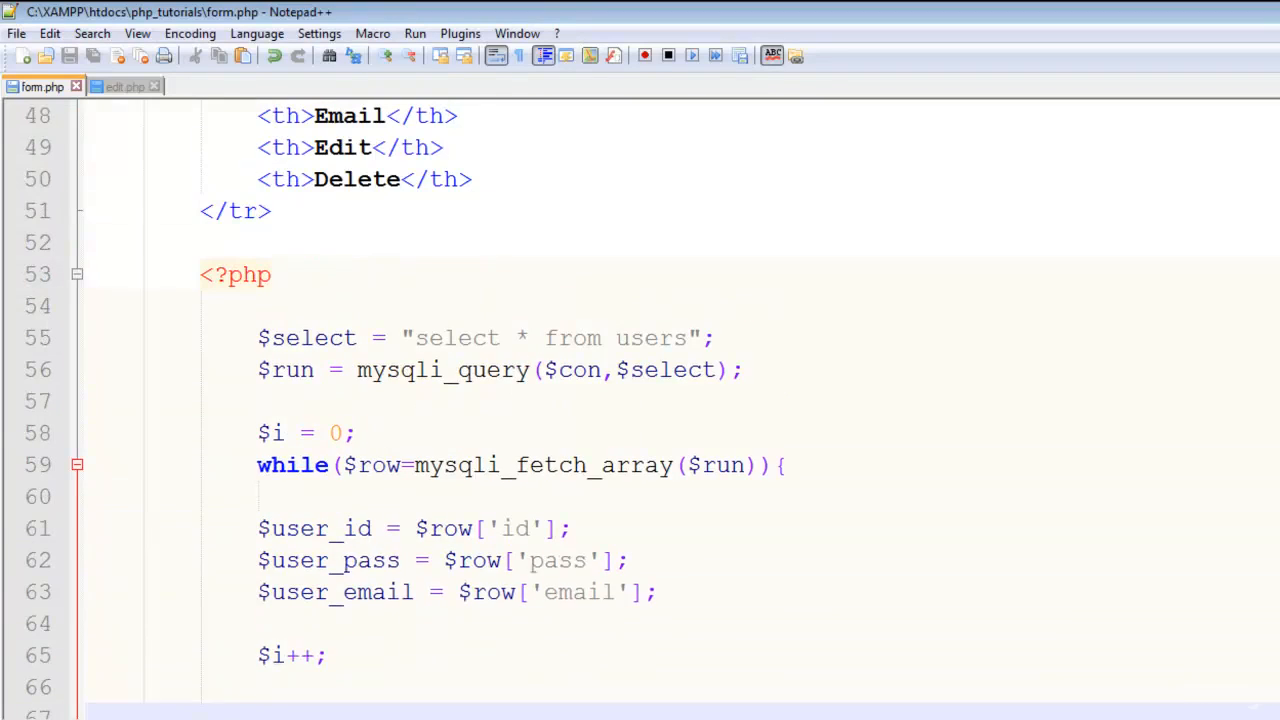
# Type the $user_name = $row['name']; assignment in form.php
pyautogui.write("$user_name = $row['name'];")
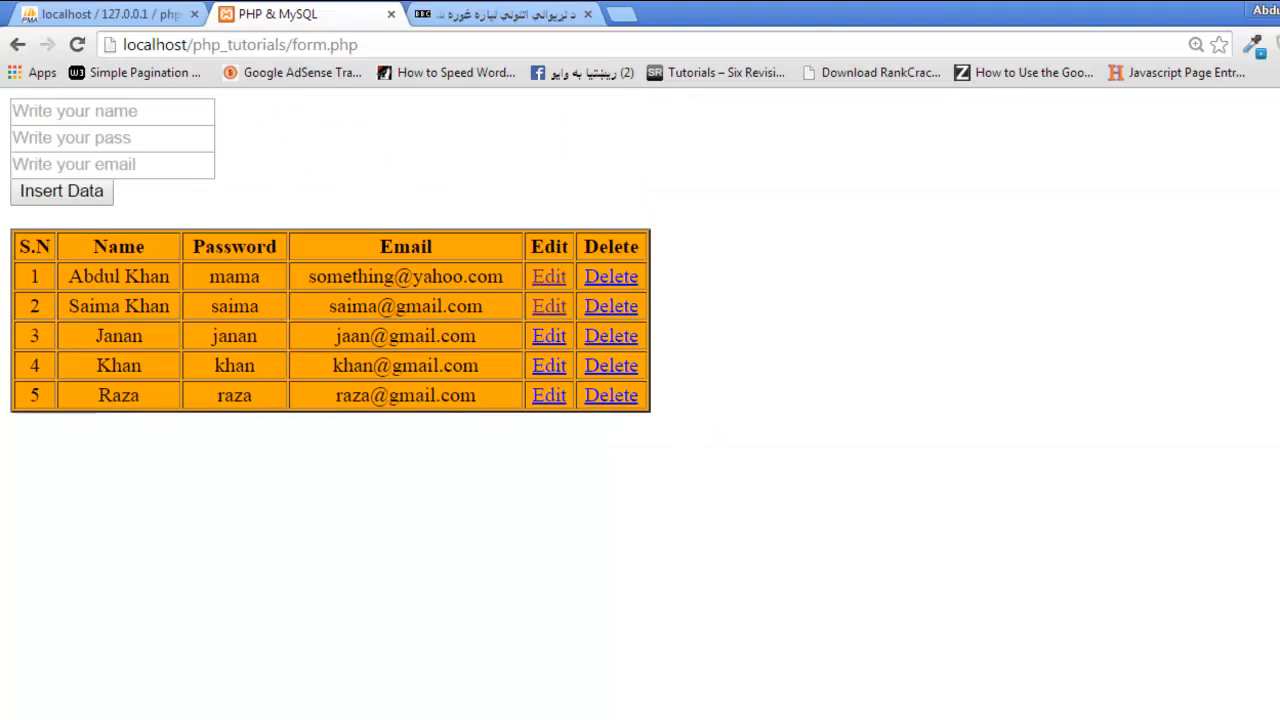
pyautogui.moveTo(100, 394)
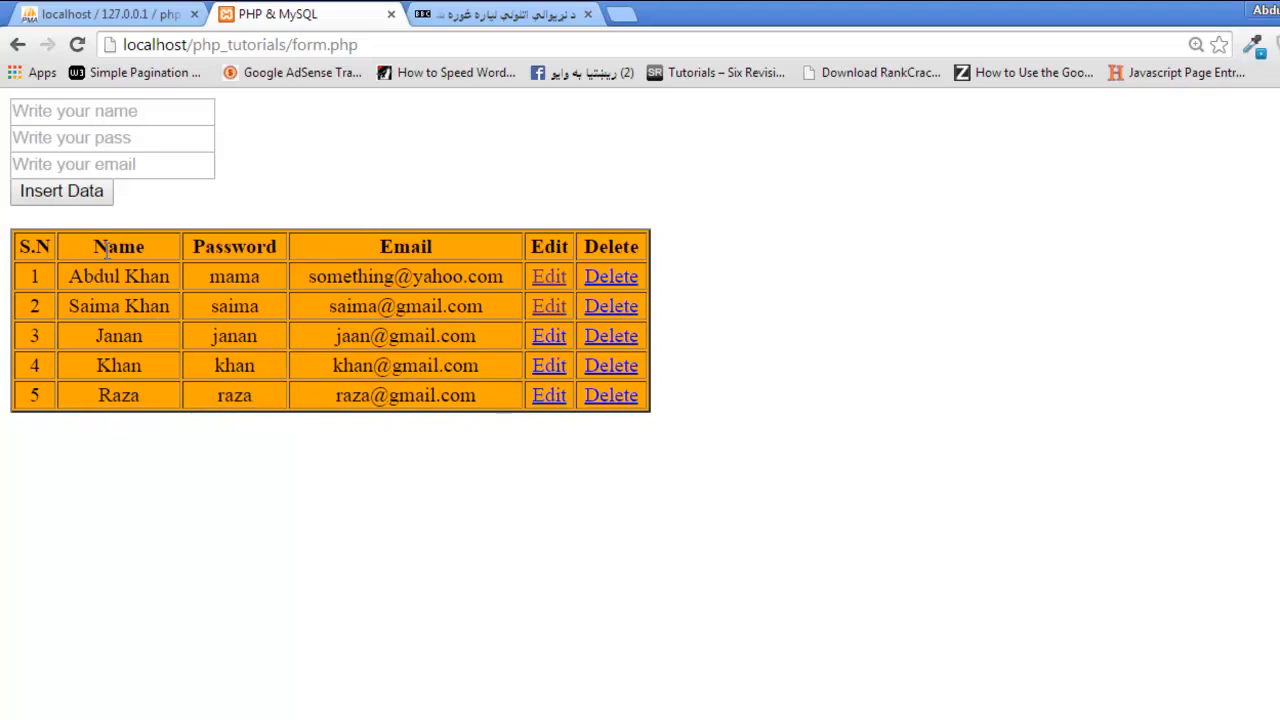
pyautogui.moveTo(205, 348)
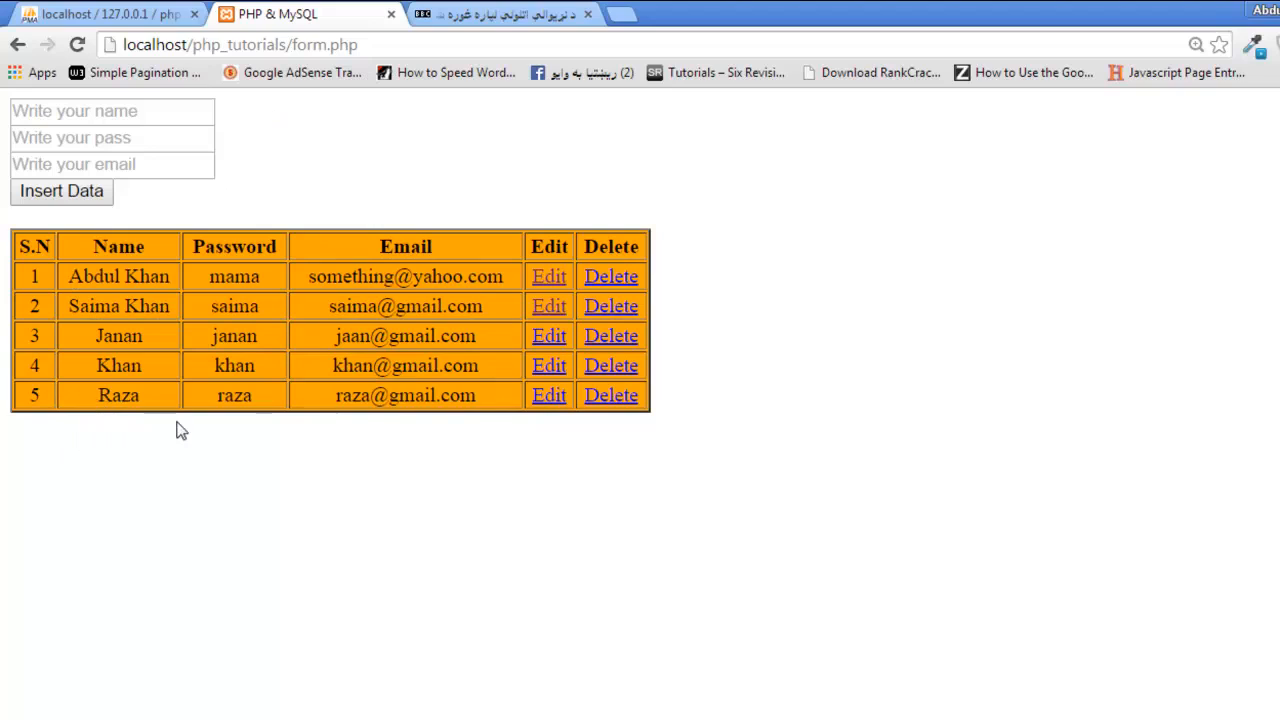
pyautogui.moveTo(33, 405)
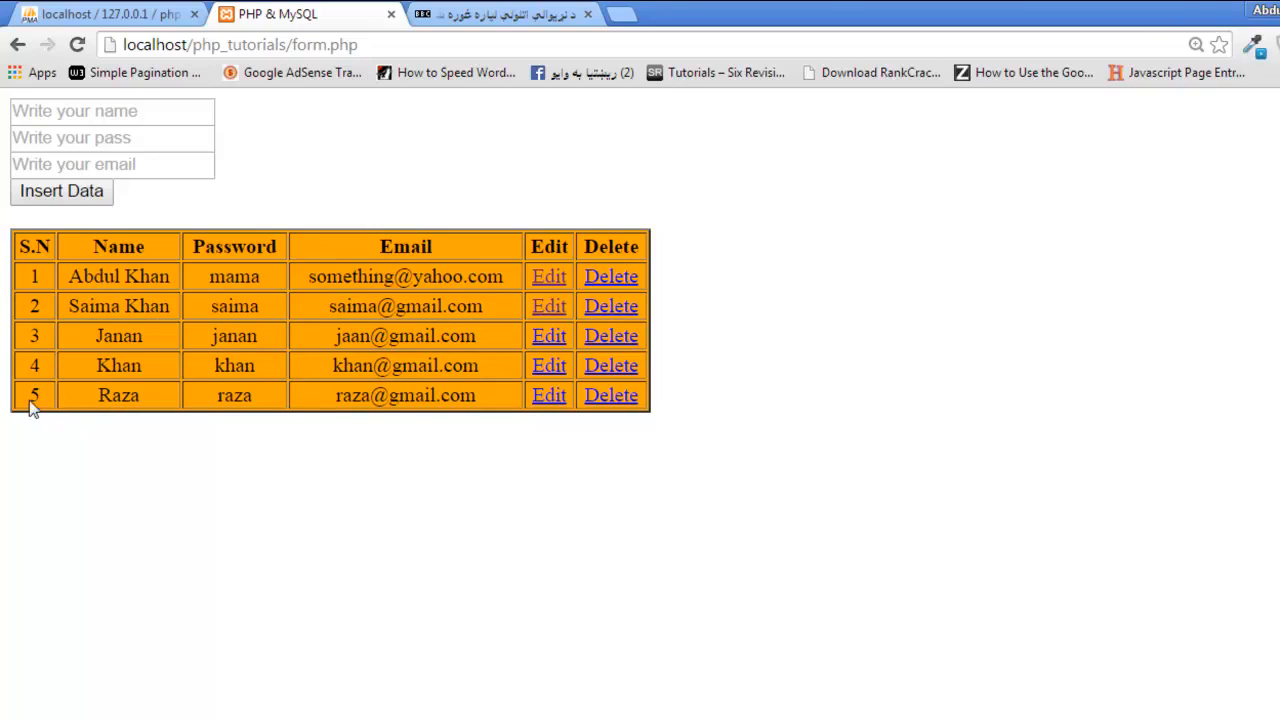
pyautogui.moveTo(57, 350)
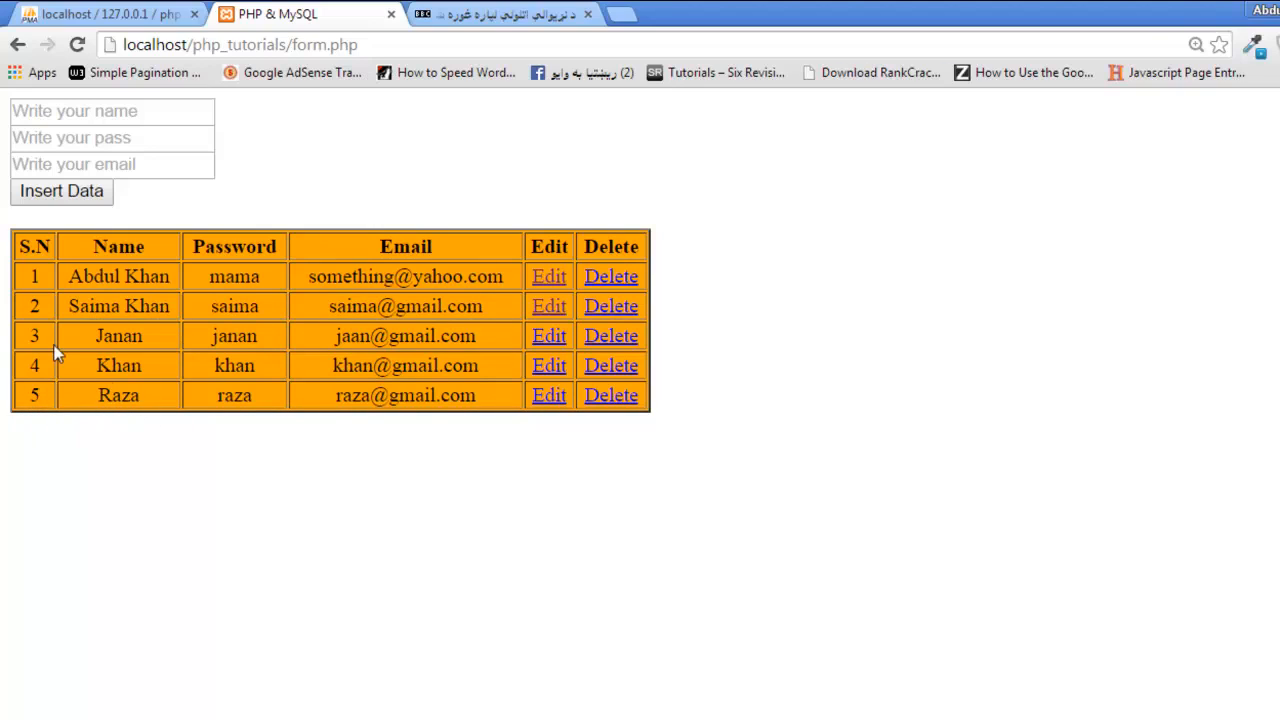
pyautogui.moveTo(205, 306)
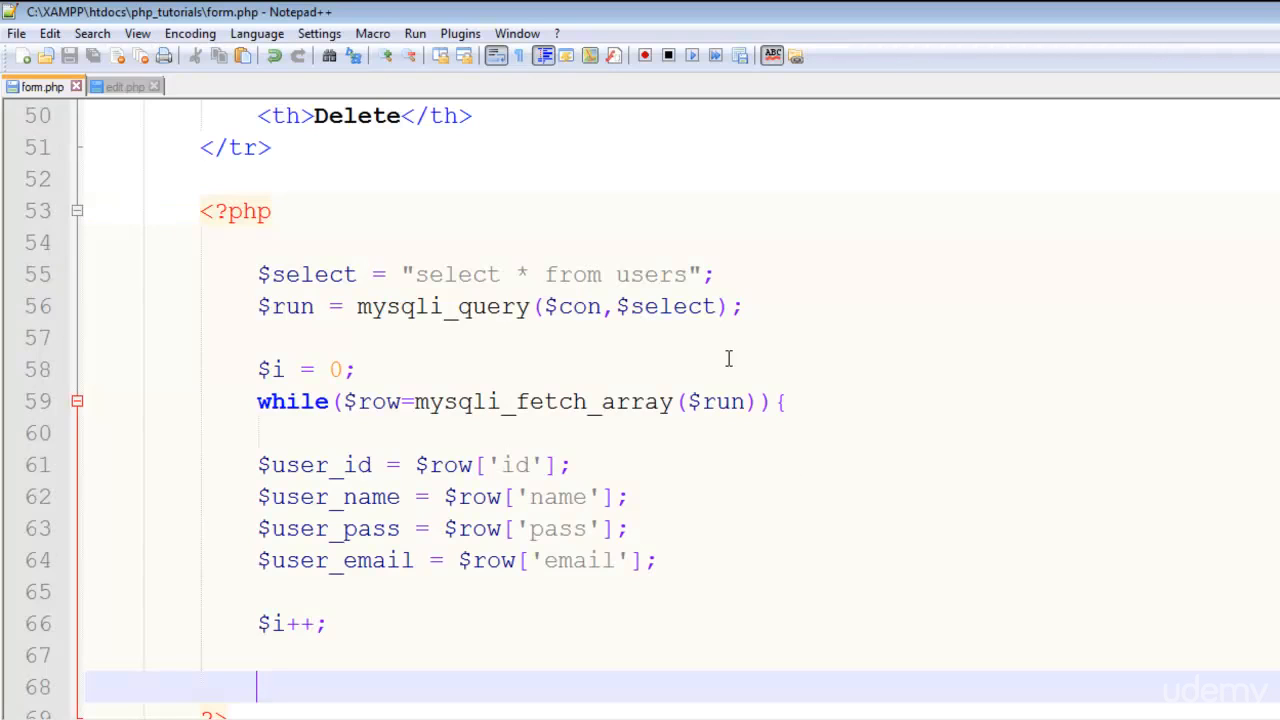
# Append 'order by 1 ASEC' to the $select query string, correcting a typo
pyautogui.click(692, 274)
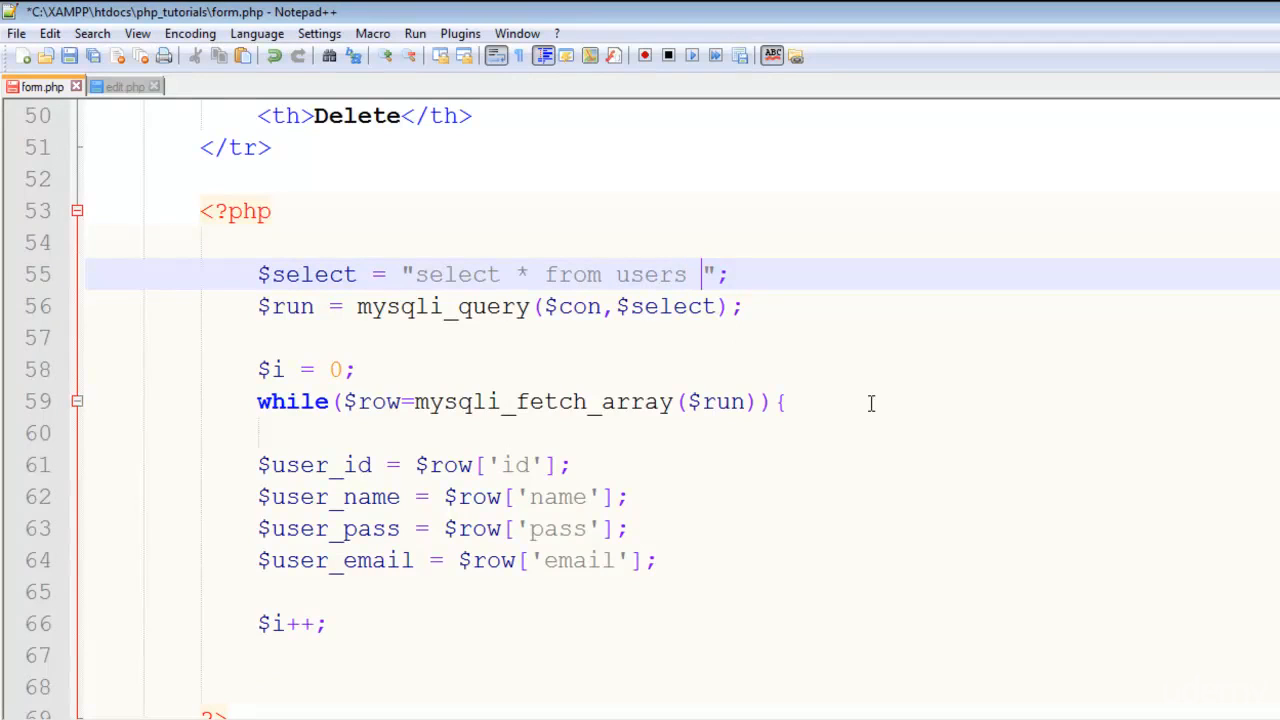
pyautogui.write('order by')
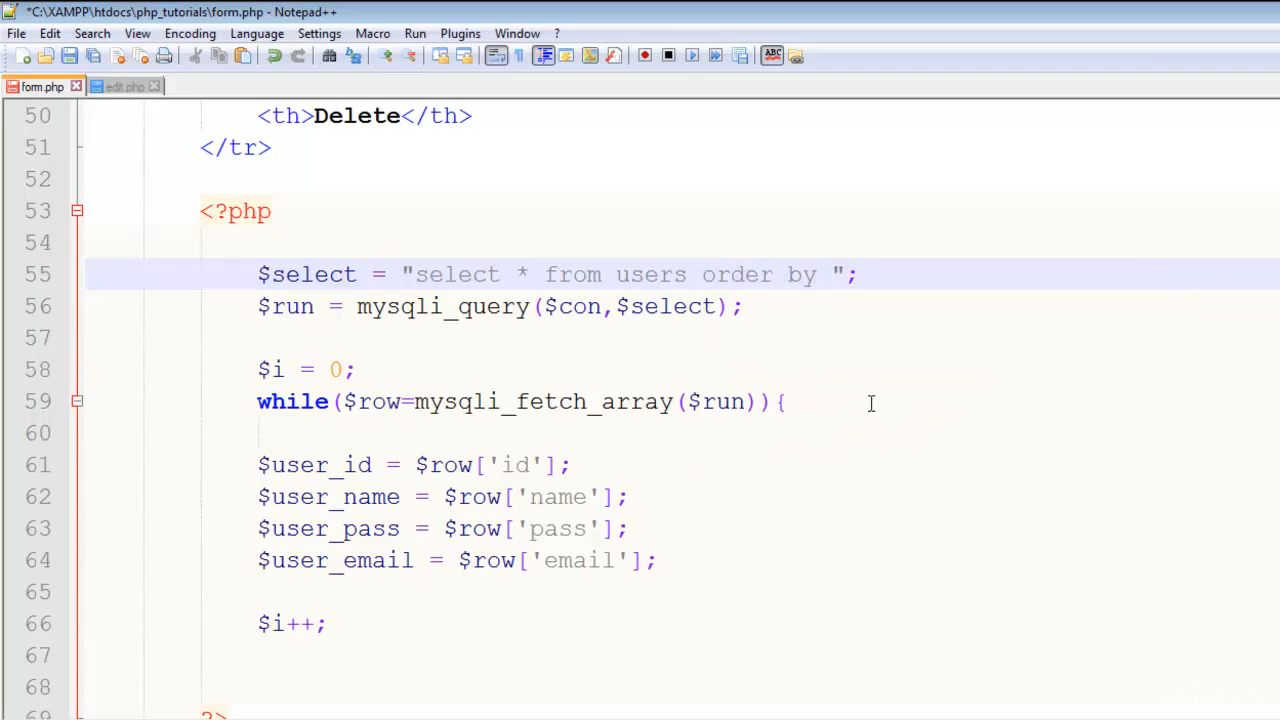
pyautogui.write('1 A')
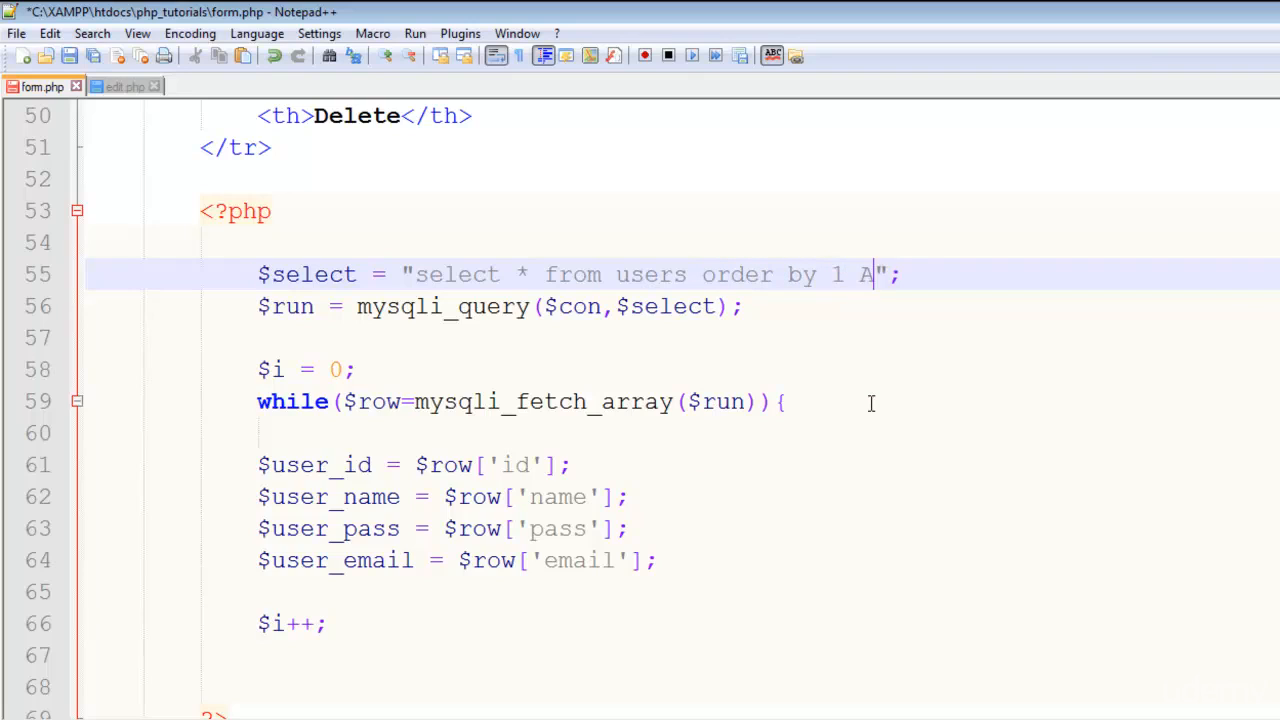
pyautogui.write('S')
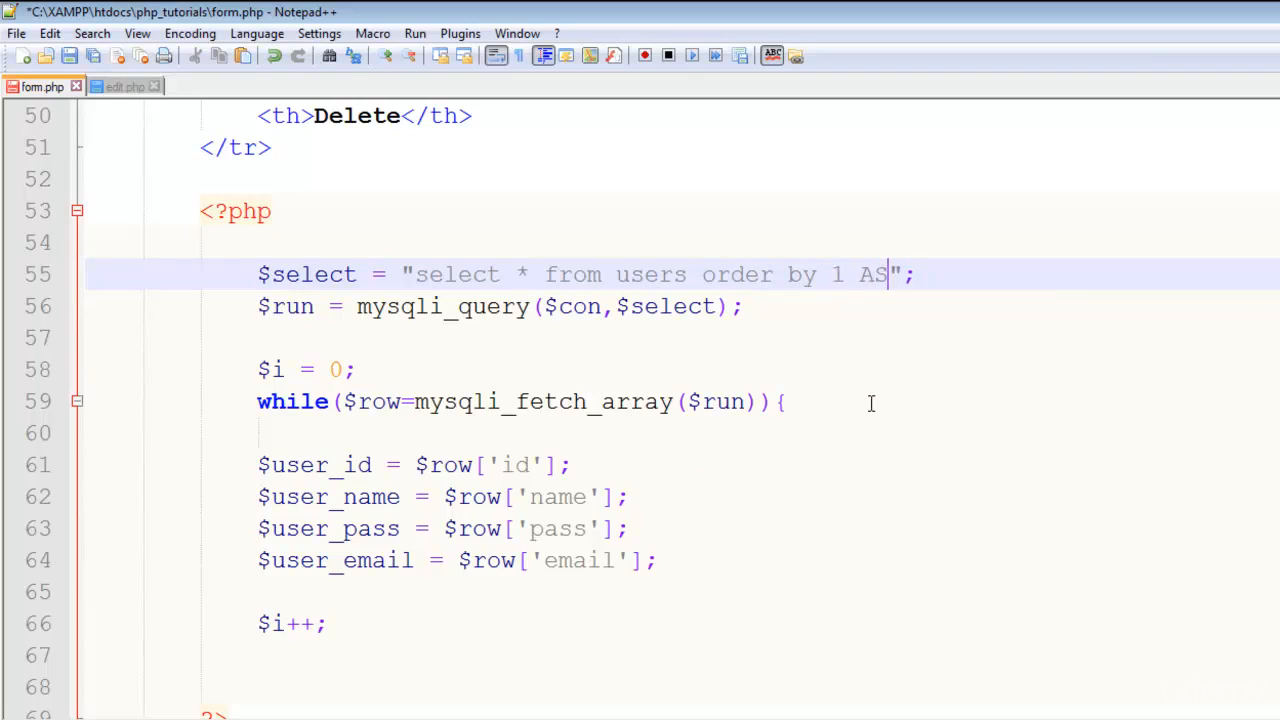
pyautogui.press('Backspace')
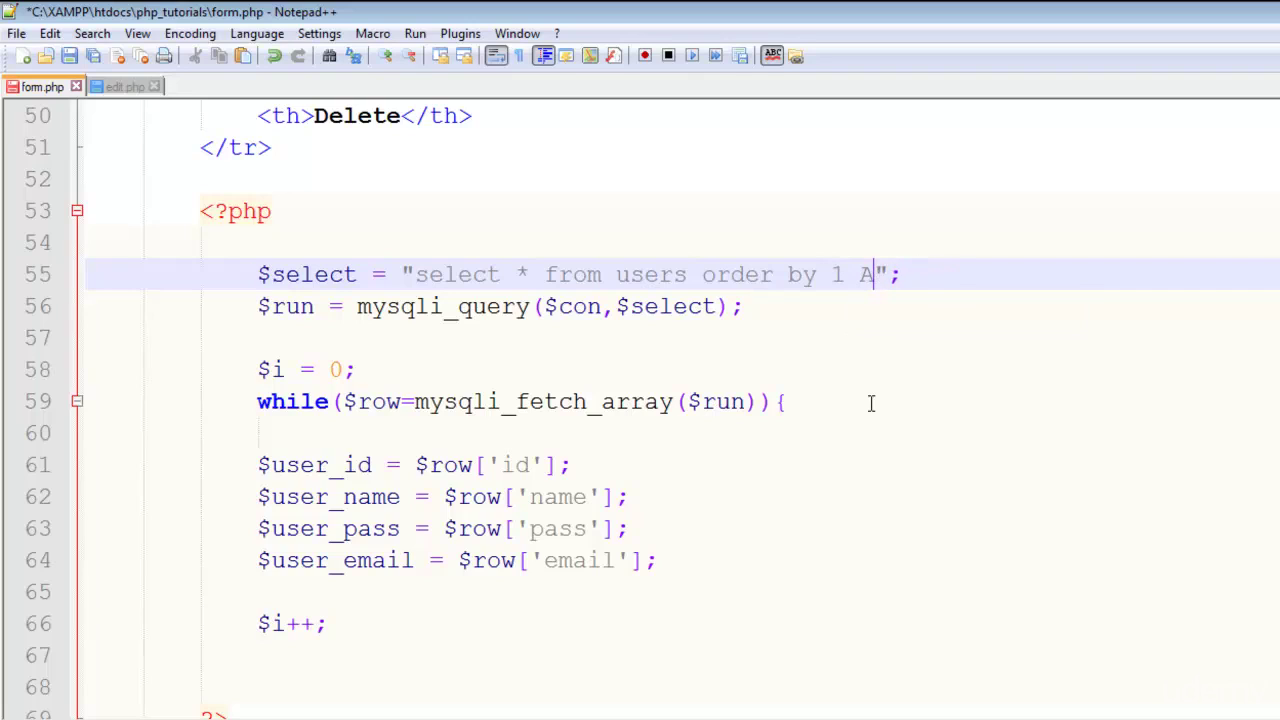
pyautogui.write('SEC')
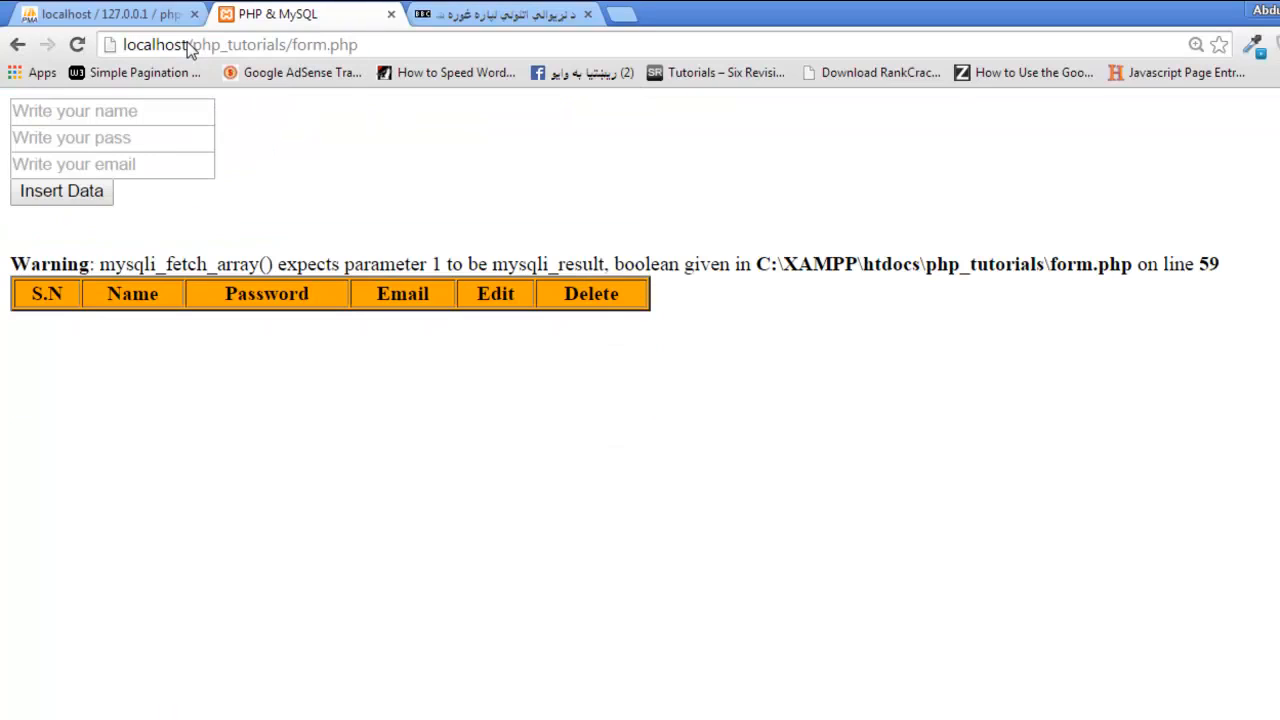
pyautogui.moveTo(537, 293)
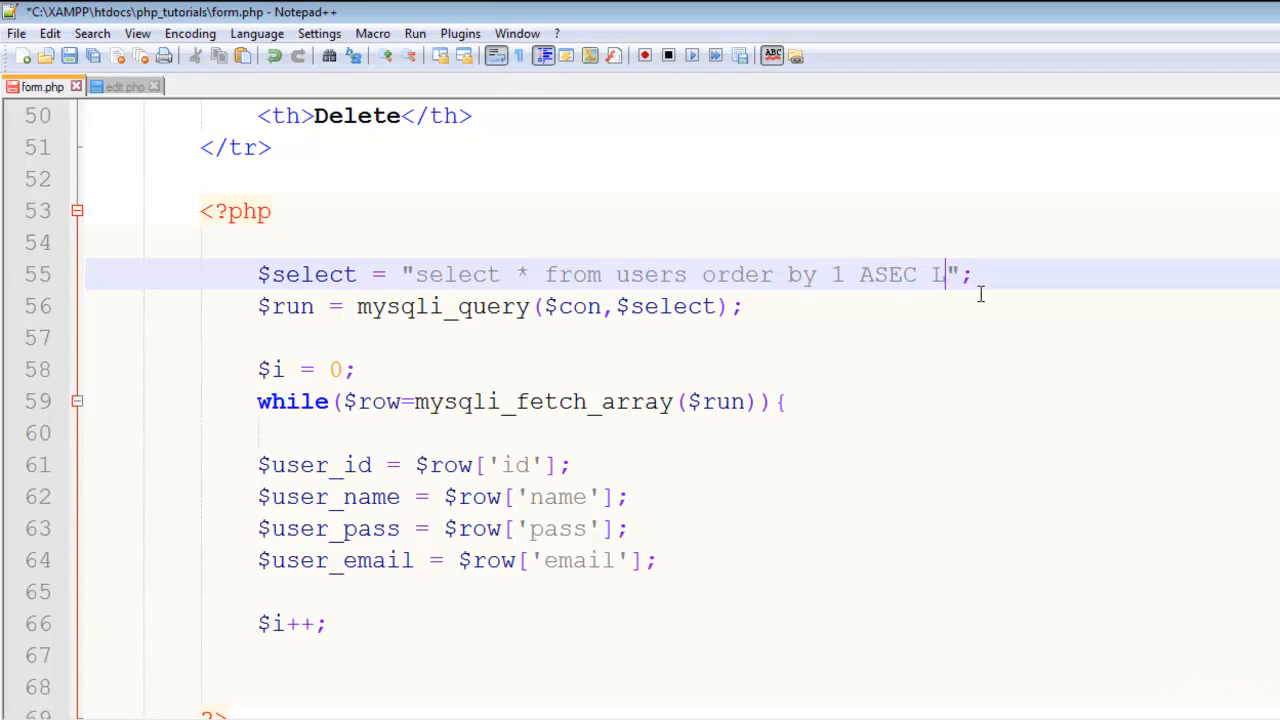
# Type 'LIMIT 0,5' after ASEC in the query, then backspace part of it
pyautogui.write('LIMIT')
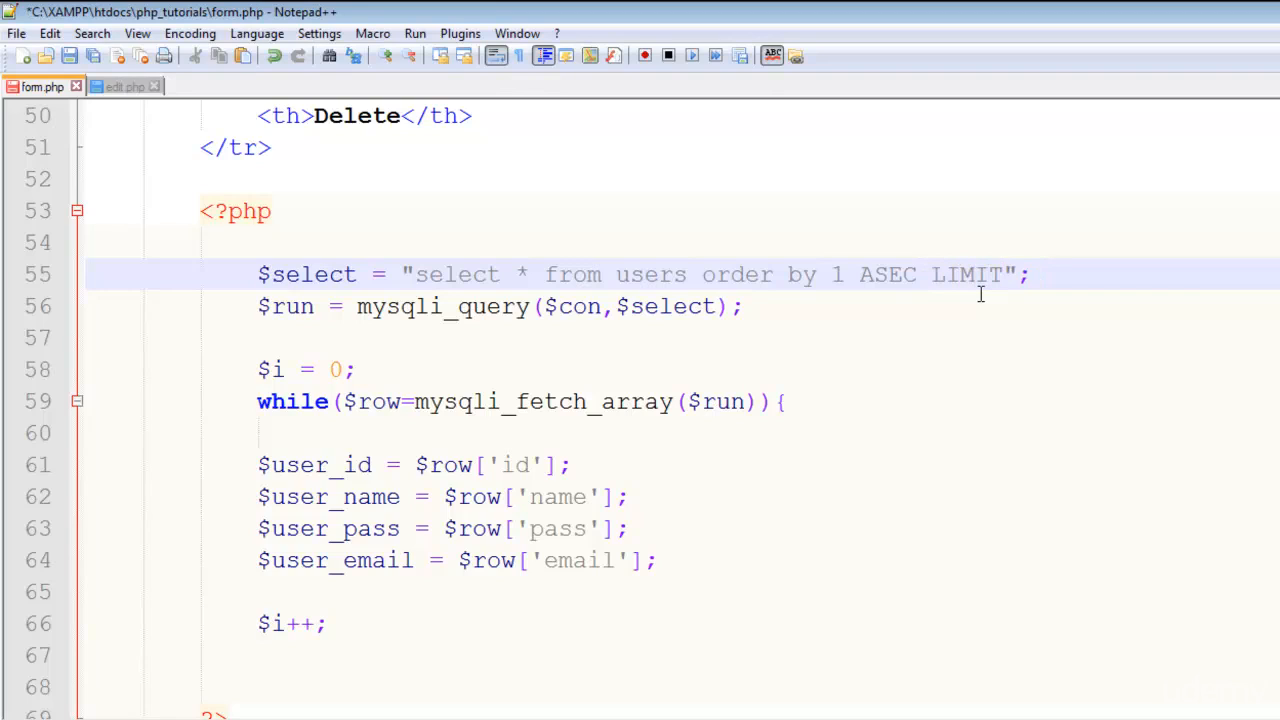
pyautogui.write('0')
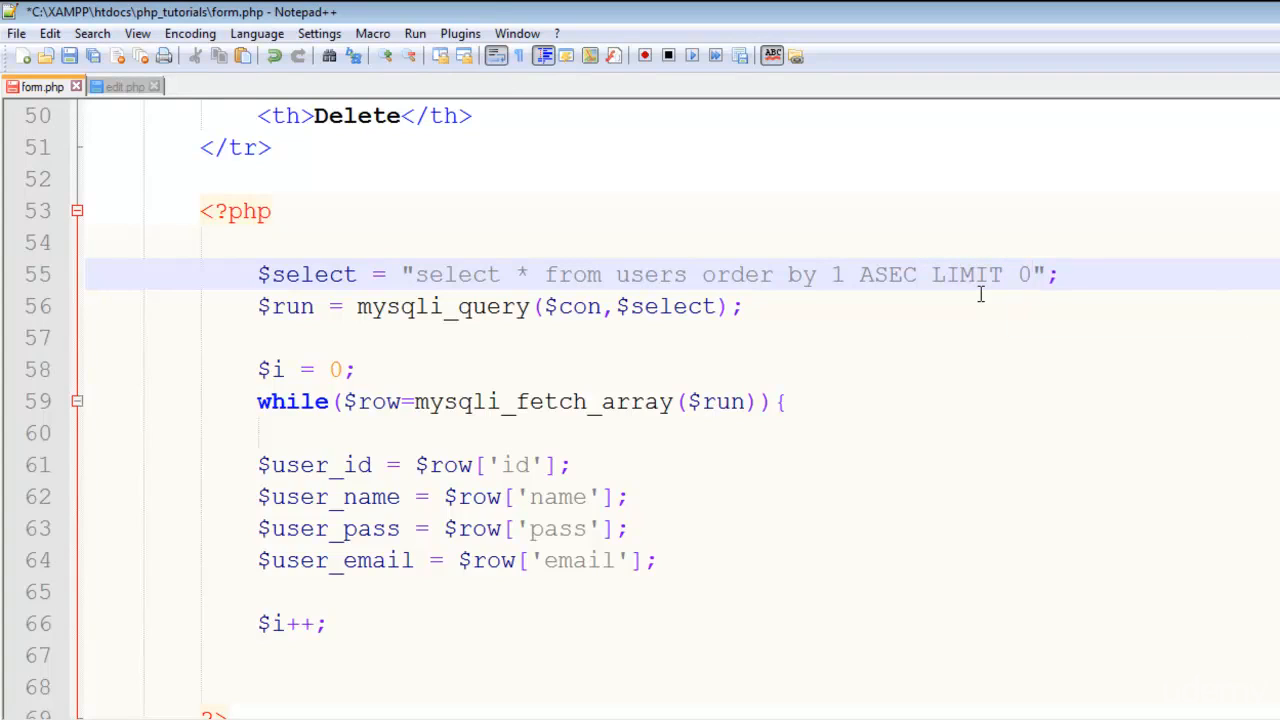
pyautogui.write(',5')
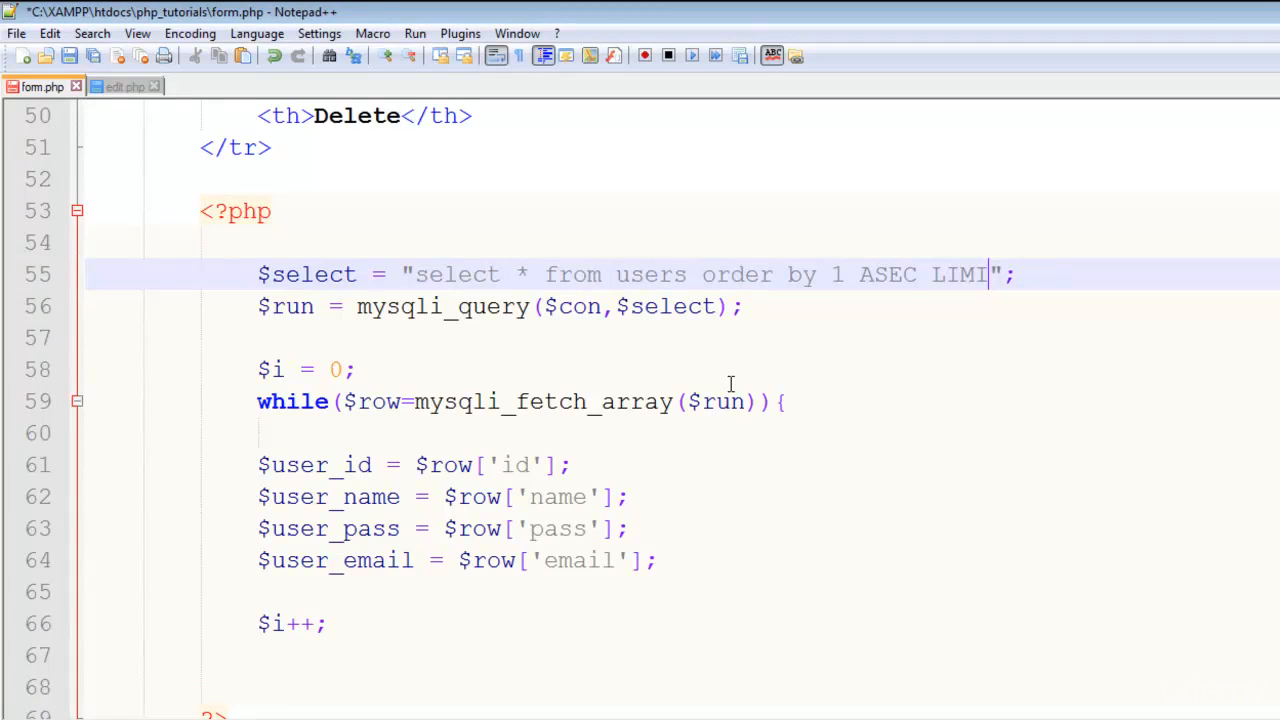
pyautogui.press('BackSpace')
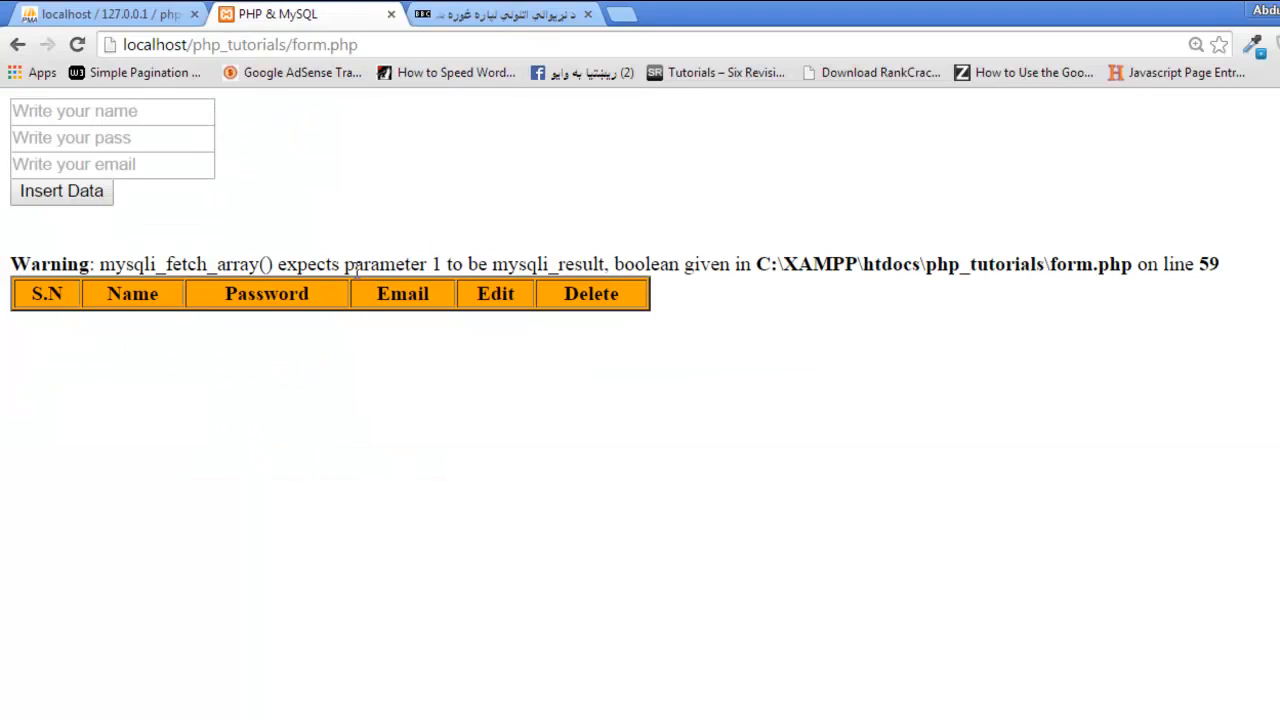
pyautogui.moveTo(609, 484)
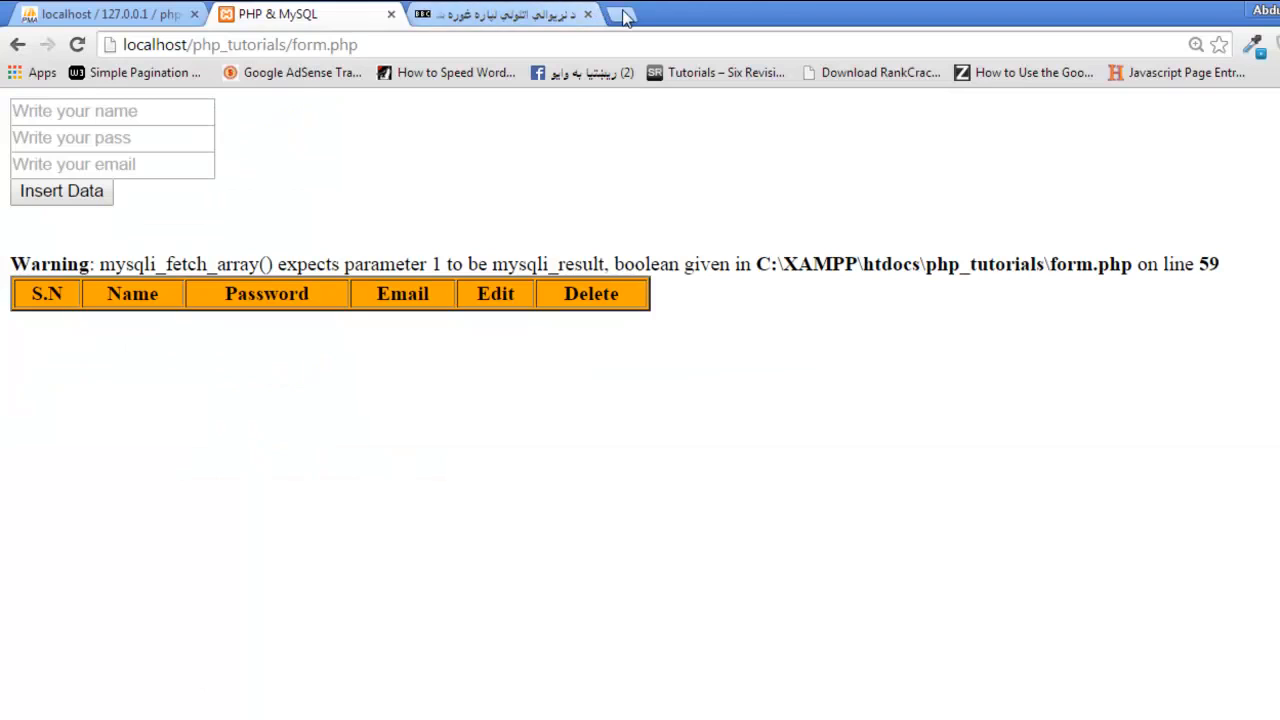
# Search Google for 'order by asec' in a new tab
pyautogui.click(635, 12)
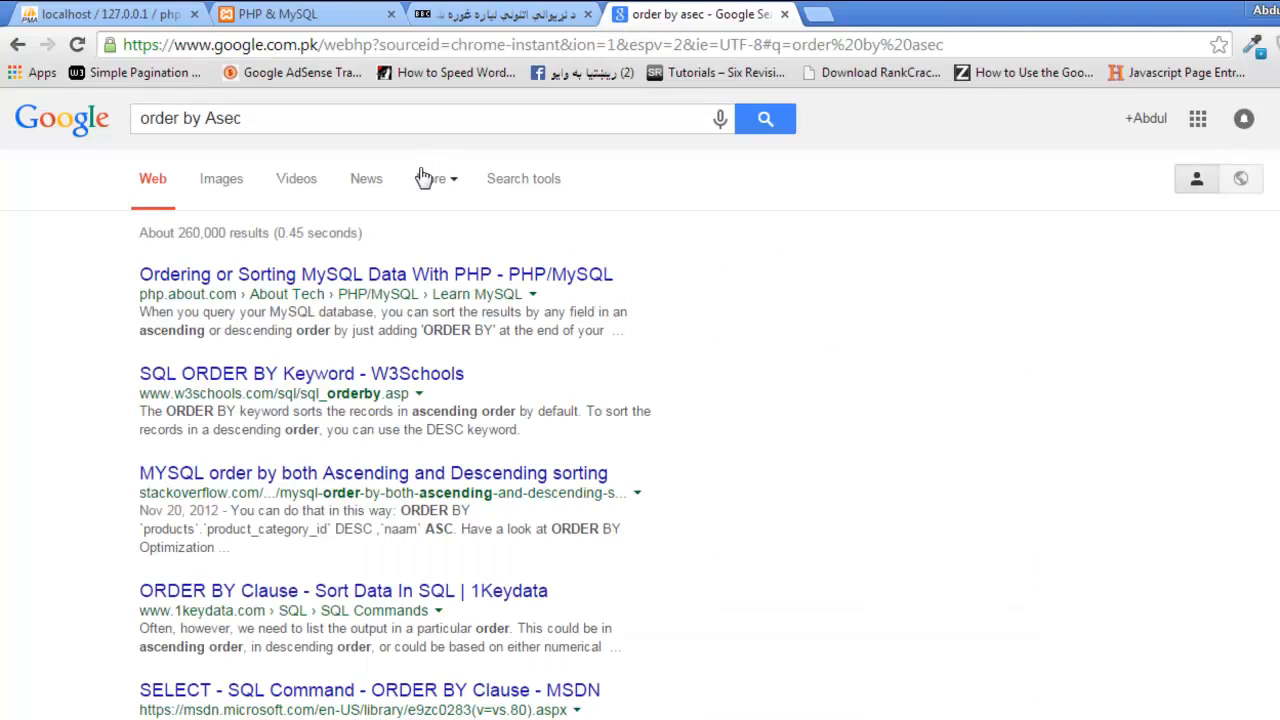
pyautogui.moveTo(415, 473)
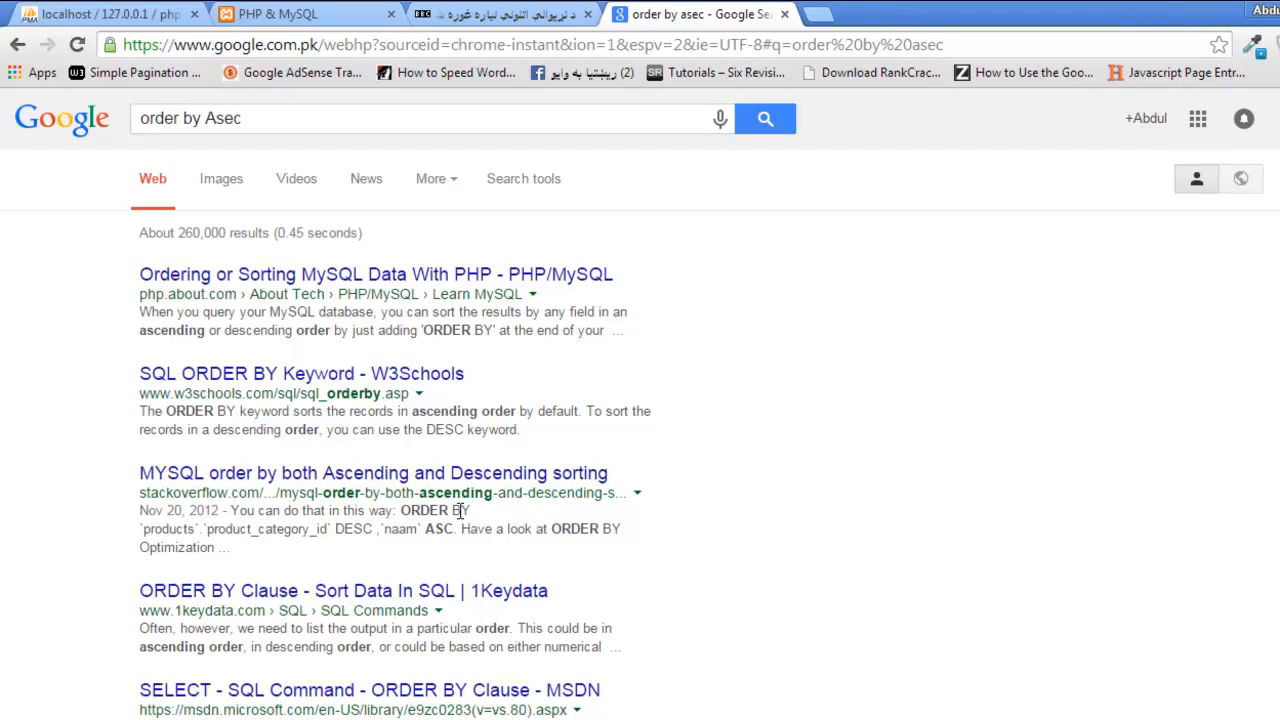
pyautogui.moveTo(407, 546)
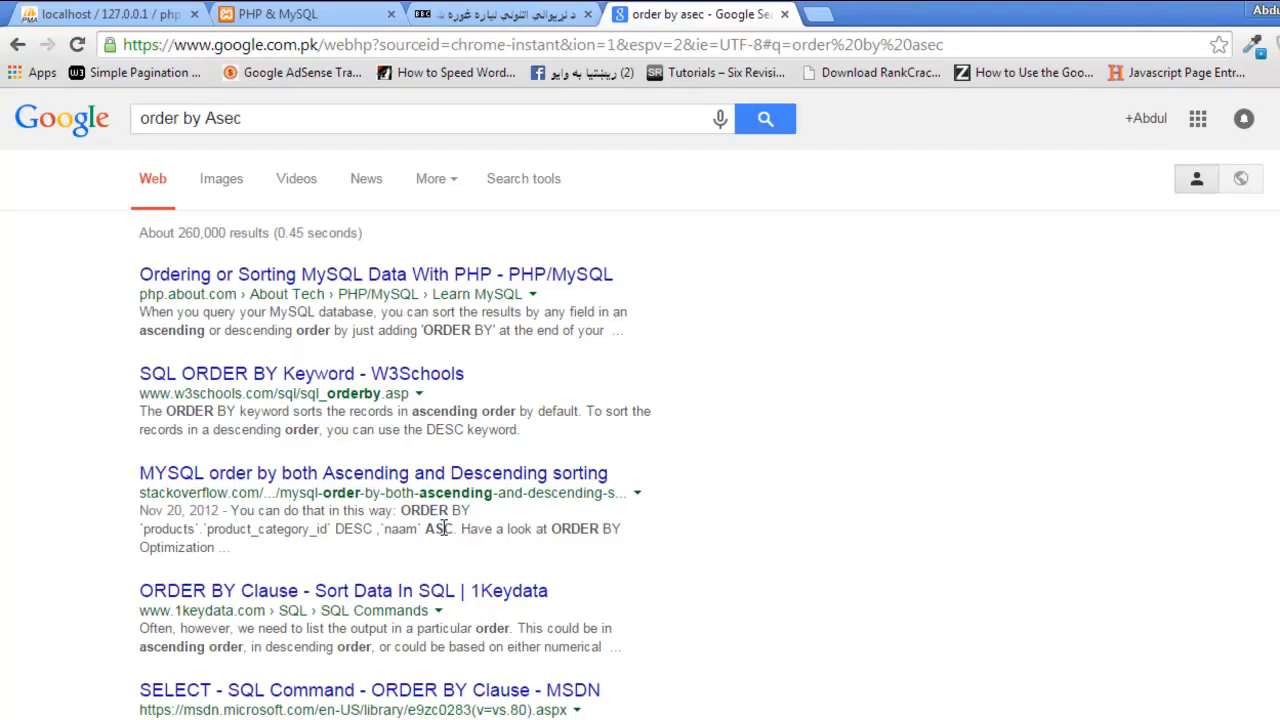
pyautogui.moveTo(517, 648)
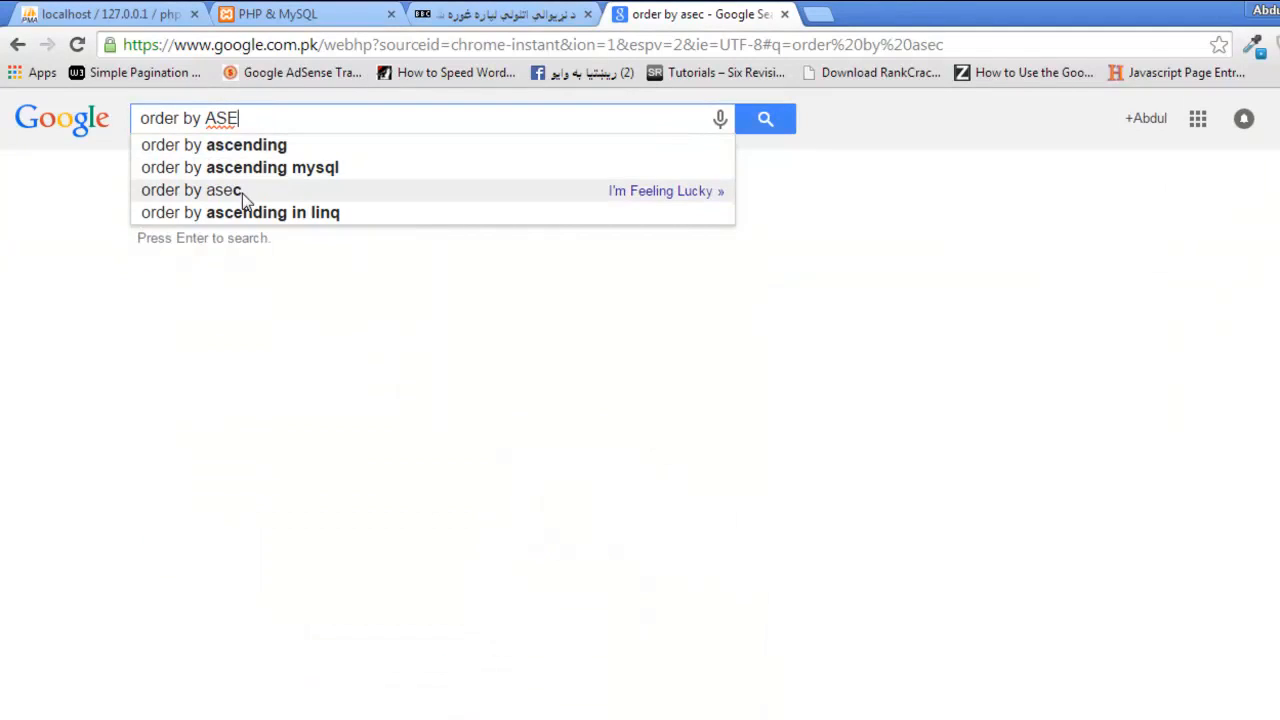
pyautogui.click(200, 190)
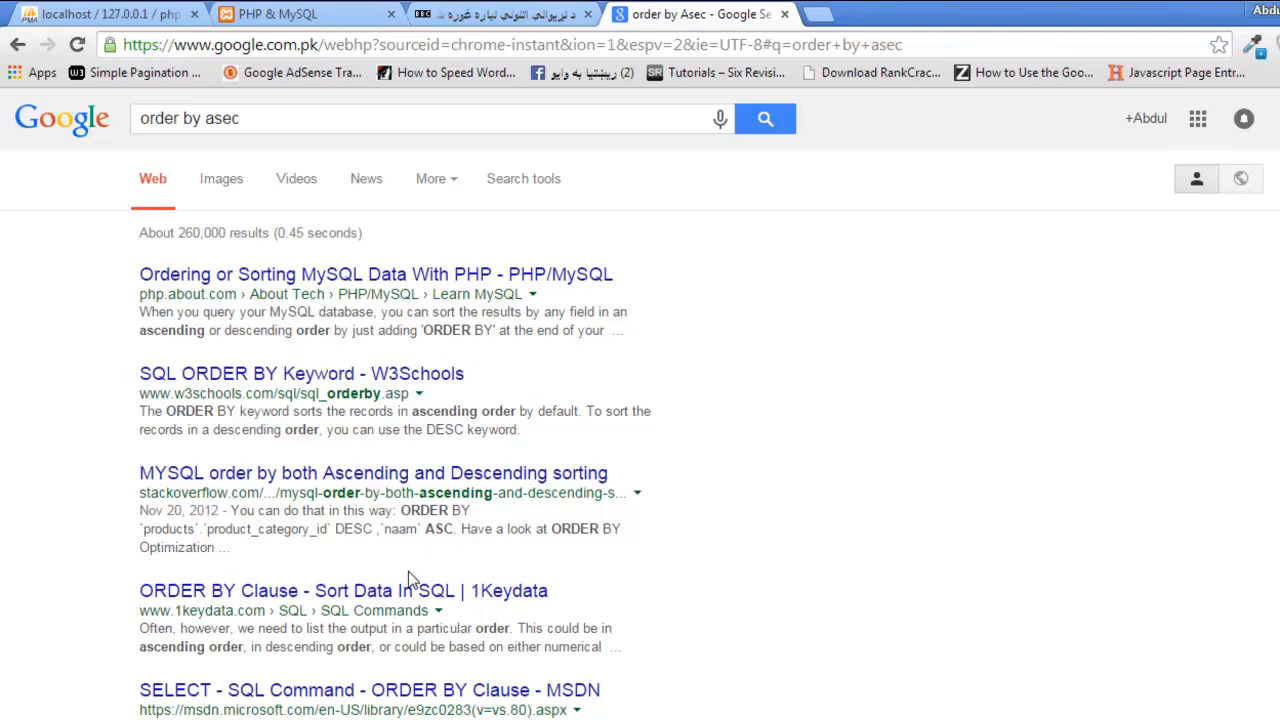
pyautogui.moveTo(358, 487)
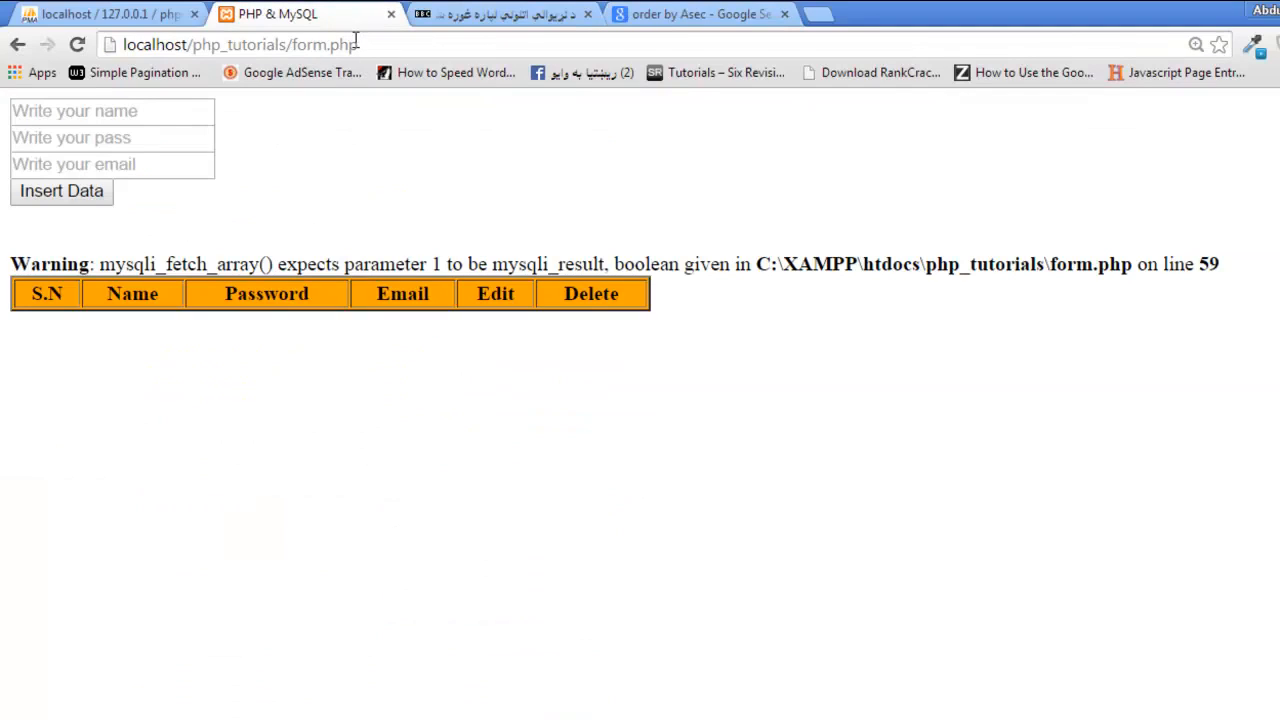
pyautogui.click(98, 43)
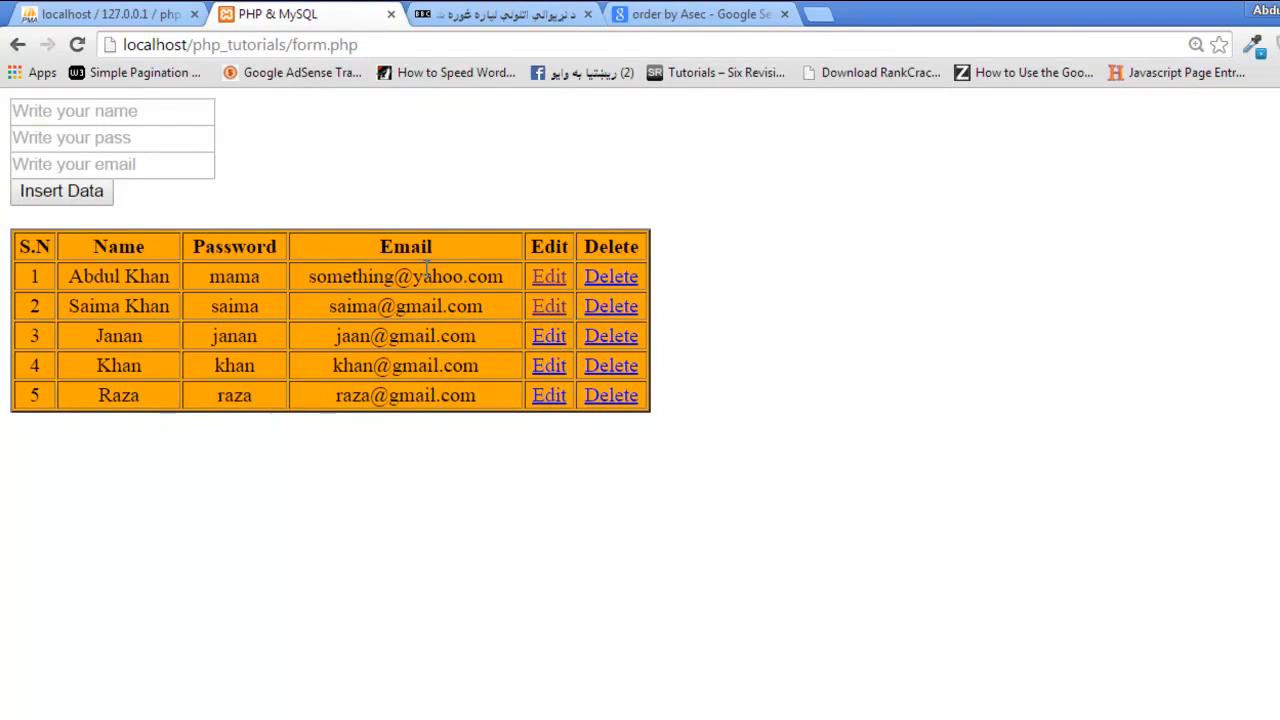
pyautogui.moveTo(330, 155)
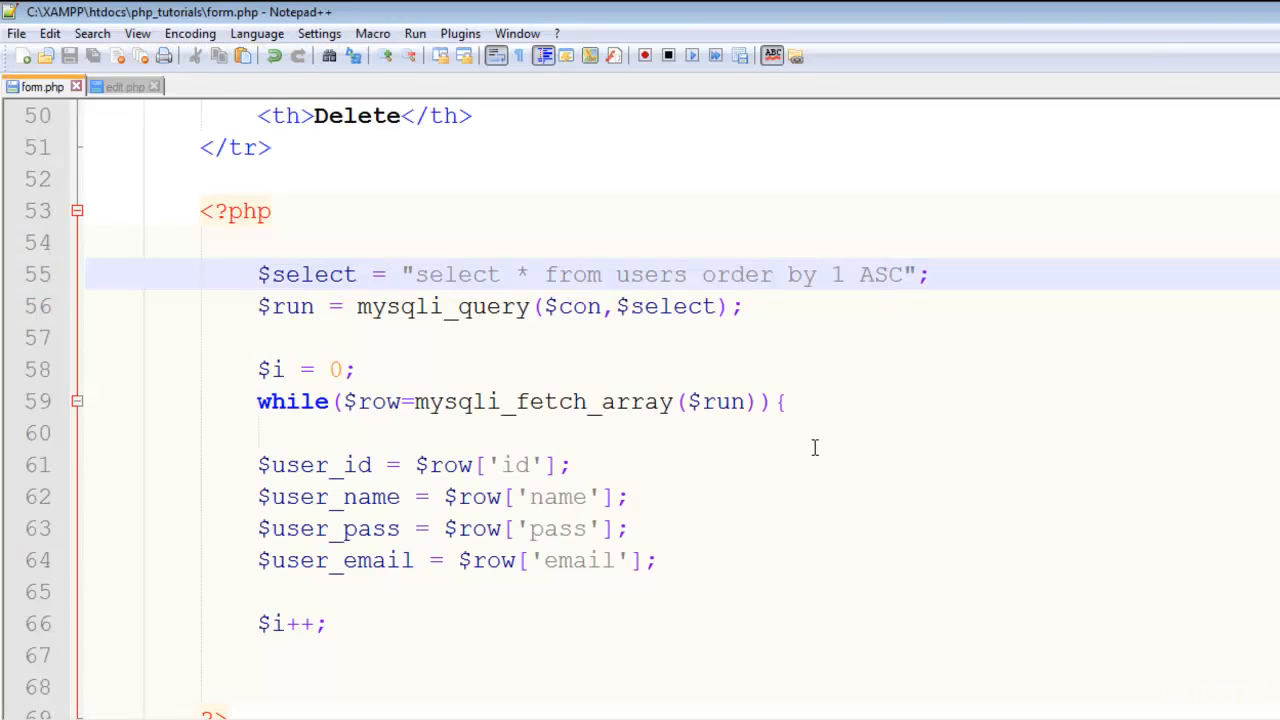
# Replace ASC with DESC in the order by clause and save form.php
pyautogui.doubleClick(880, 274)
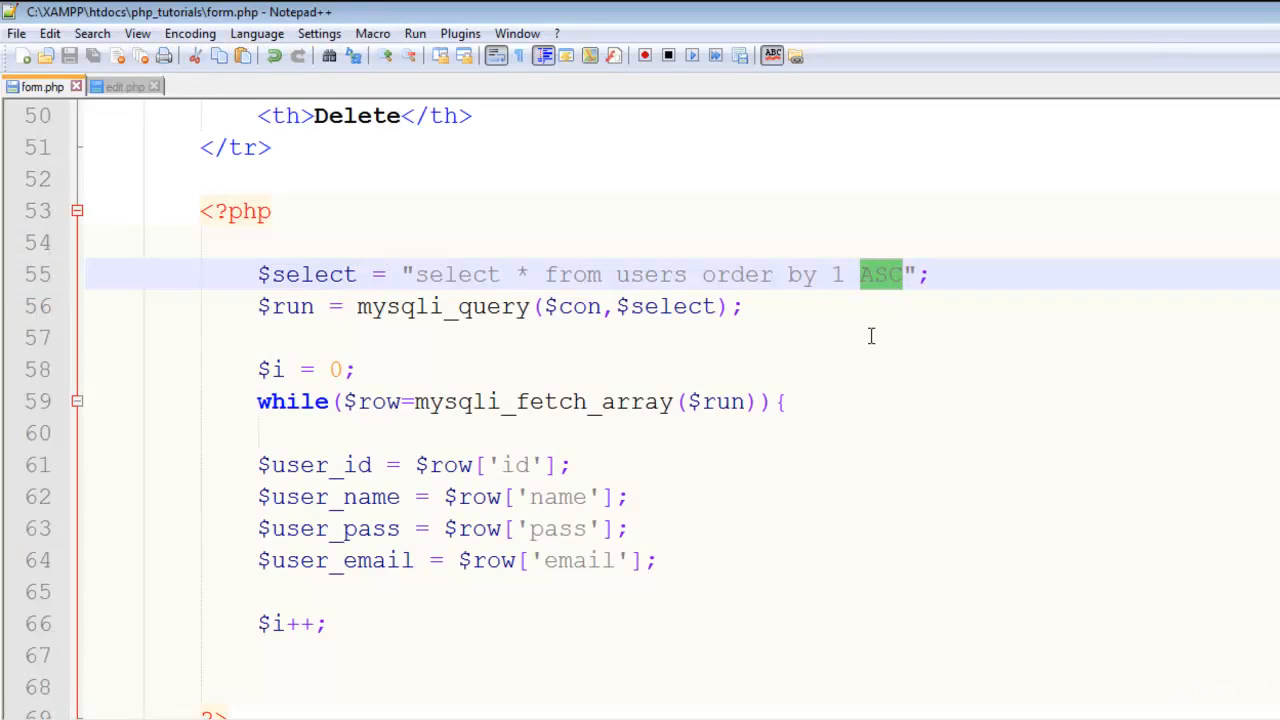
pyautogui.write('D')
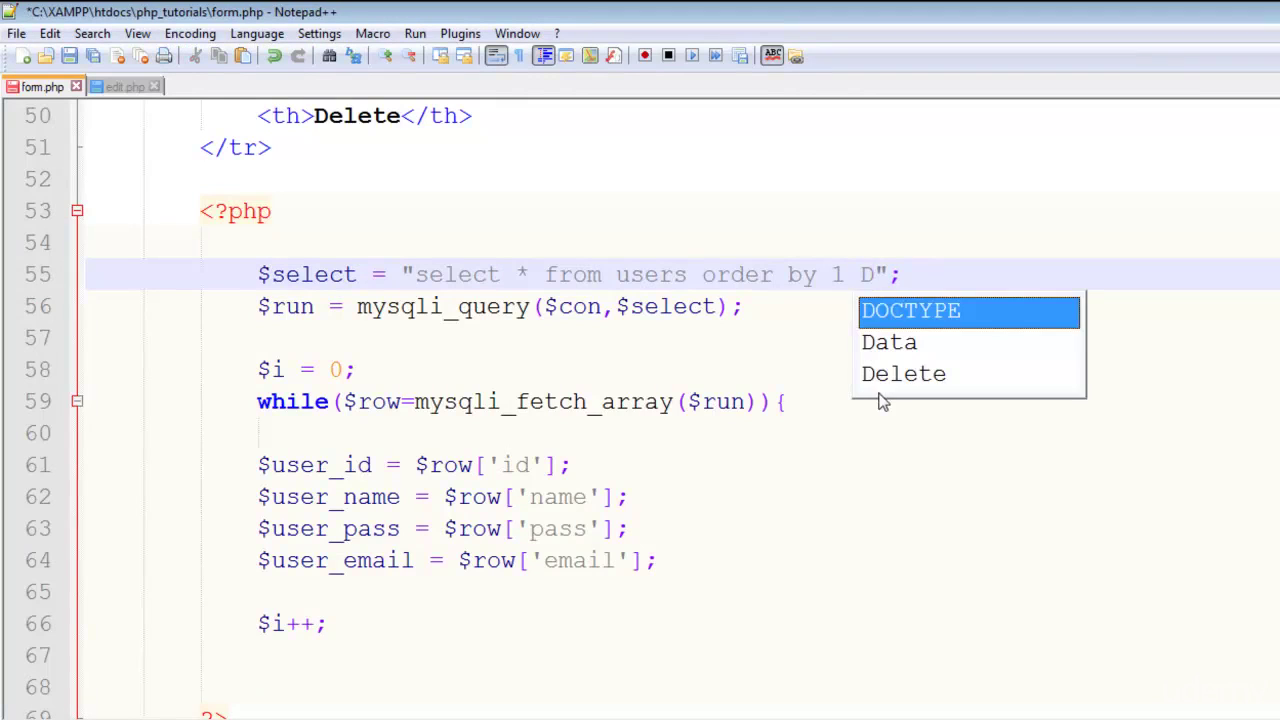
pyautogui.write('ESC')
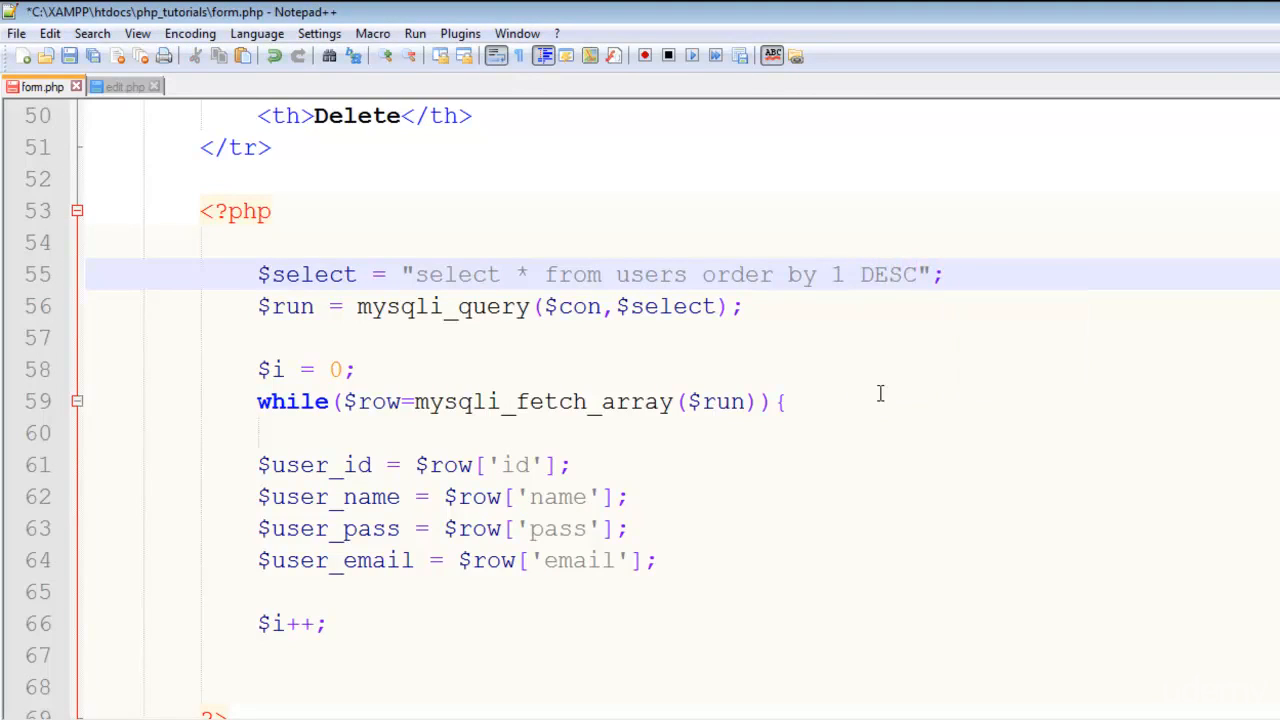
pyautogui.press('Ctrl+s')
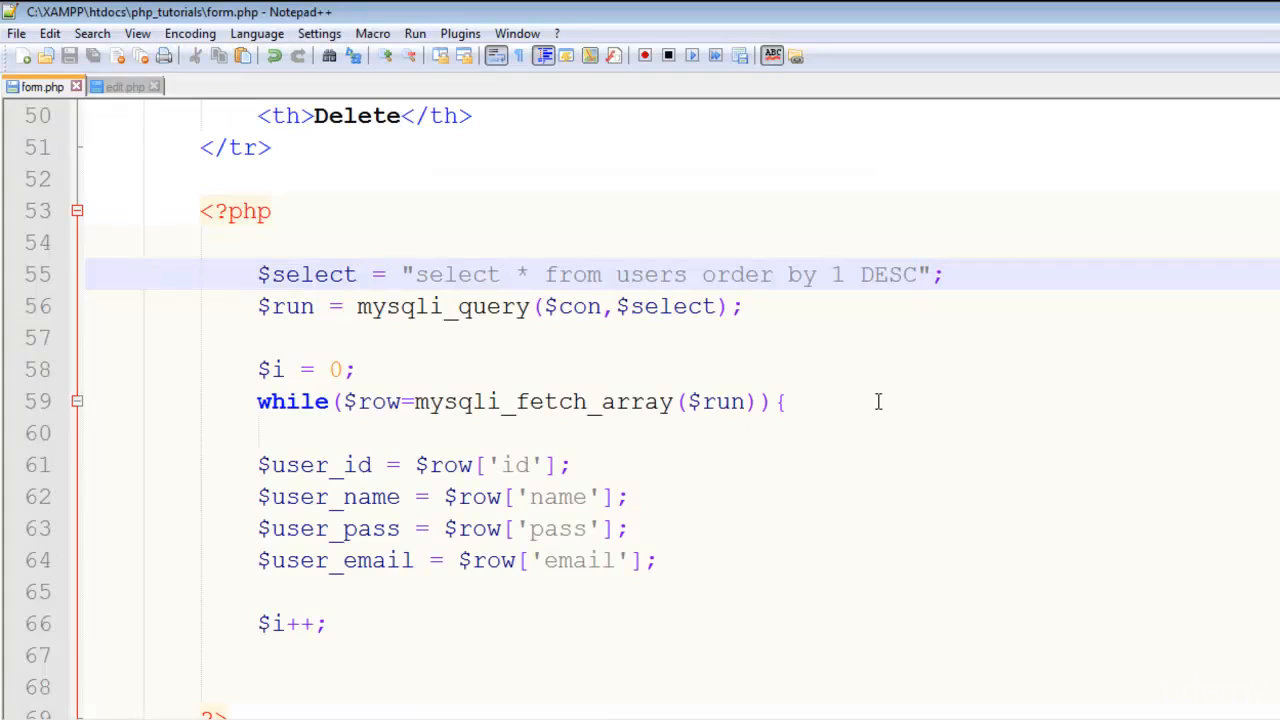
pyautogui.moveTo(806, 293)
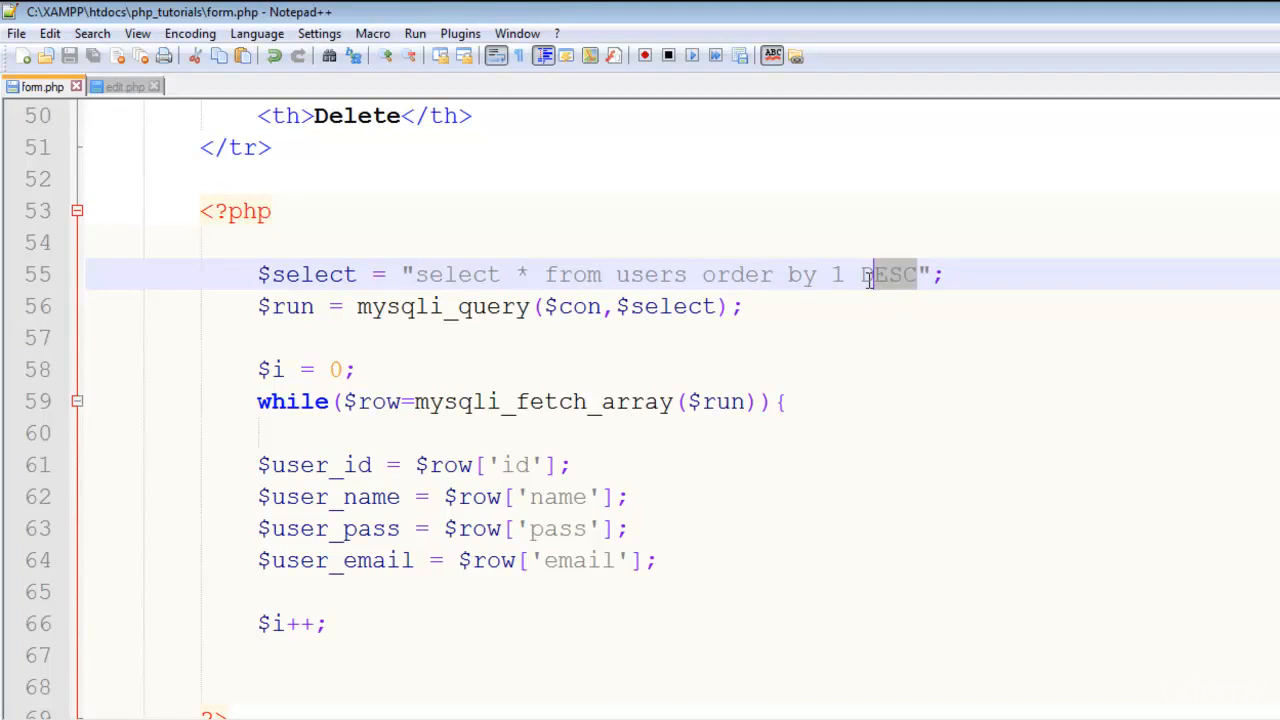
pyautogui.doubleClick(888, 274)
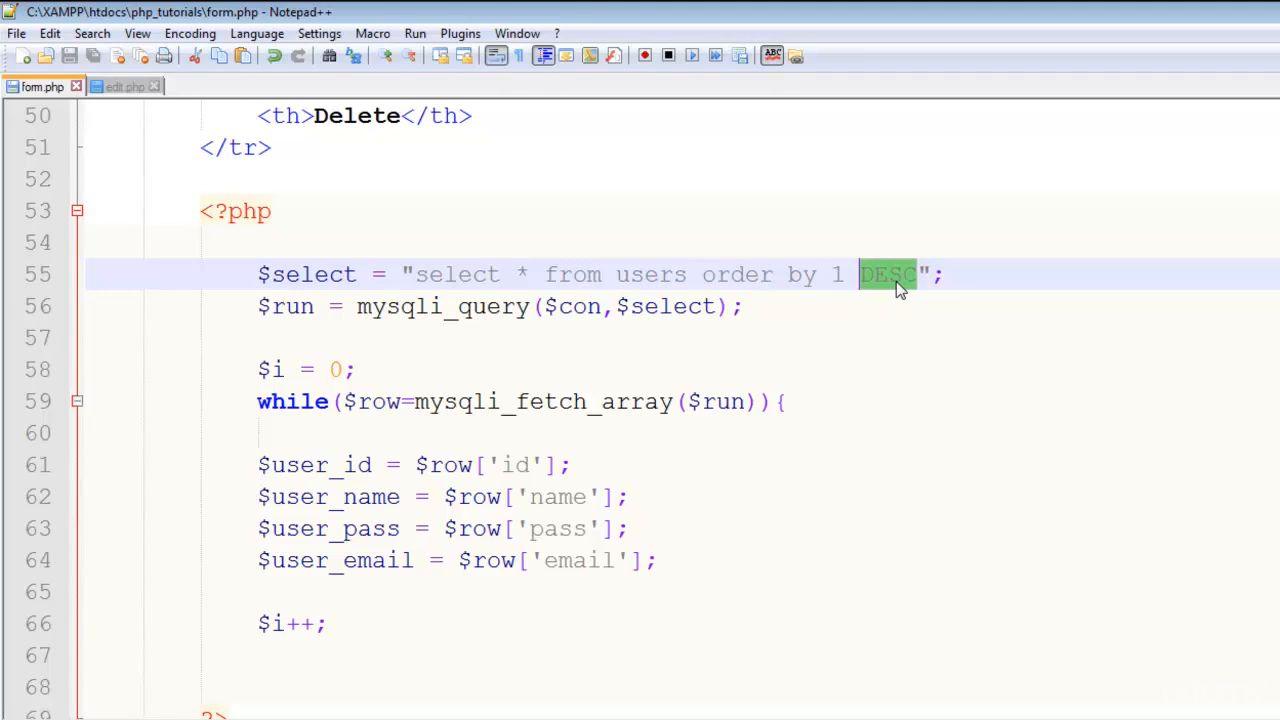
pyautogui.click(920, 274)
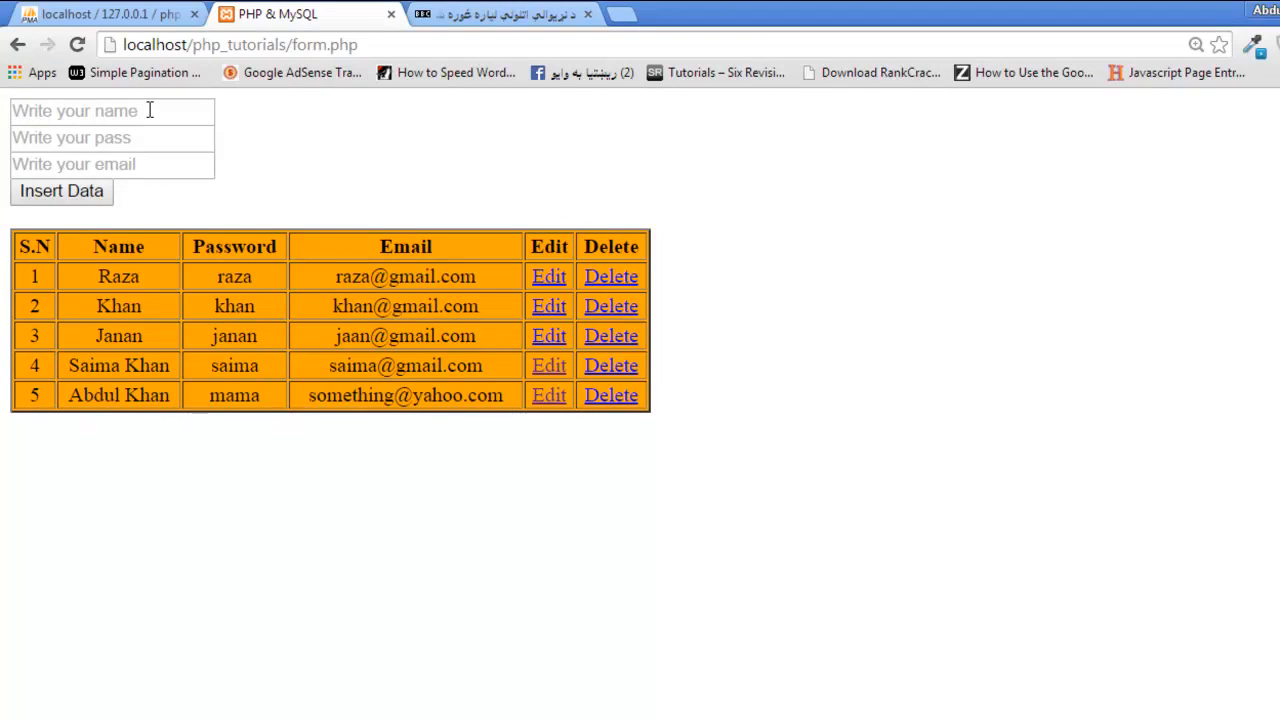
pyautogui.write('Sha')
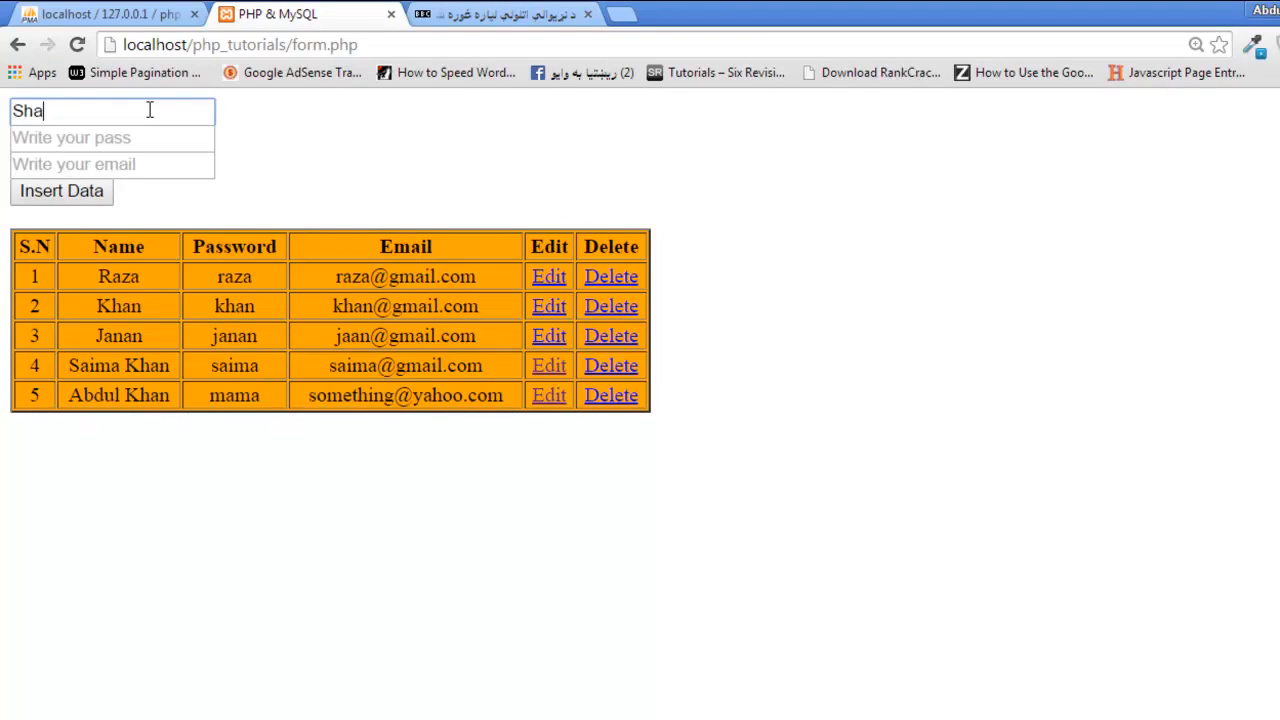
pyautogui.write('hid')
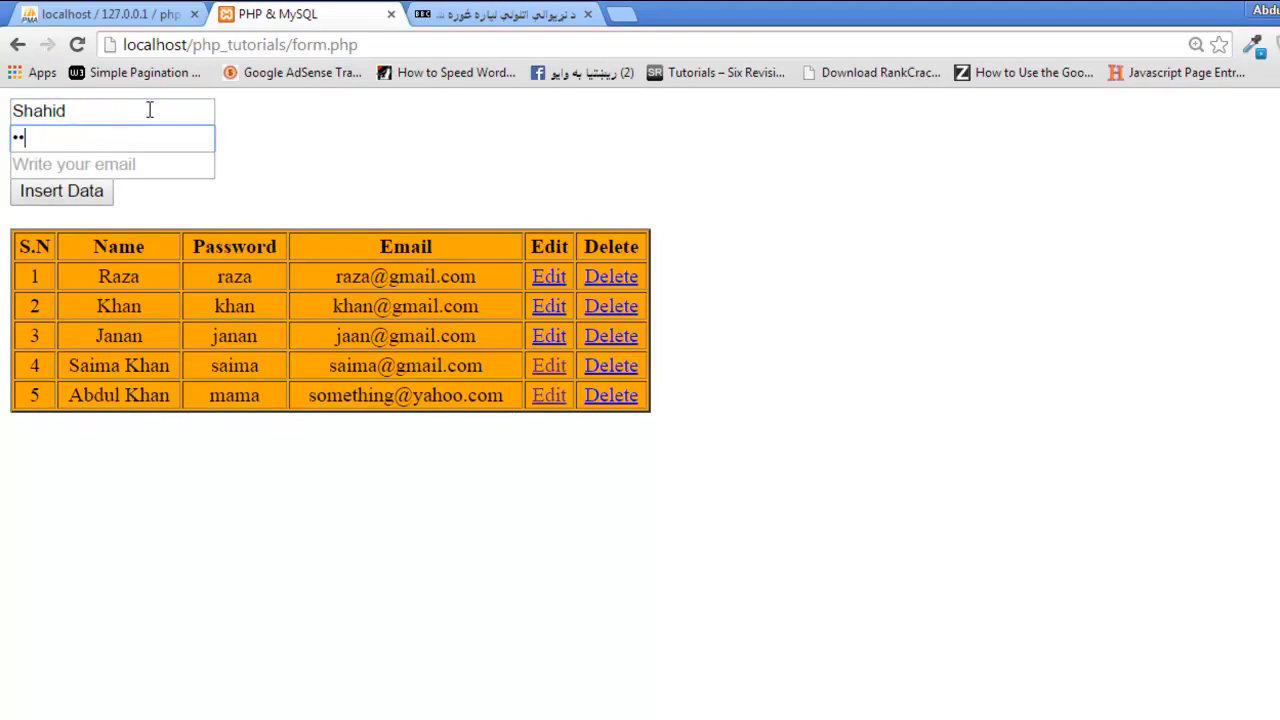
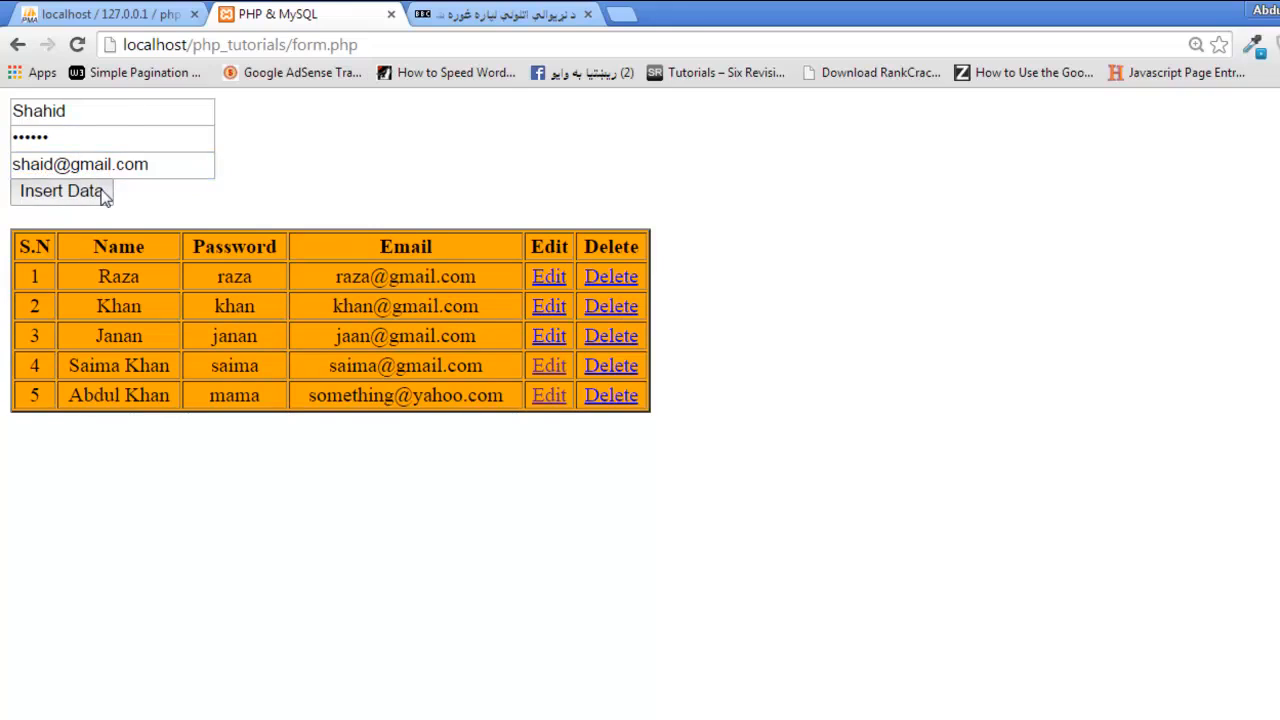
pyautogui.click(61, 191)
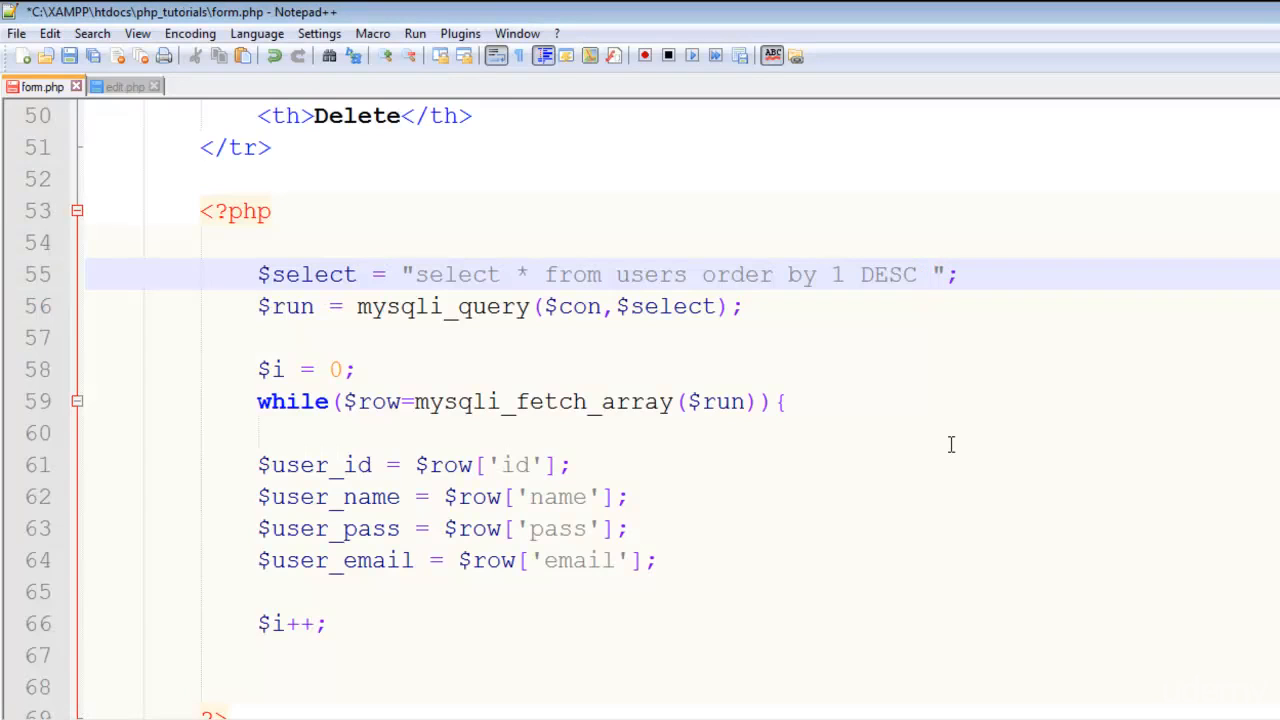
# Append 'LIMIT' after DESC on line 55, trying 0,3 and 0,5 before clearing the range
pyautogui.write('LIMIT')
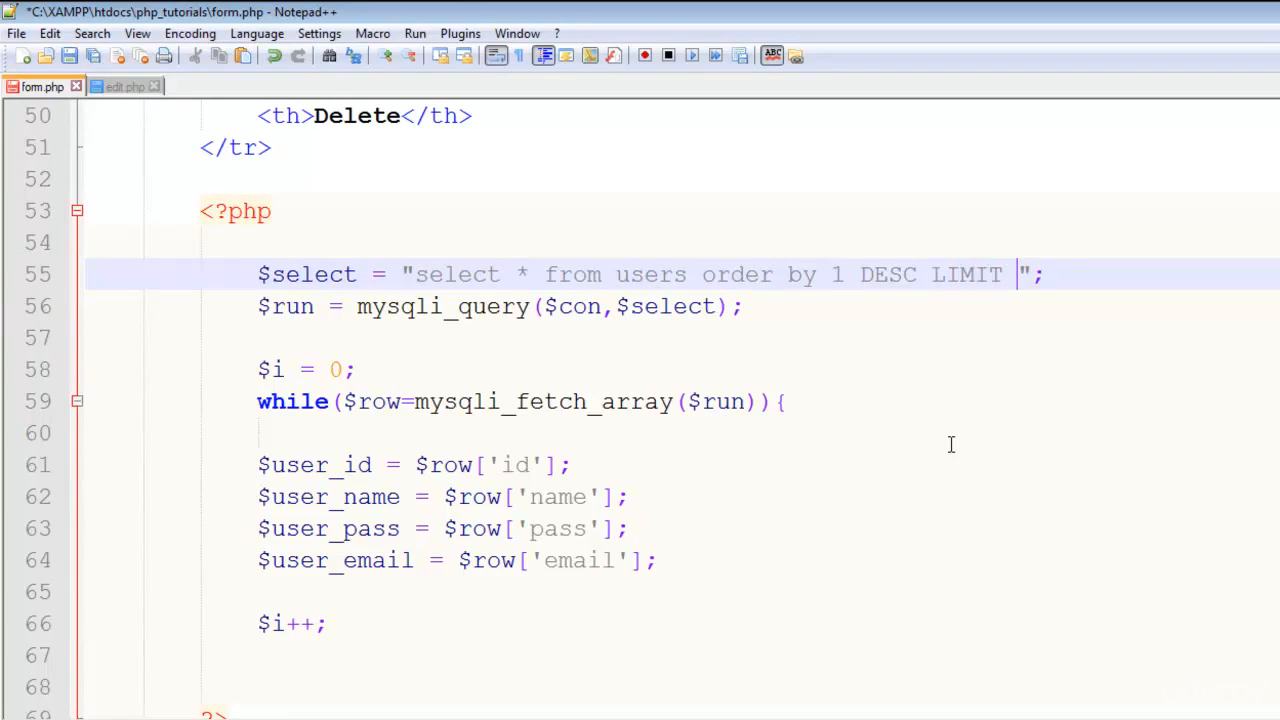
pyautogui.write('0,')
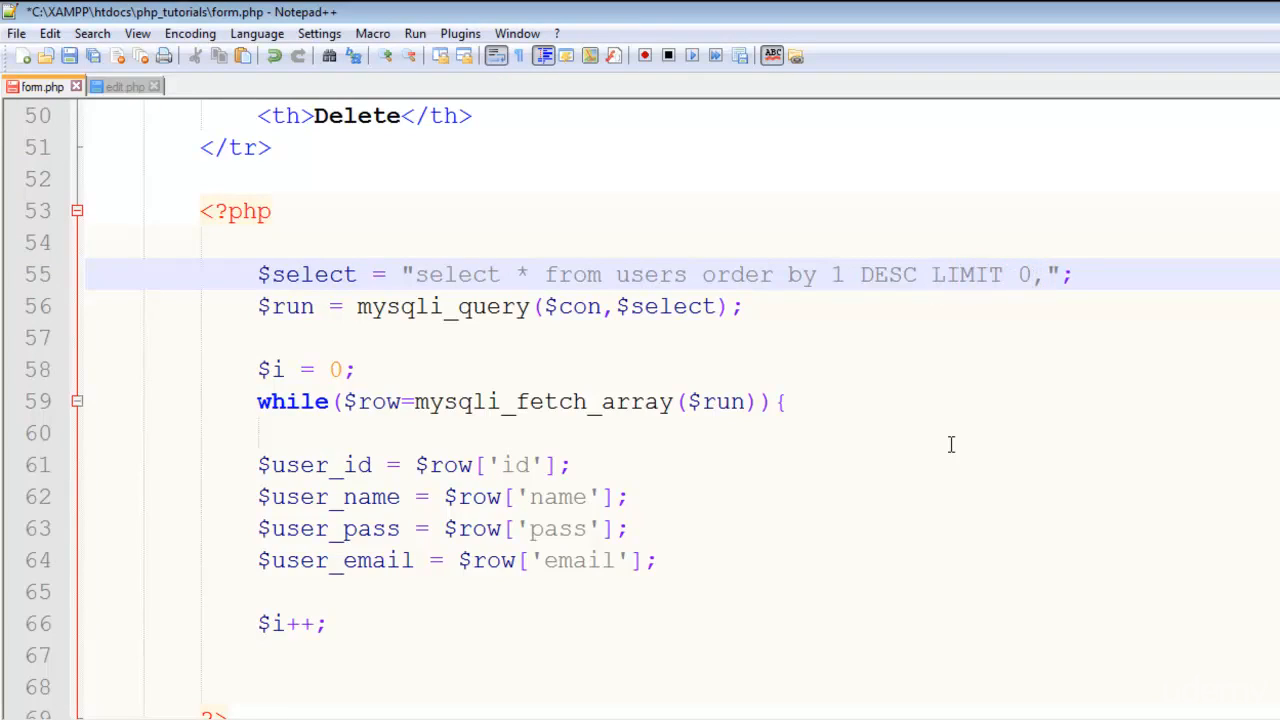
pyautogui.write('3')
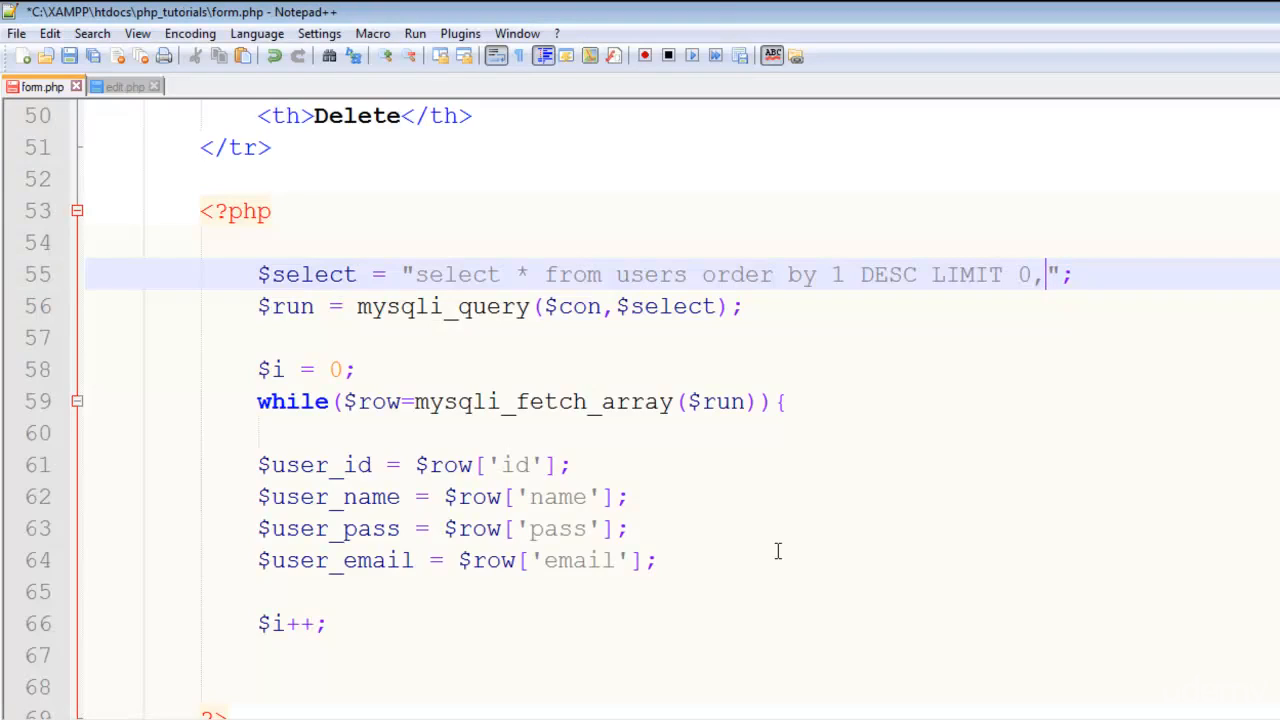
pyautogui.write('5')
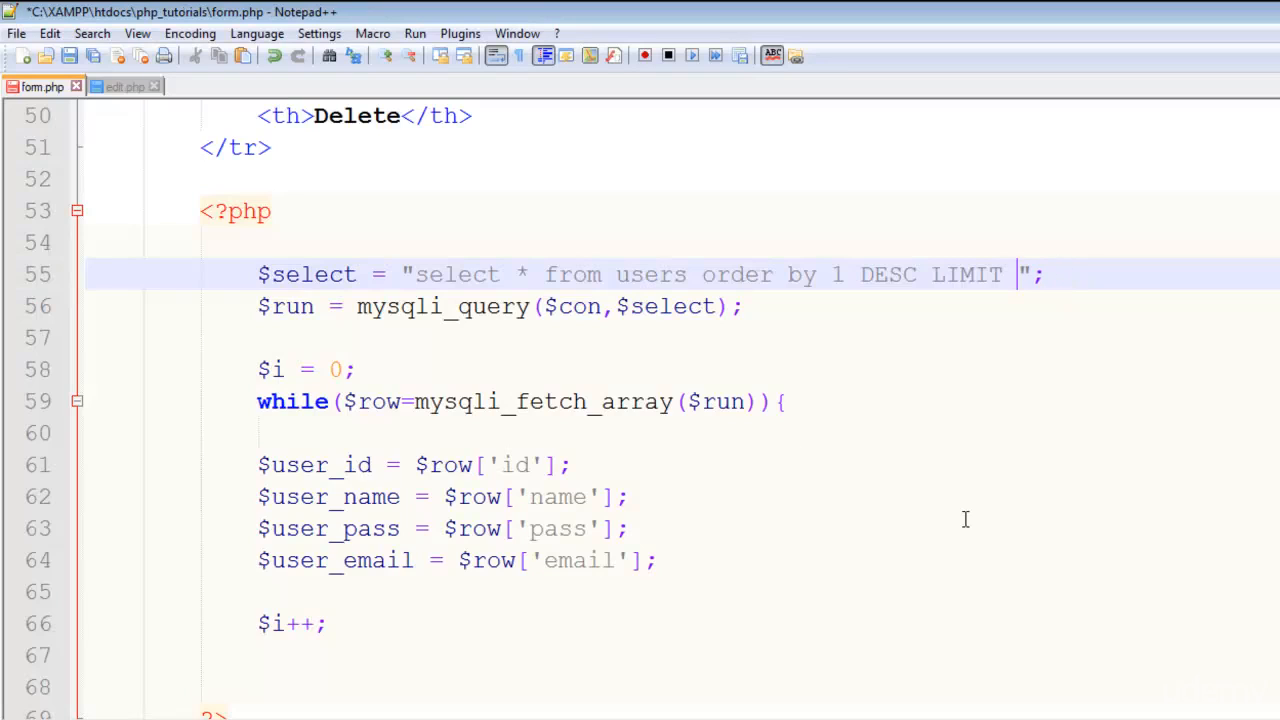
pyautogui.moveTo(844, 353)
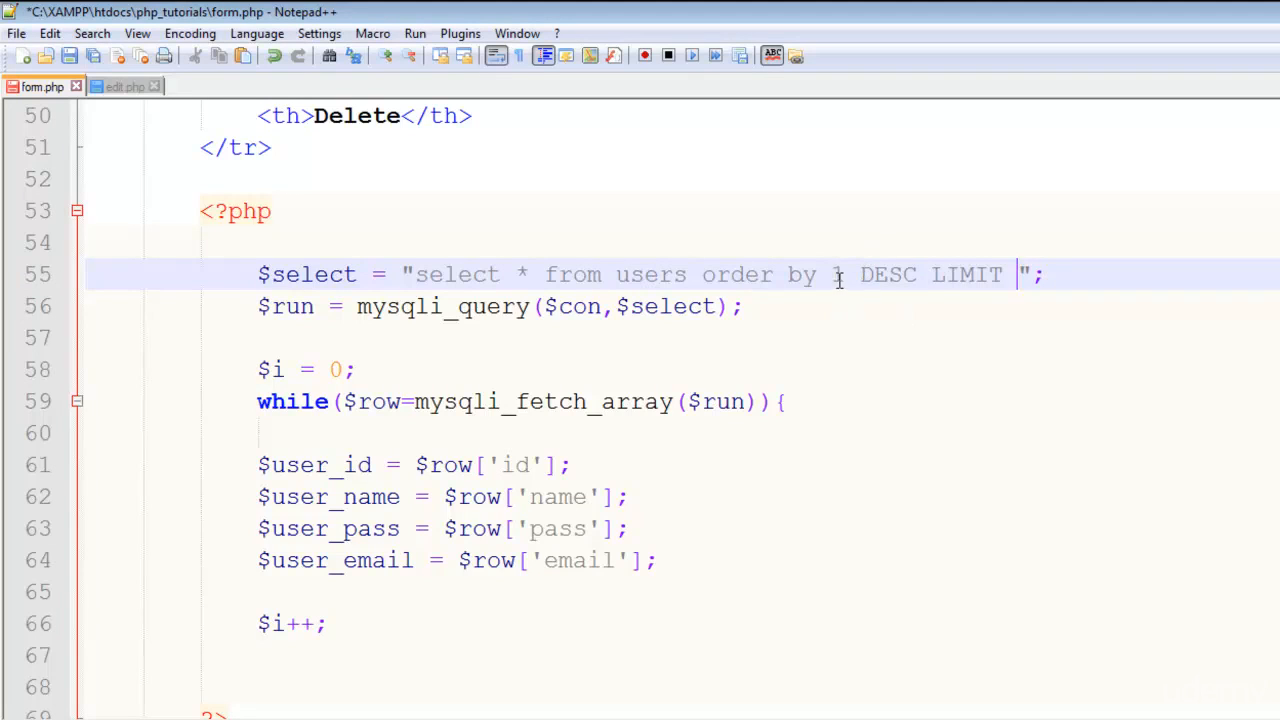
pyautogui.write('1')
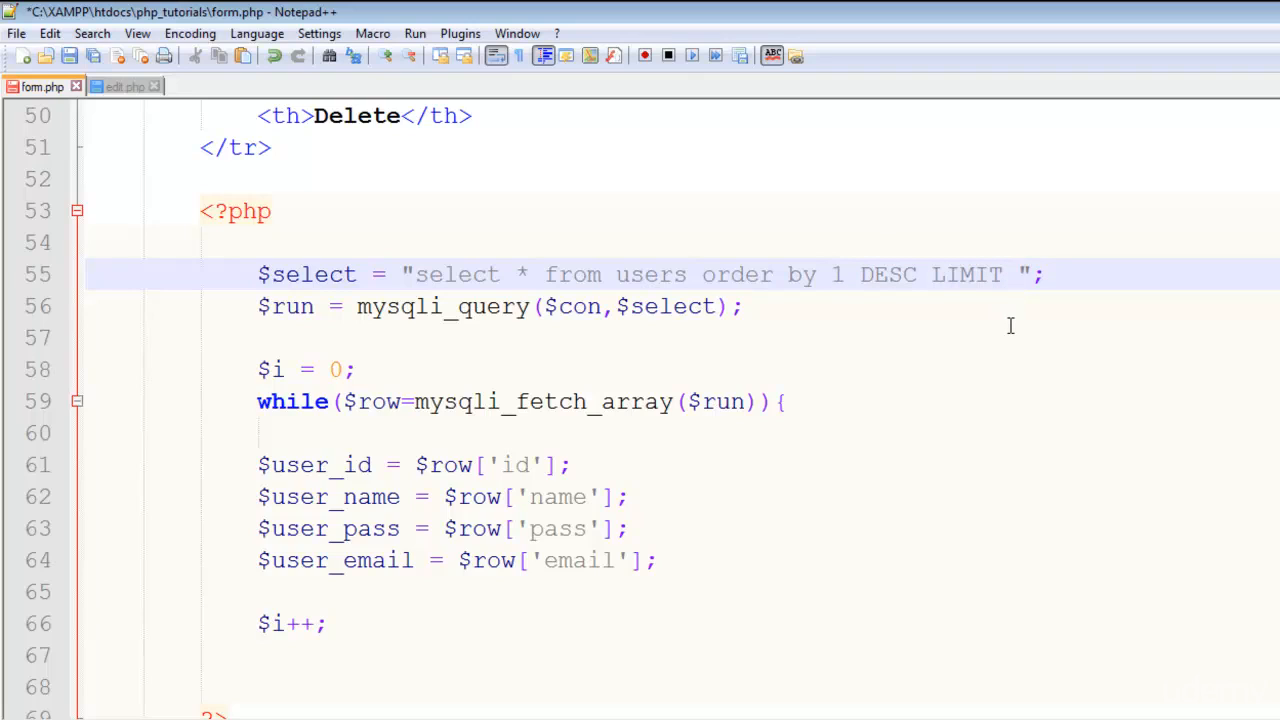
pyautogui.moveTo(899, 282)
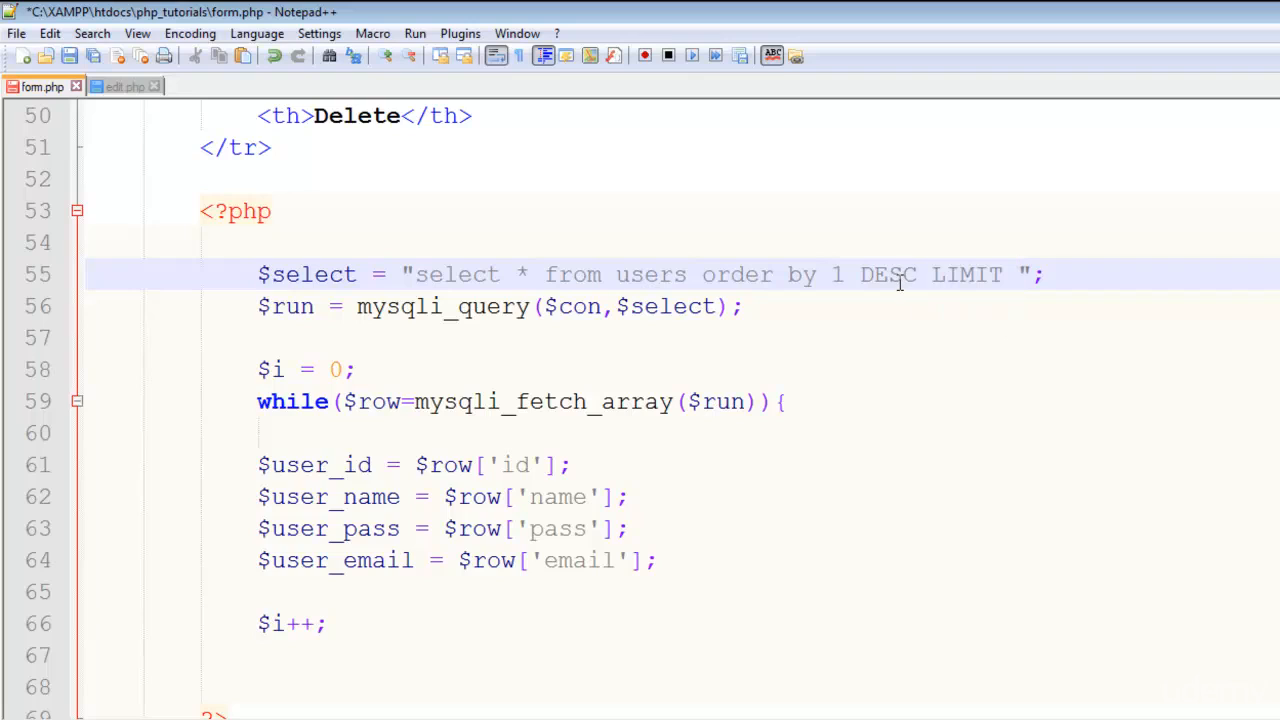
# Replace DESC with RAND() LIMIT 0,5 in the $select query and save form.php
pyautogui.doubleClick(887, 274)
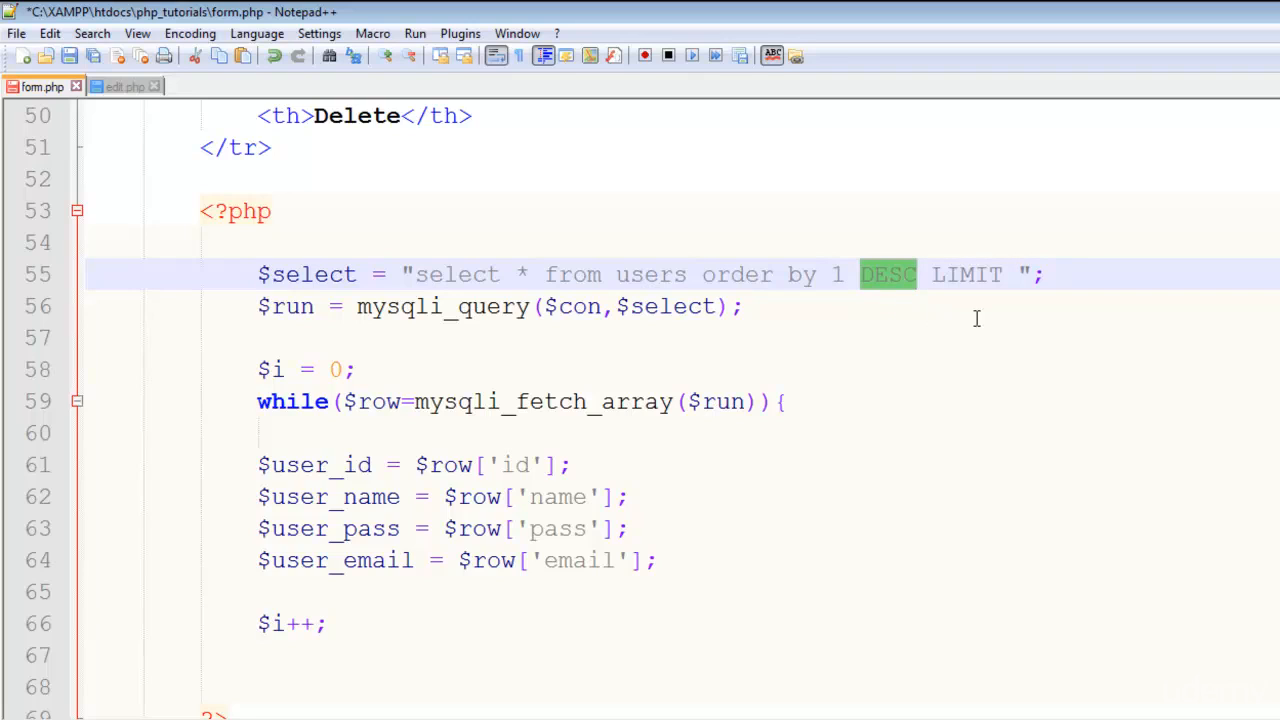
pyautogui.moveTo(986, 320)
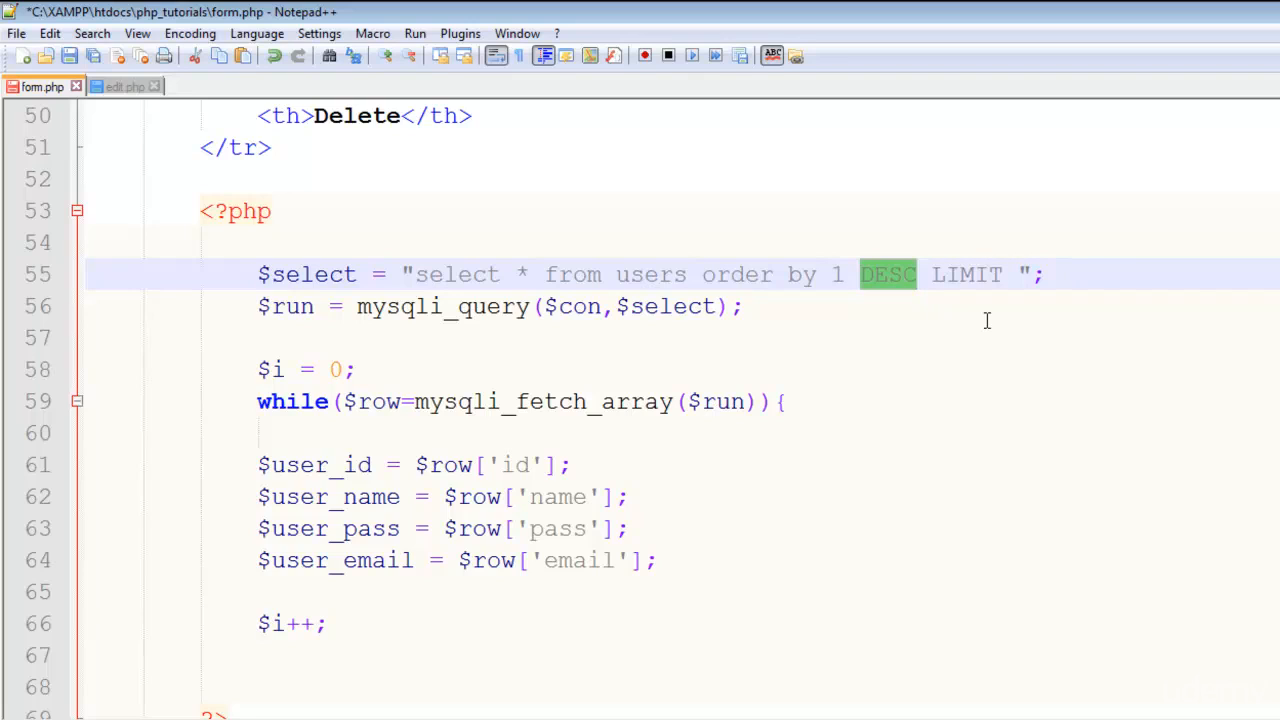
pyautogui.write('RAND')
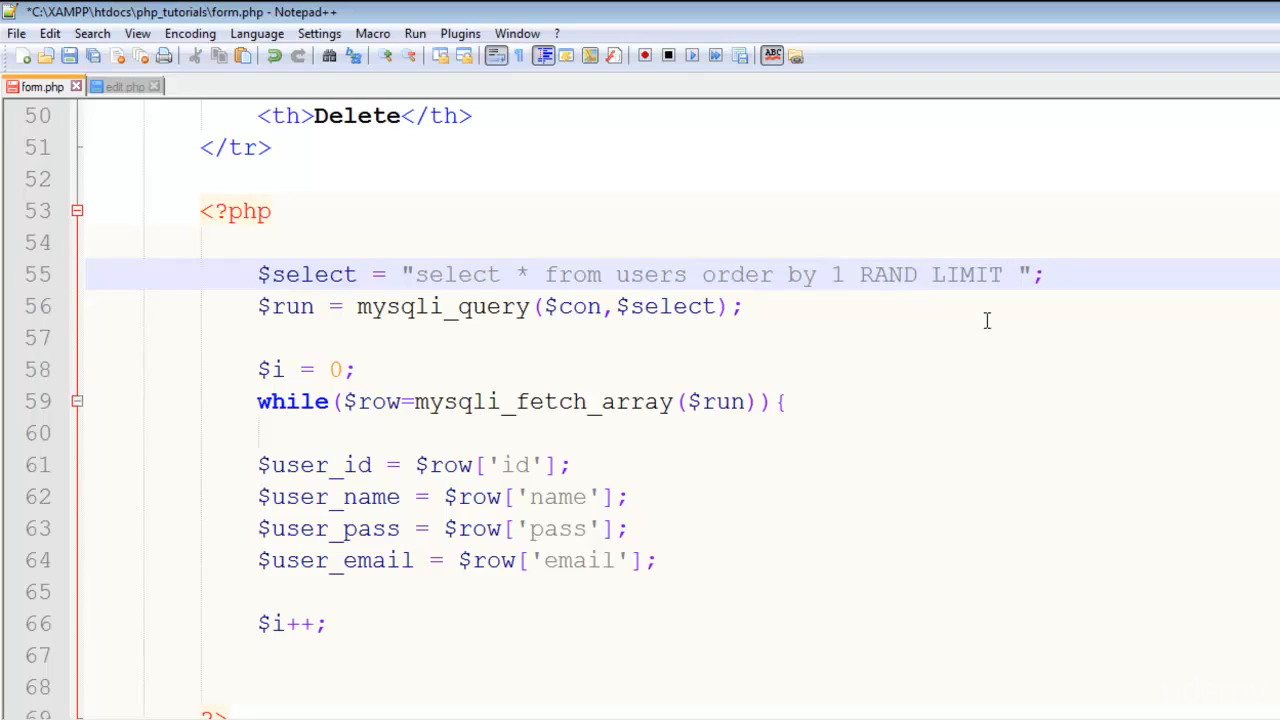
pyautogui.write('()')
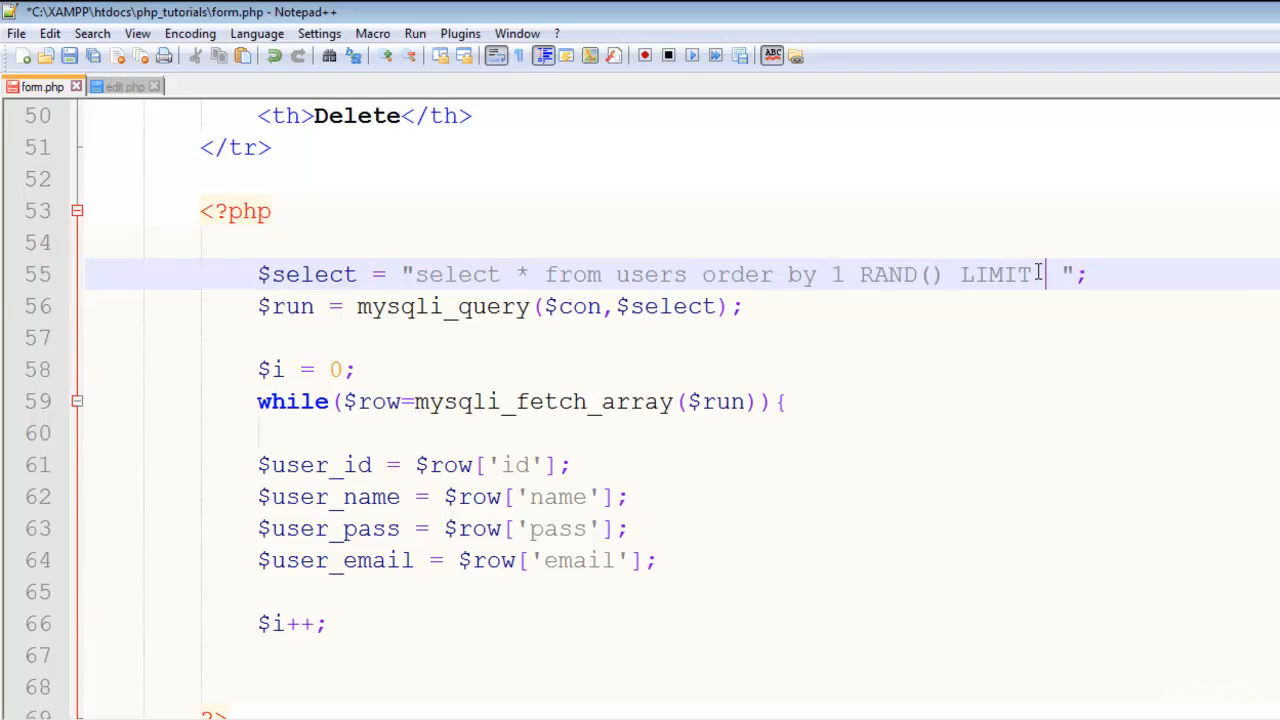
pyautogui.write('0,5')
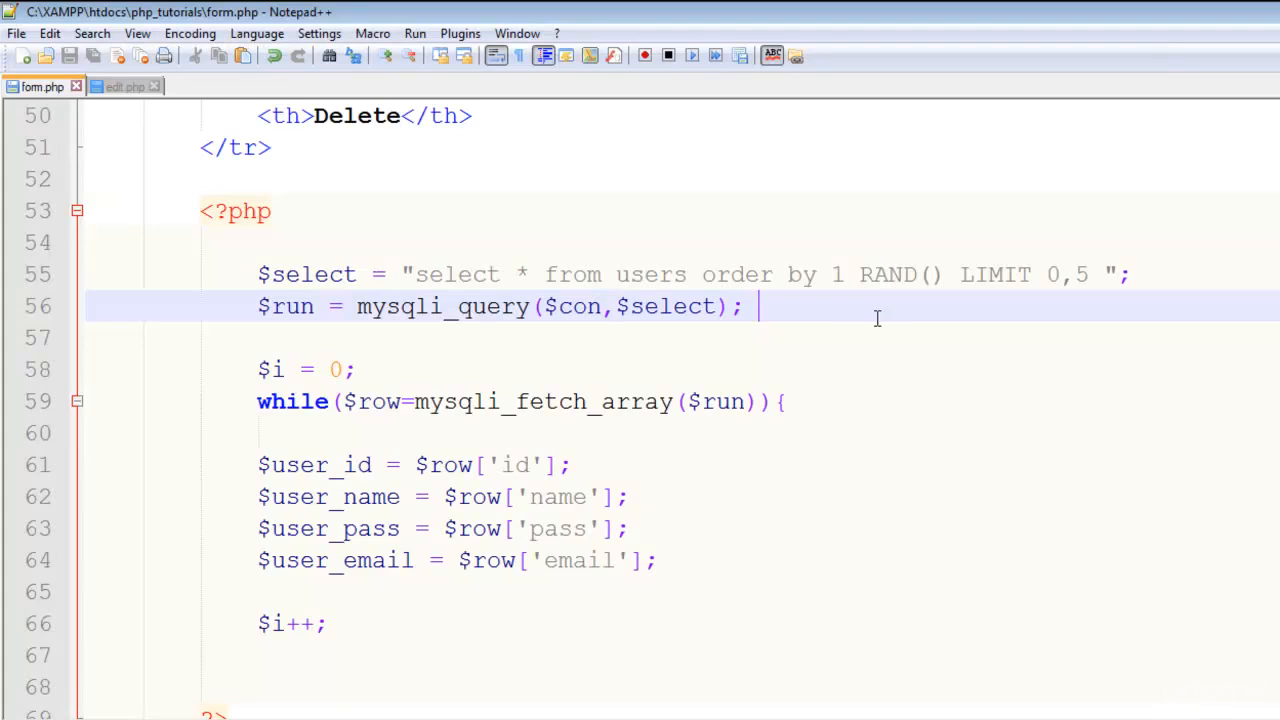
pyautogui.moveTo(843, 275)
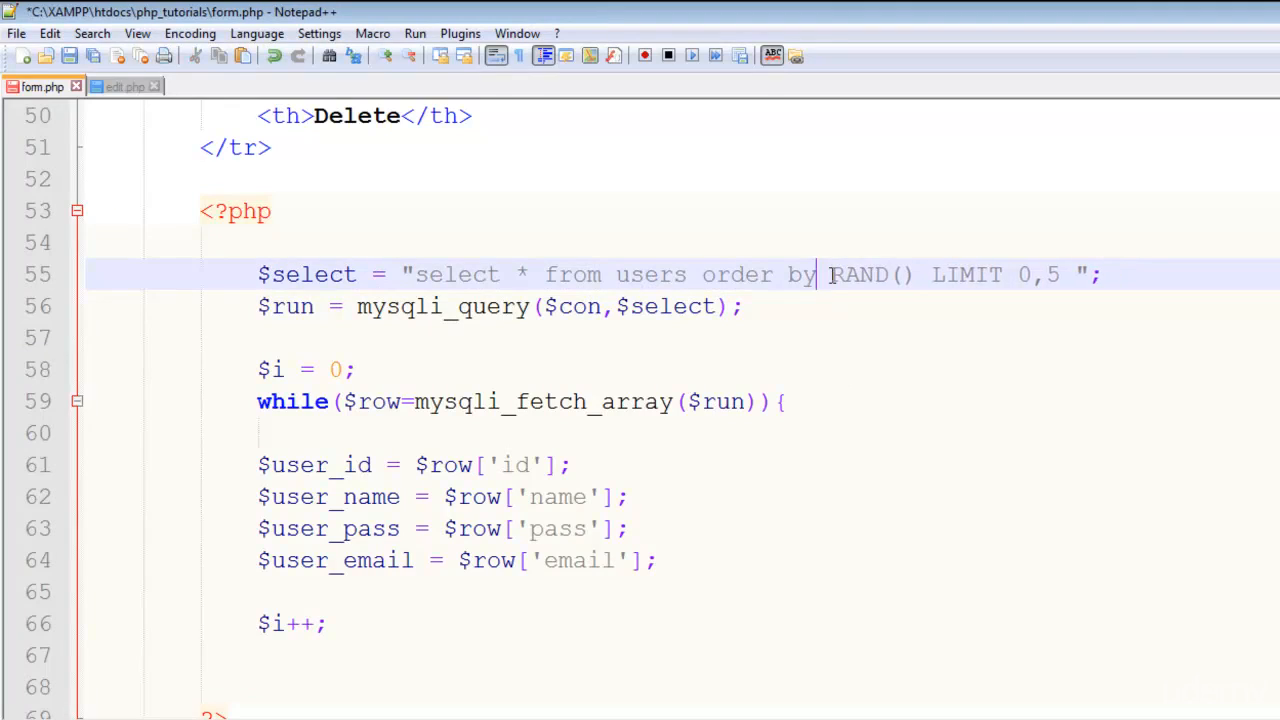
pyautogui.press('ctrl+s')
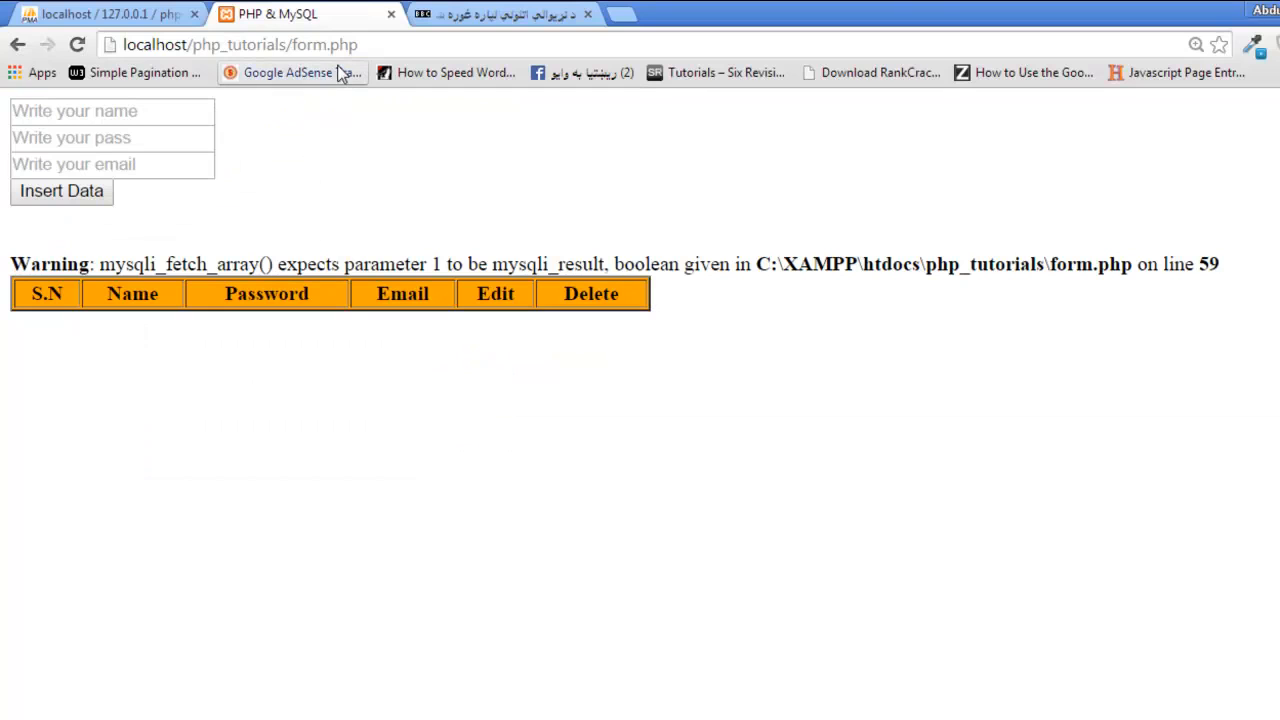
# Go back to form.php and reload it four times for new random sets of five users
pyautogui.click(290, 72)
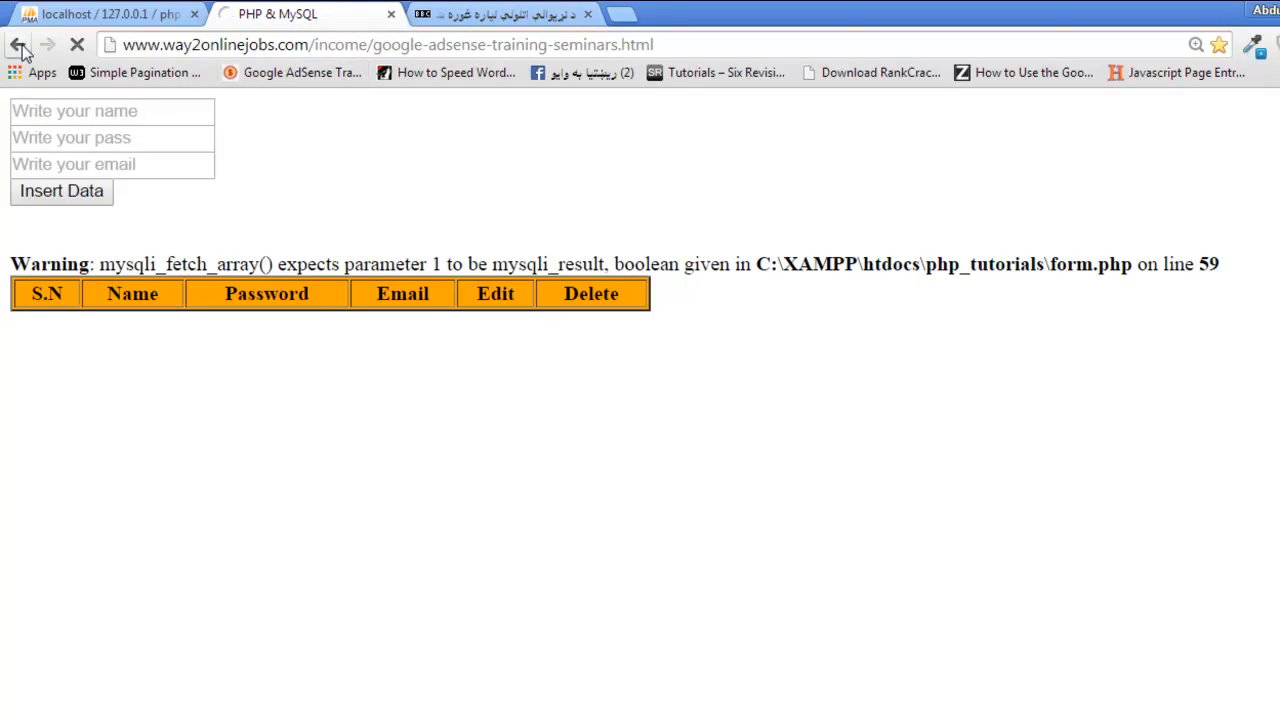
pyautogui.click(23, 46)
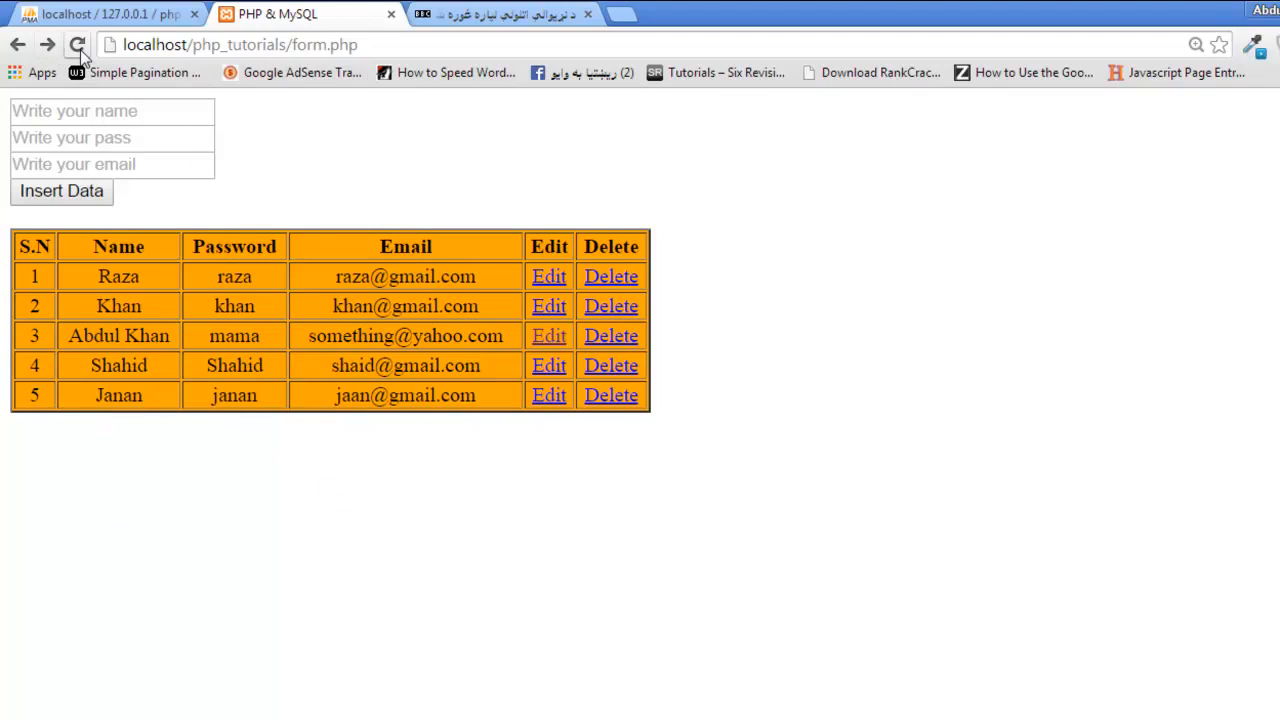
pyautogui.click(104, 44)
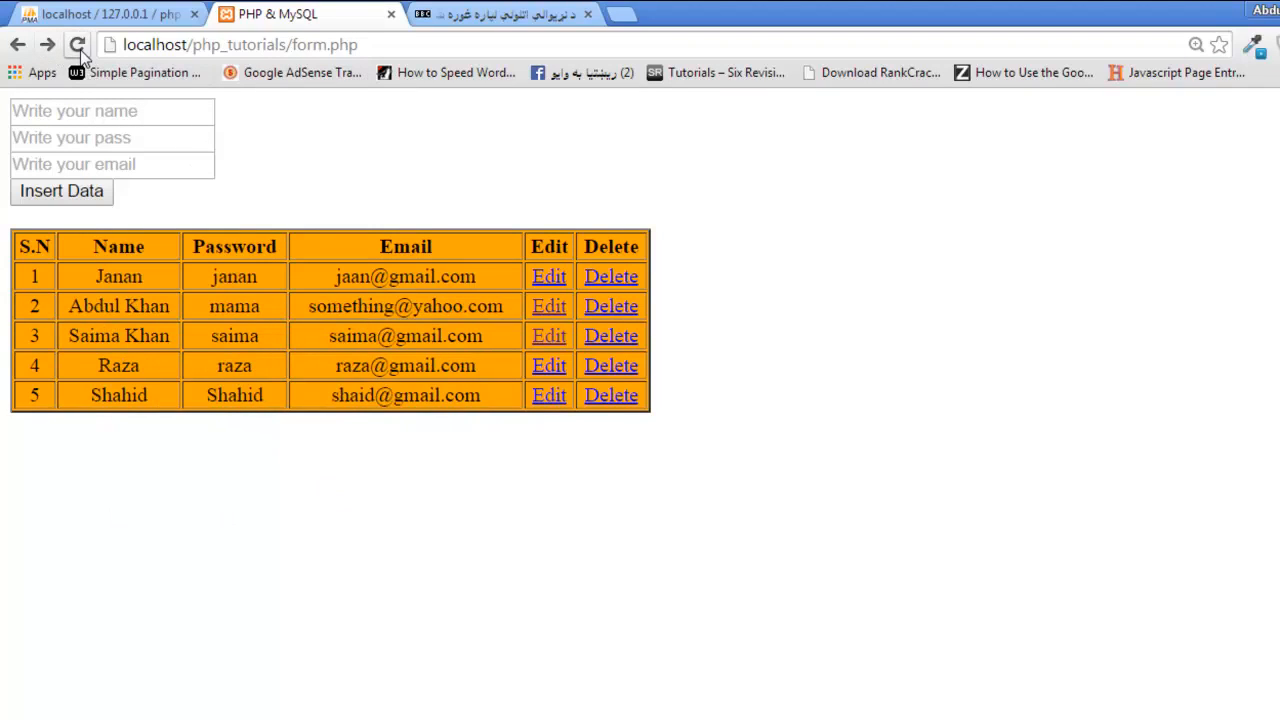
pyautogui.click(104, 46)
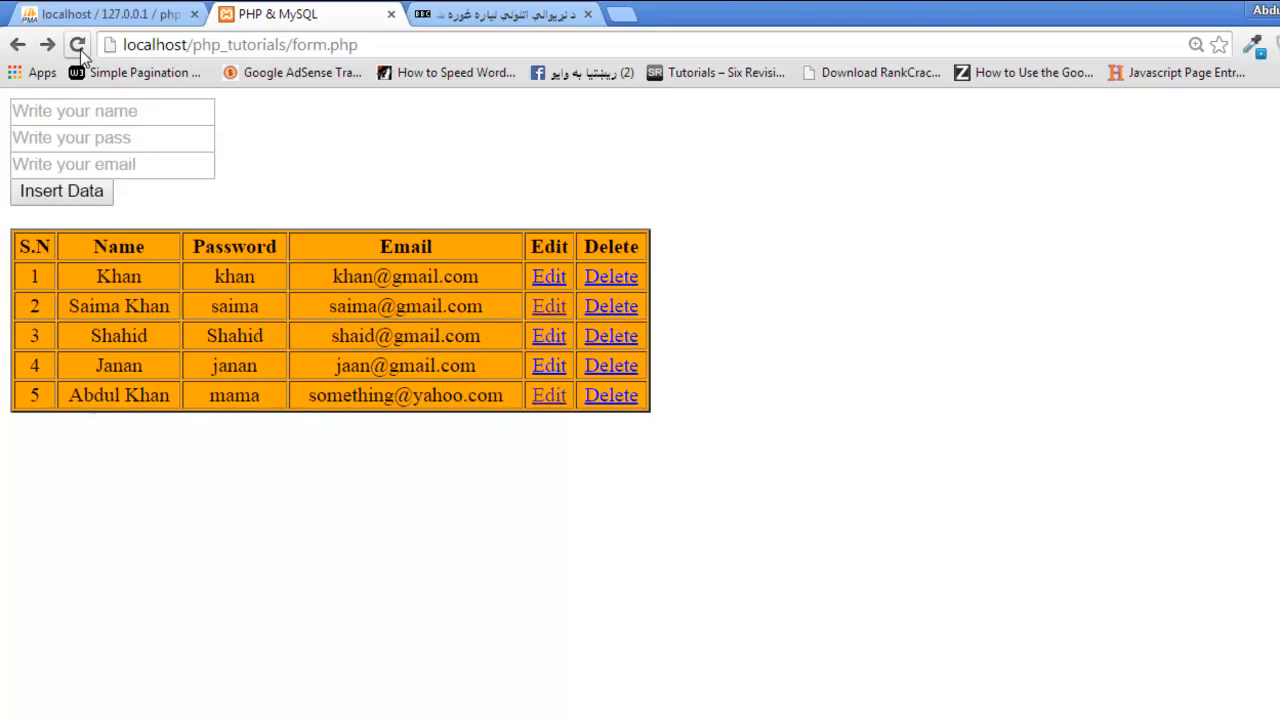
pyautogui.click(104, 44)
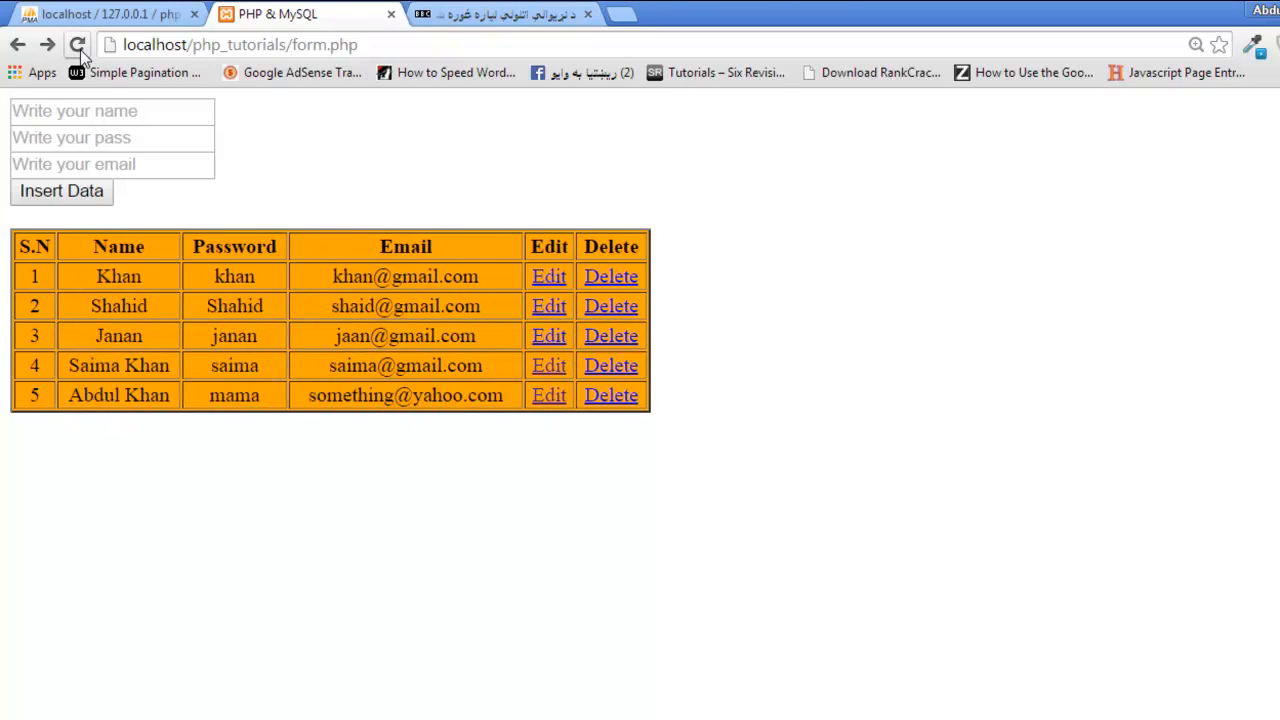
pyautogui.click(103, 46)
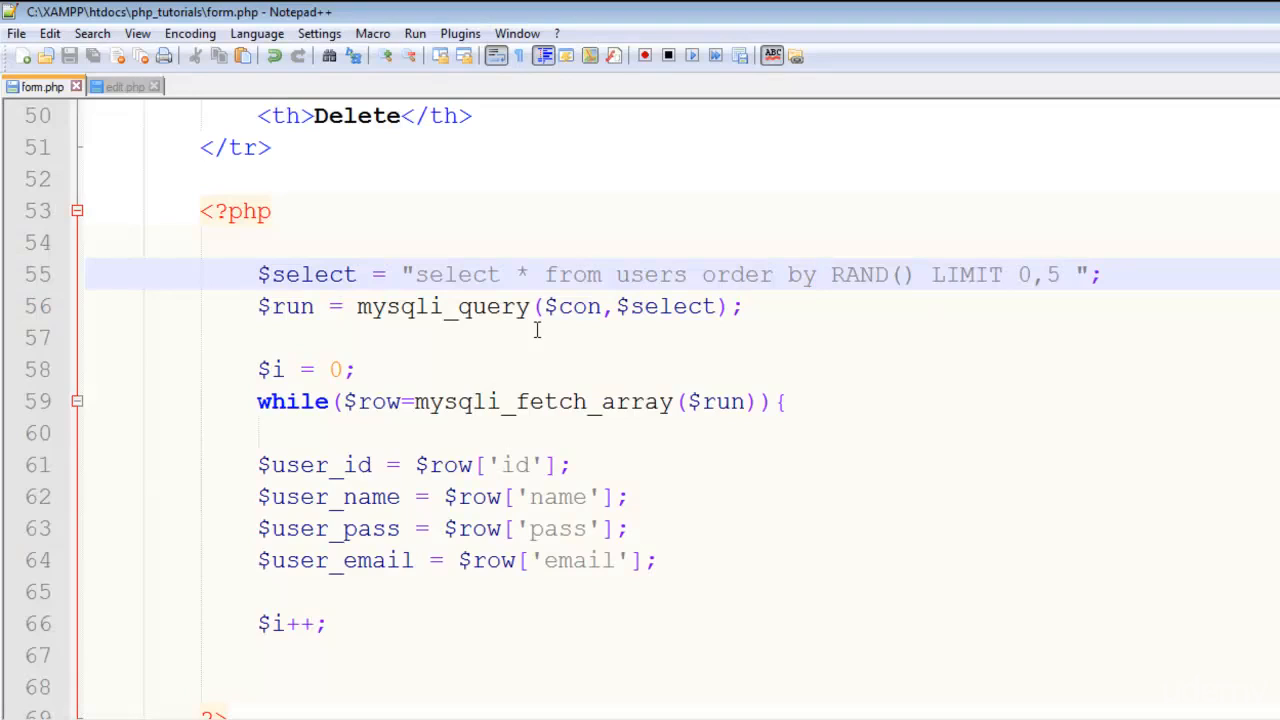
pyautogui.moveTo(964, 360)
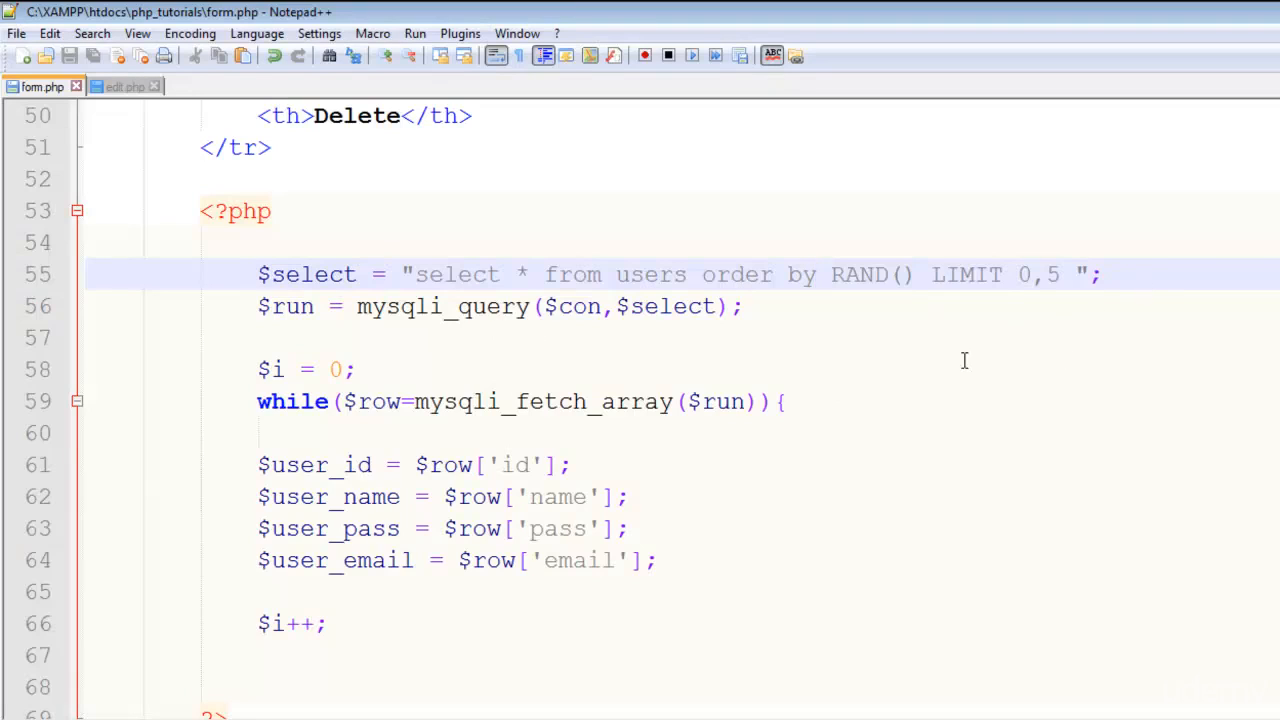
# Insert a blank line between the $select query and mysqli_query, then save form.php
pyautogui.moveTo(760, 274); pyautogui.dragTo(1060, 274)
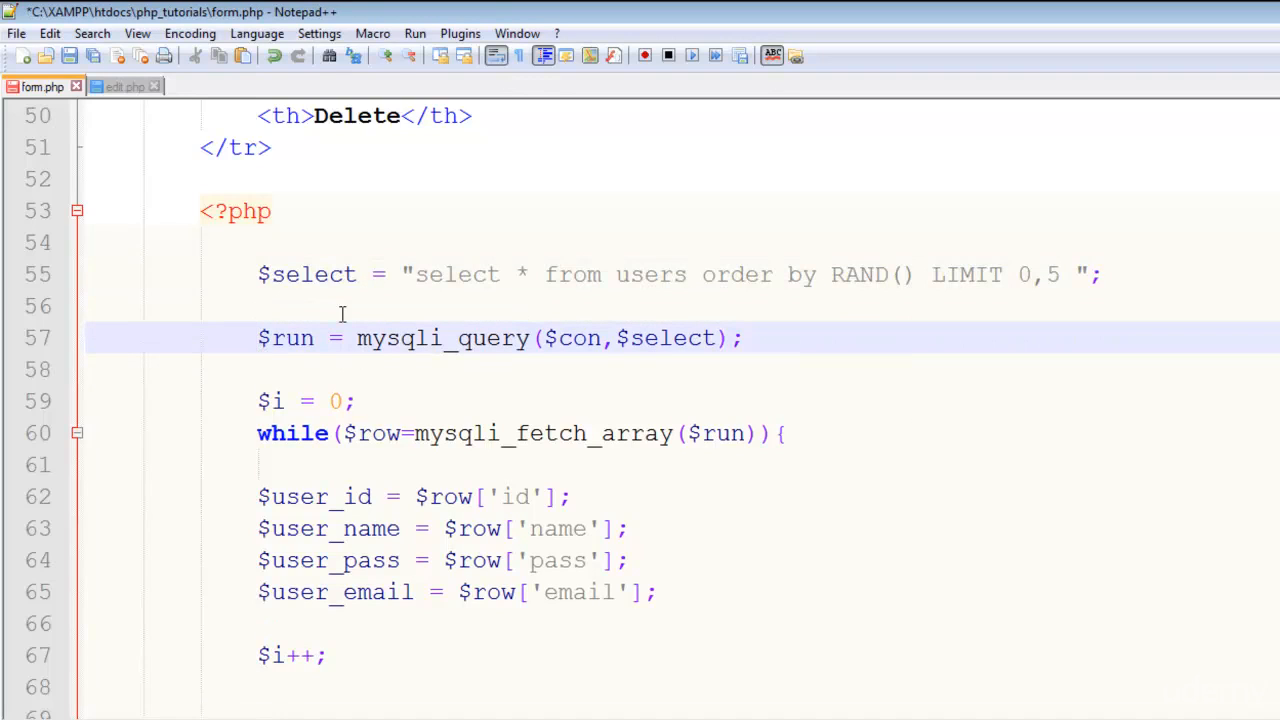
pyautogui.press('Ctrl+s')
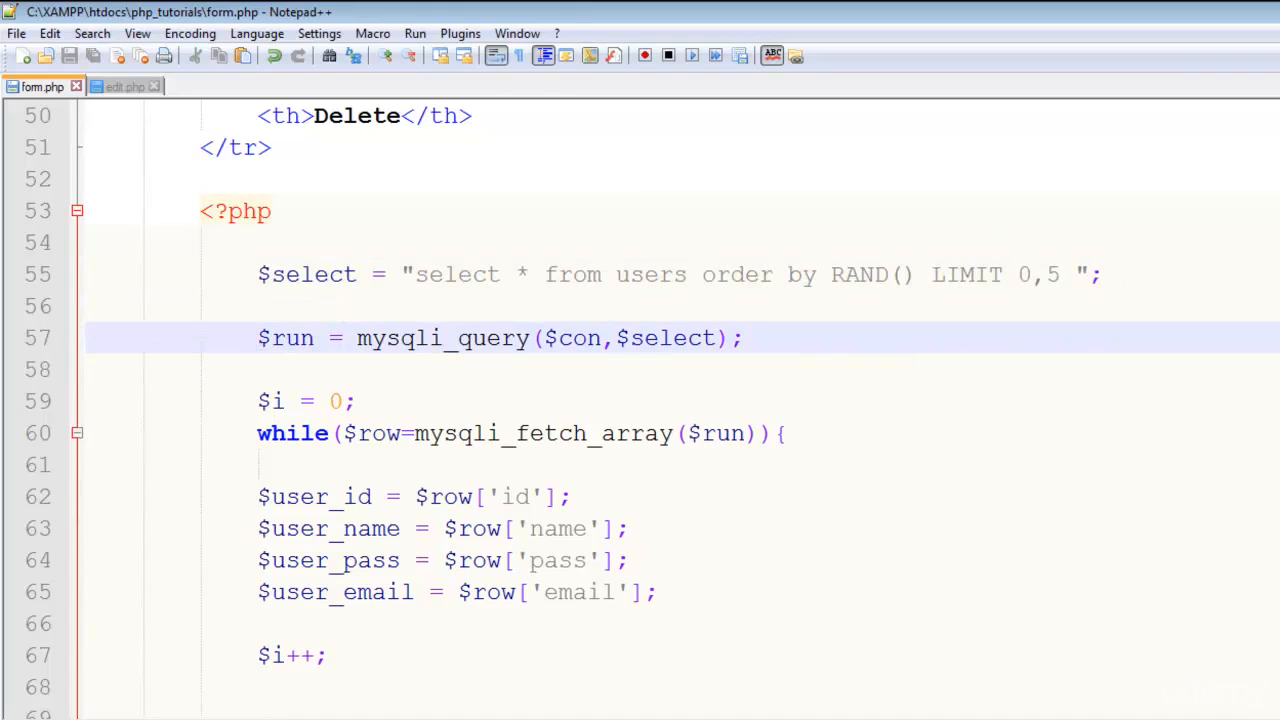
pyautogui.moveTo(1147, 435)
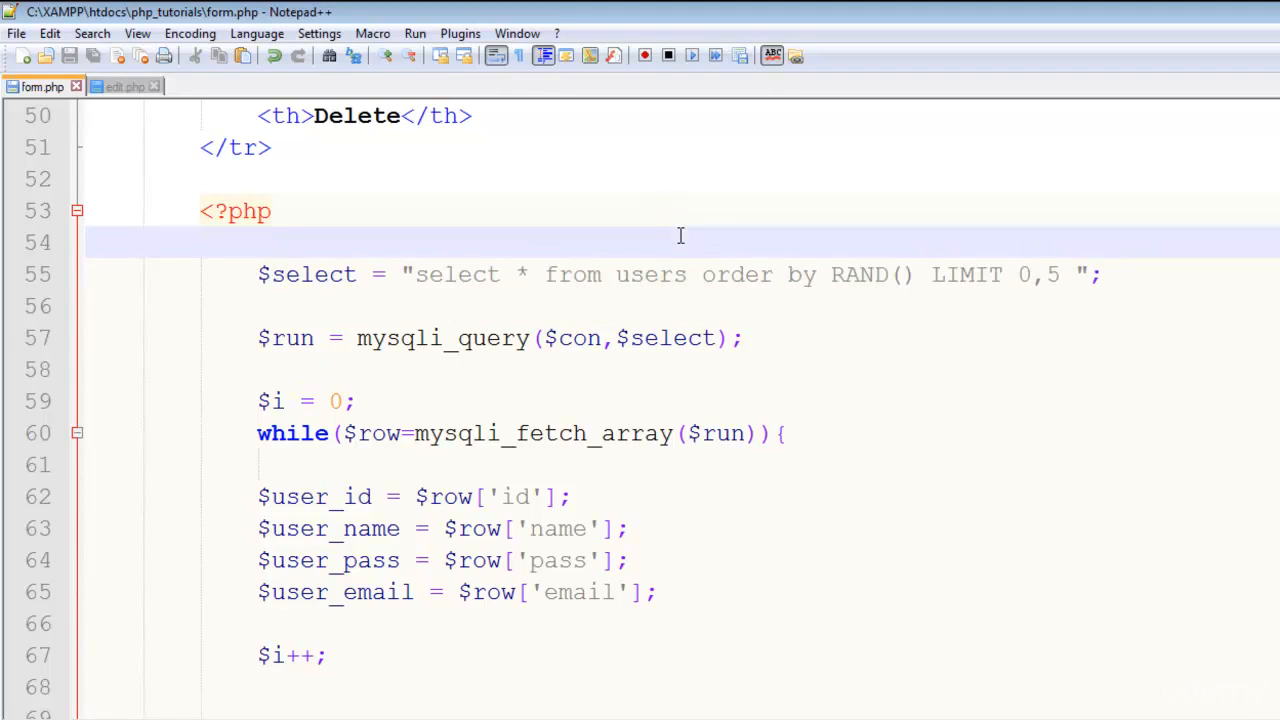
# Type the comment // select user_name from users where id='thisid' above $select
pyautogui.write('//')
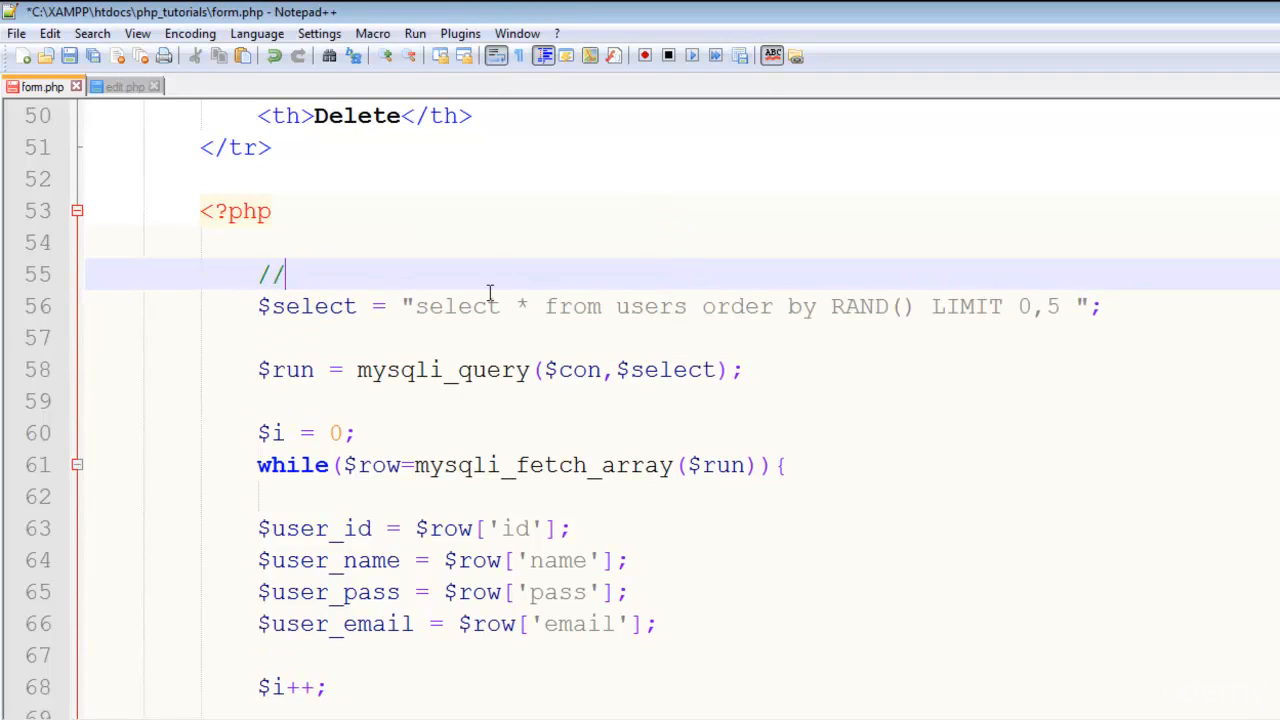
pyautogui.write('select')
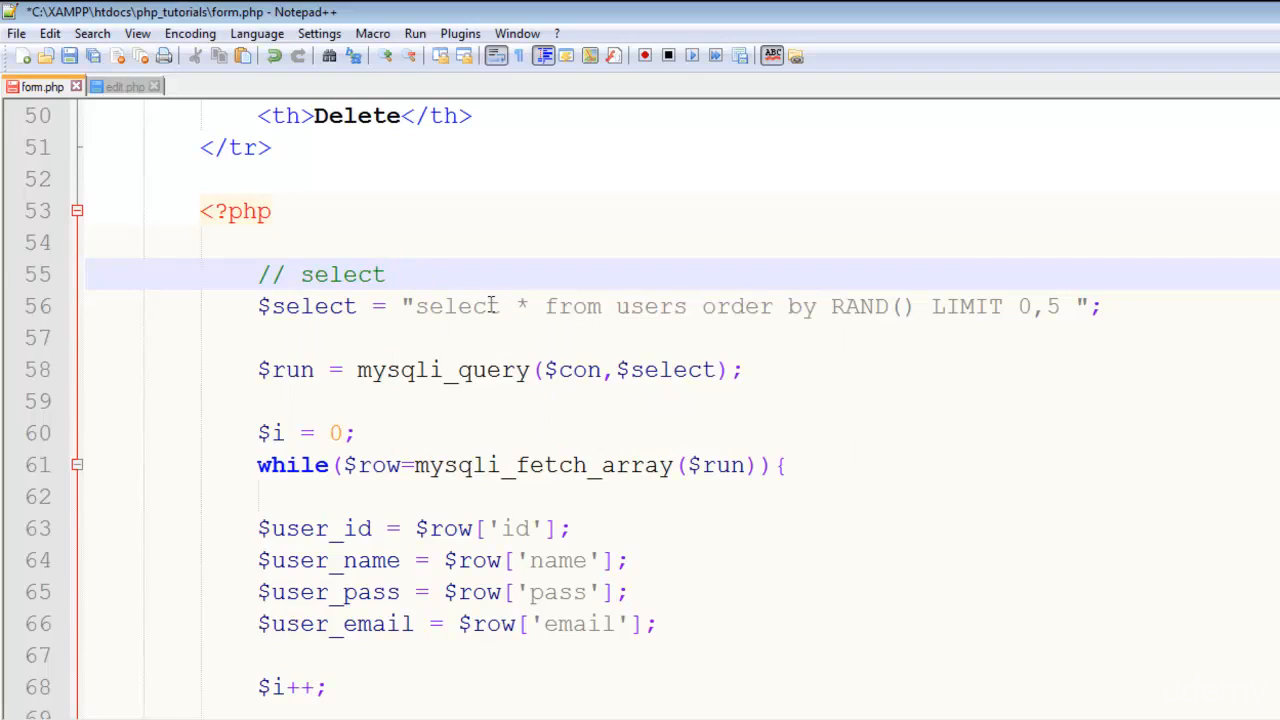
pyautogui.write('user')
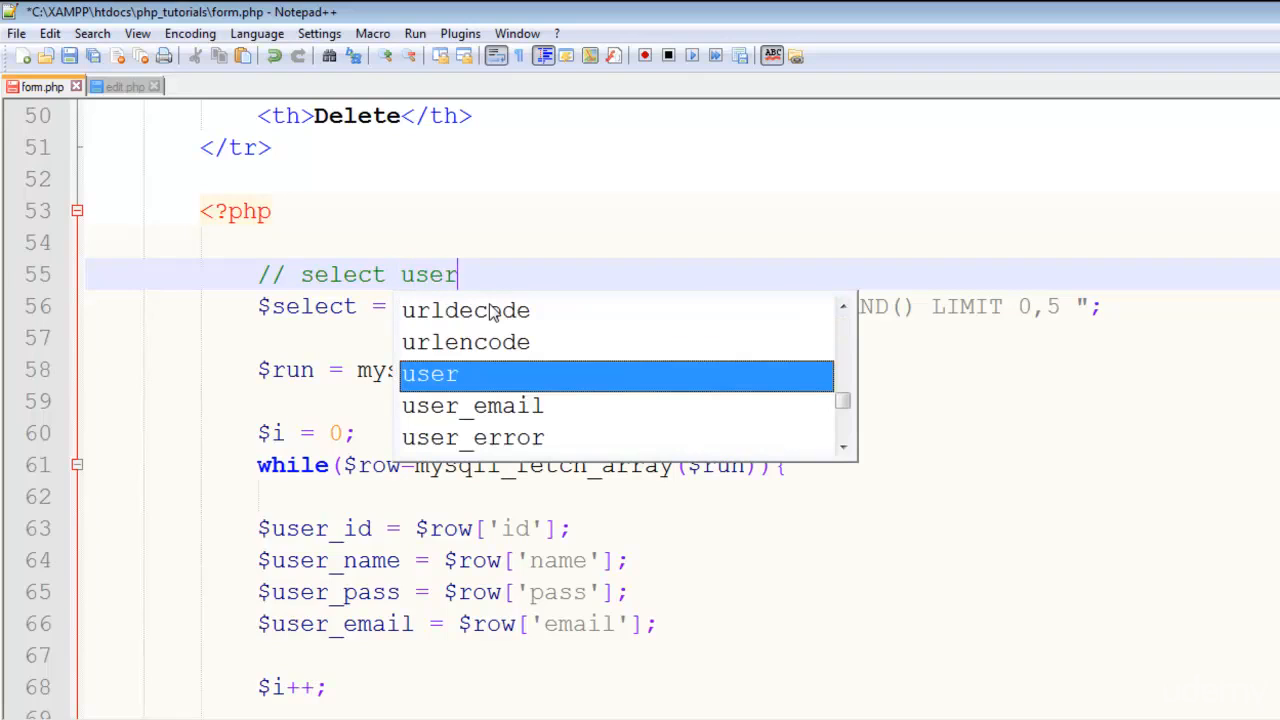
pyautogui.write('_name f')
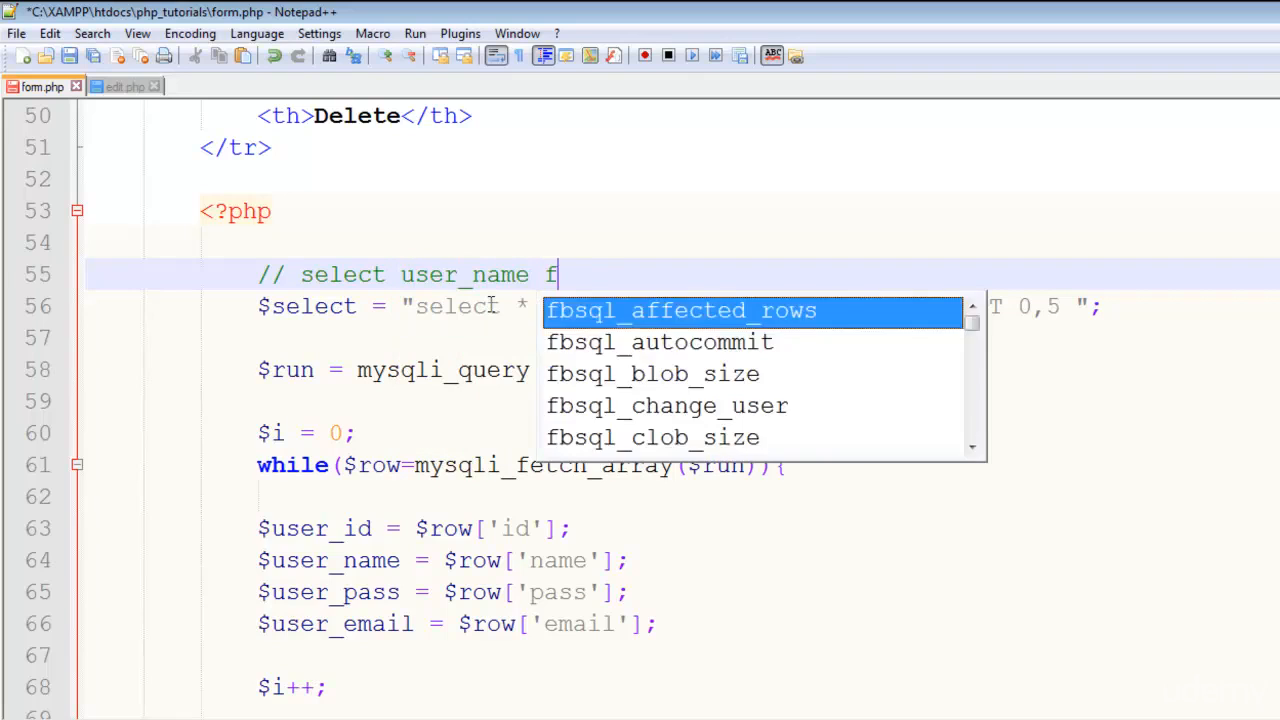
pyautogui.write('rom p')
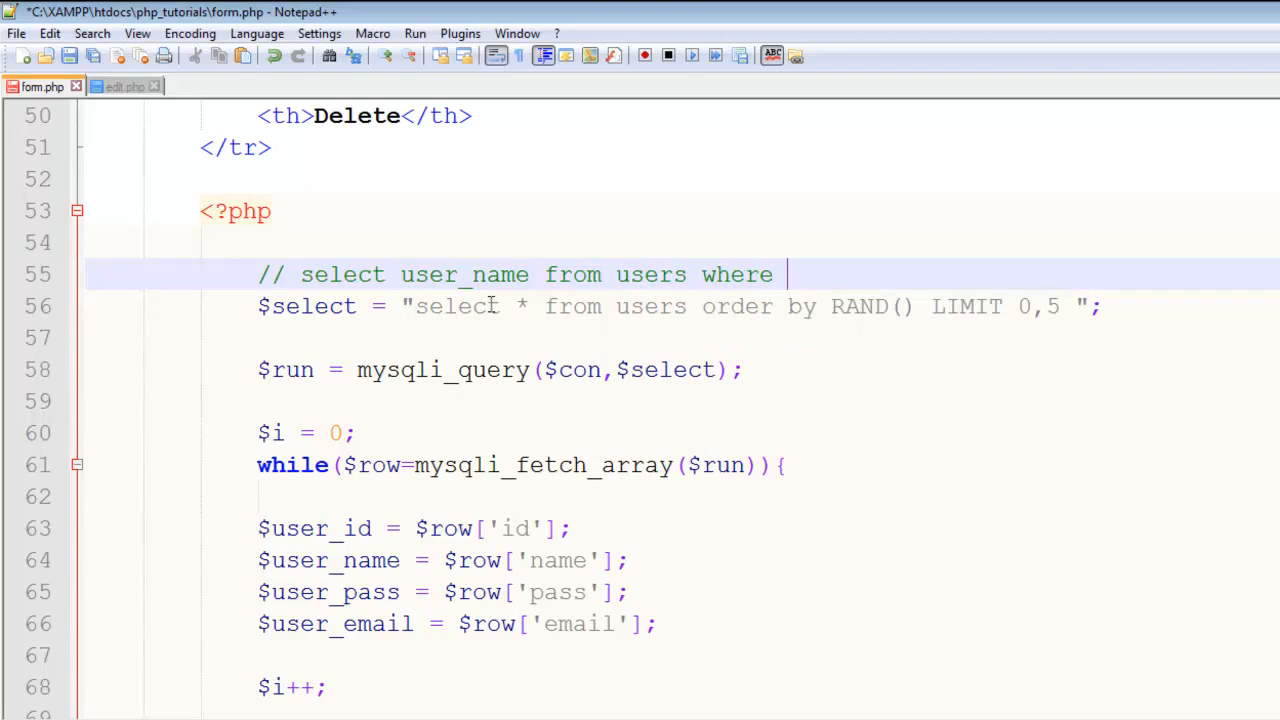
pyautogui.write("id='thi")
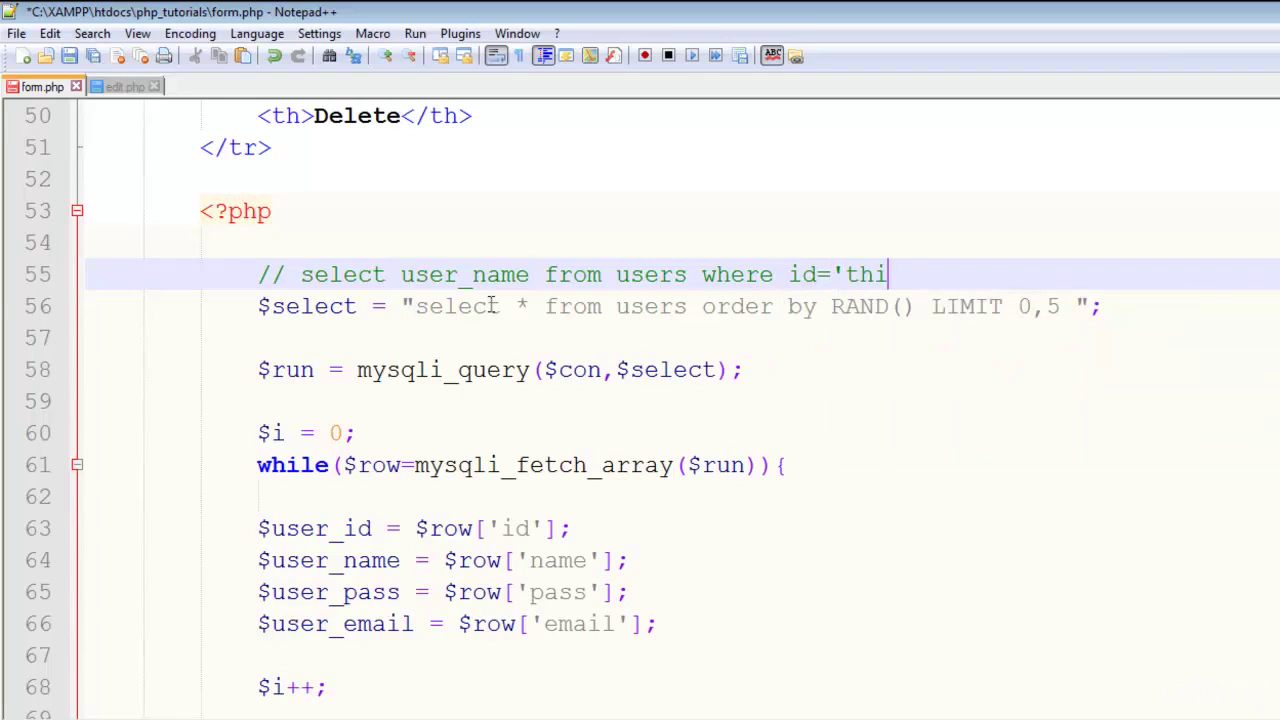
pyautogui.write("sid'")
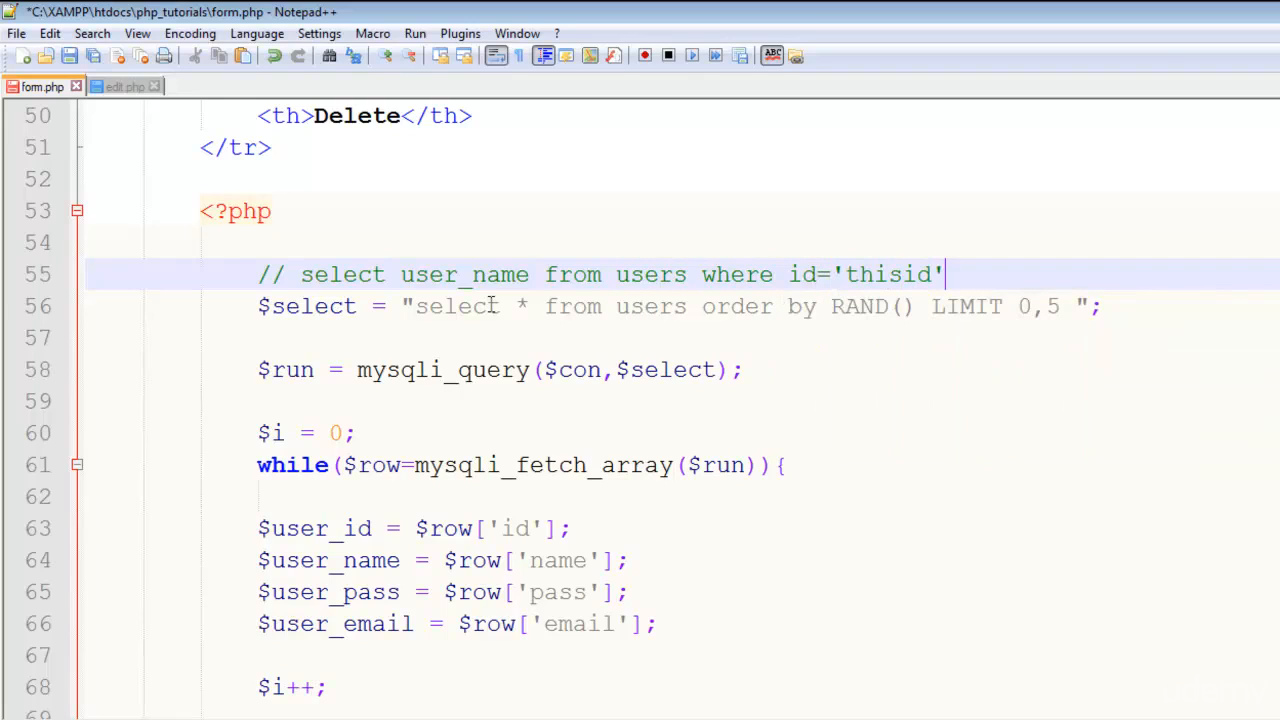
pyautogui.moveTo(436, 322)
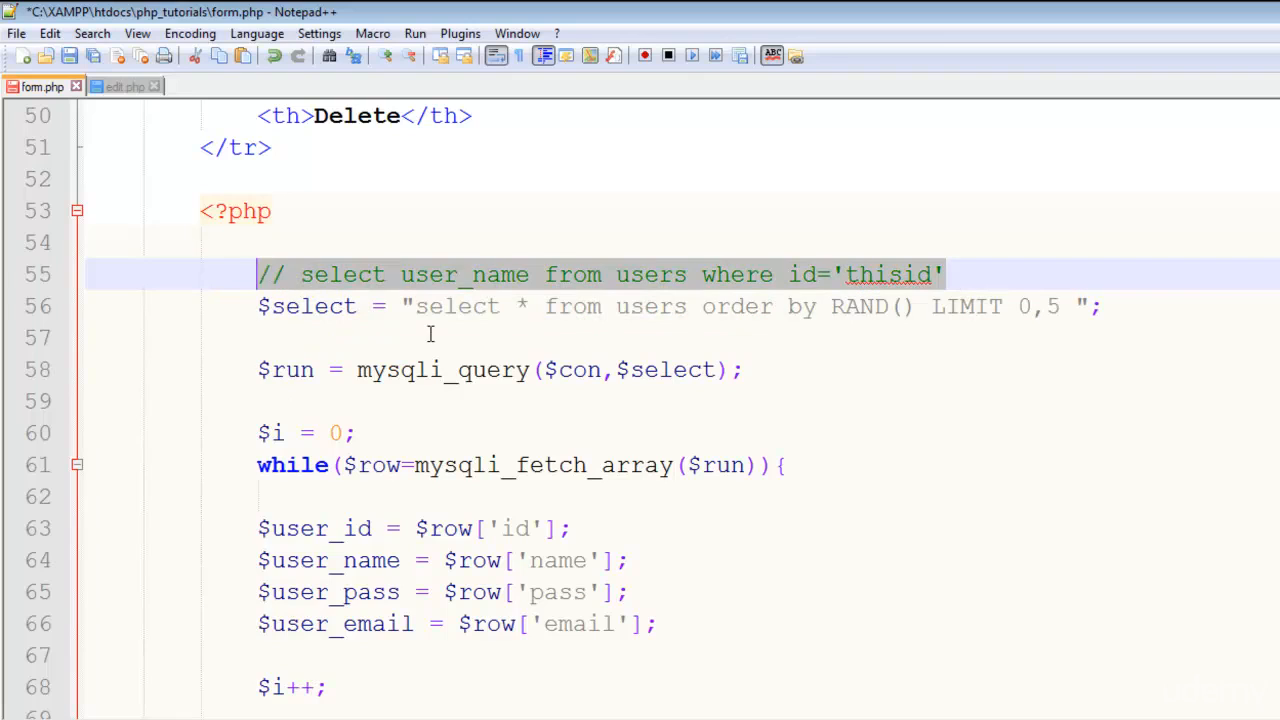
pyautogui.click(502, 337)
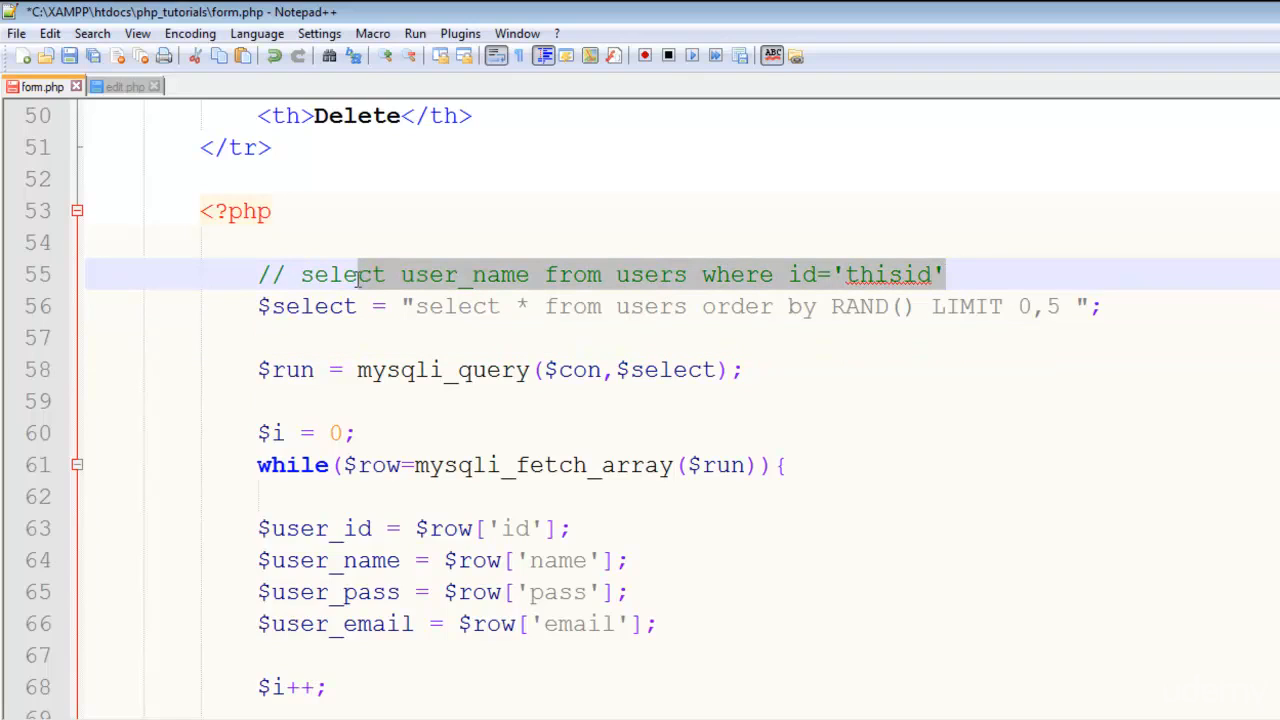
pyautogui.click(740, 422)
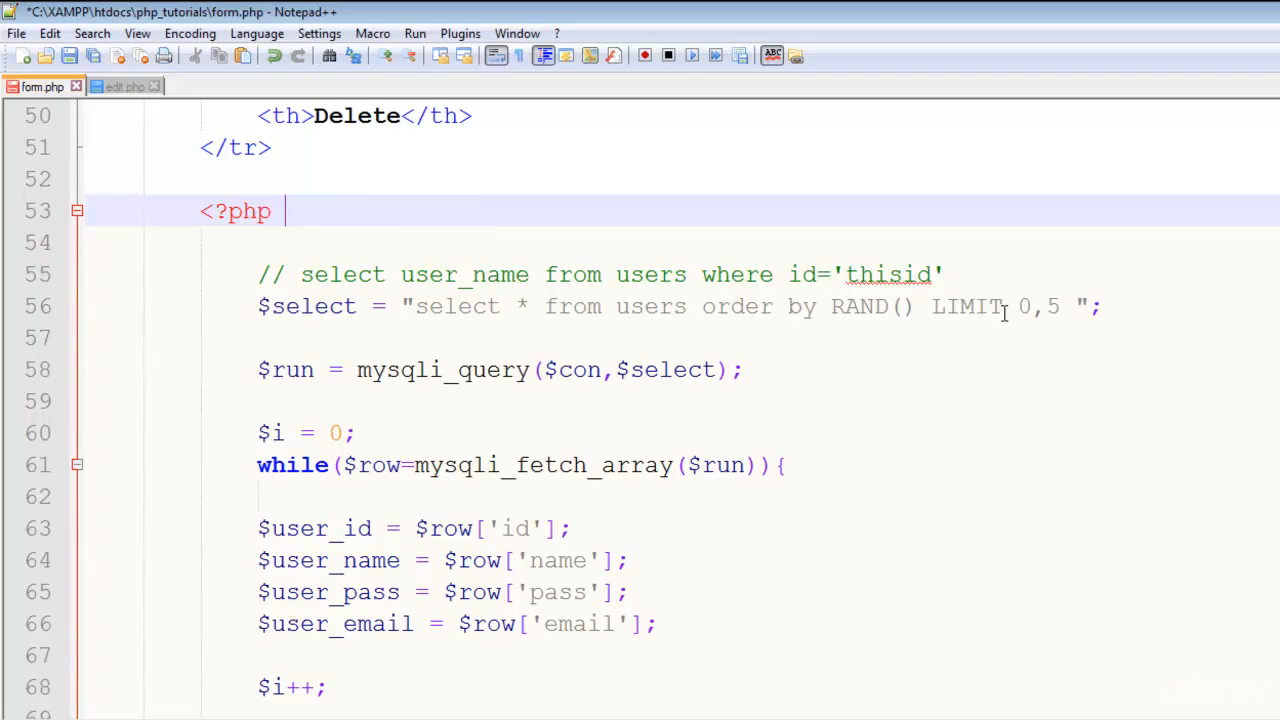
pyautogui.moveTo(662, 334)
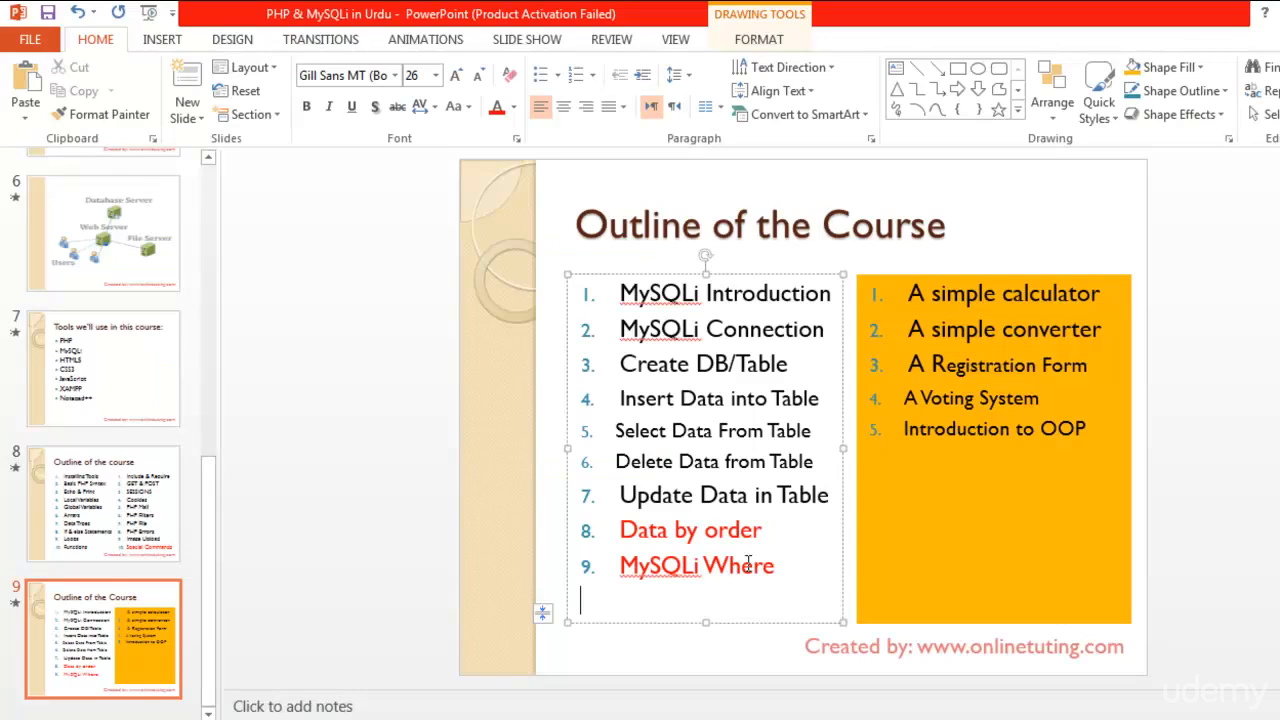
# Display PowerPoint slide 9, Outline of the Course, listing Data by order and MySQLi Where
pyautogui.moveTo(619, 529); pyautogui.dragTo(775, 580)
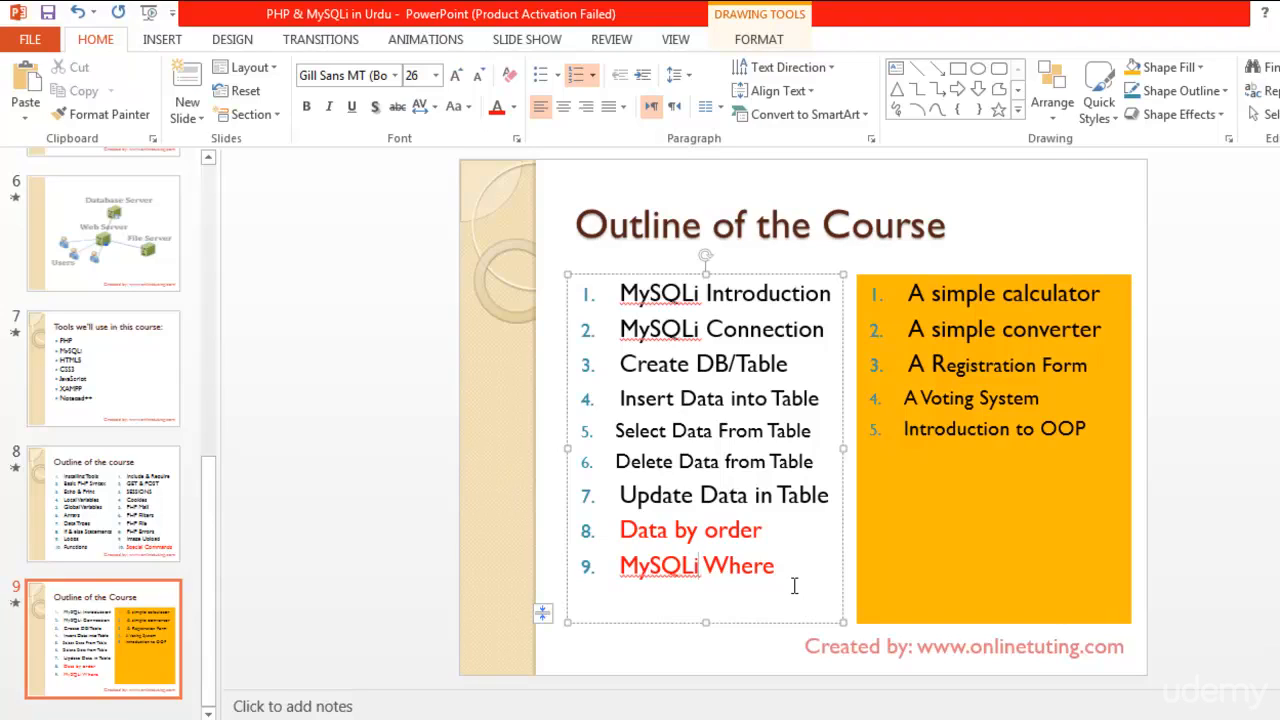
pyautogui.click(698, 566)
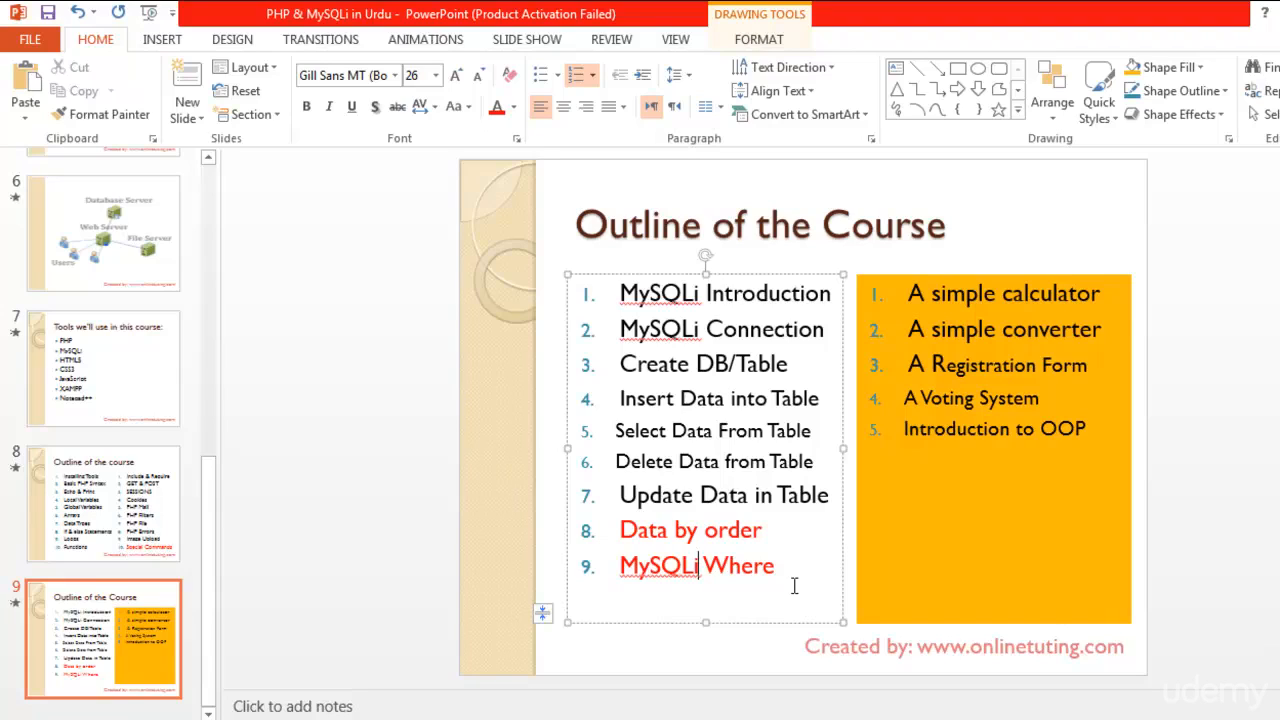